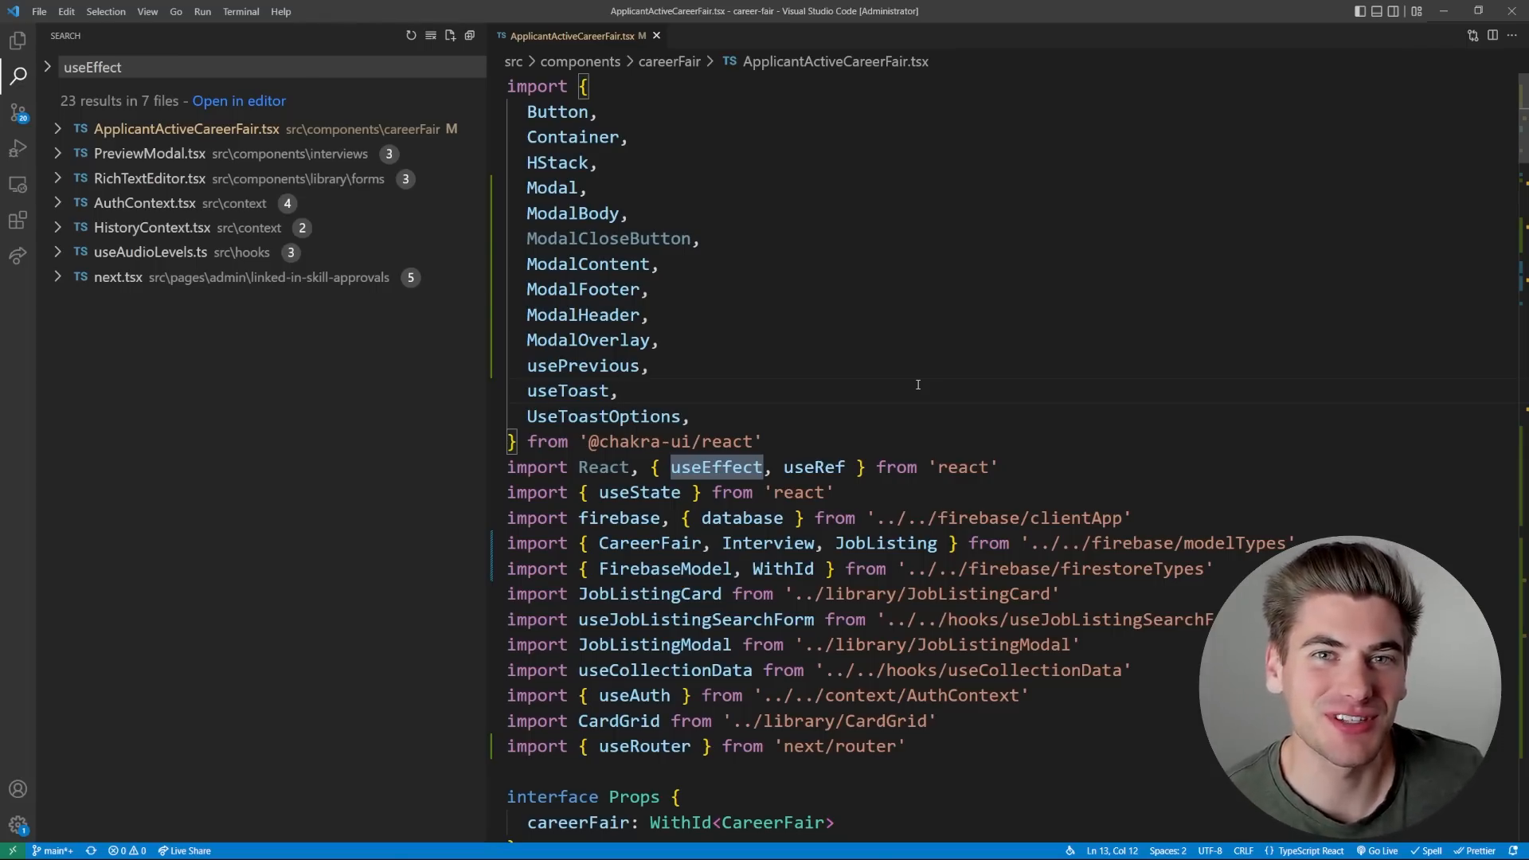
Expand the pages folder in the Explorer and open PreviewModal.tsx
{"action": "left_click", "coordinate": [18, 40]}
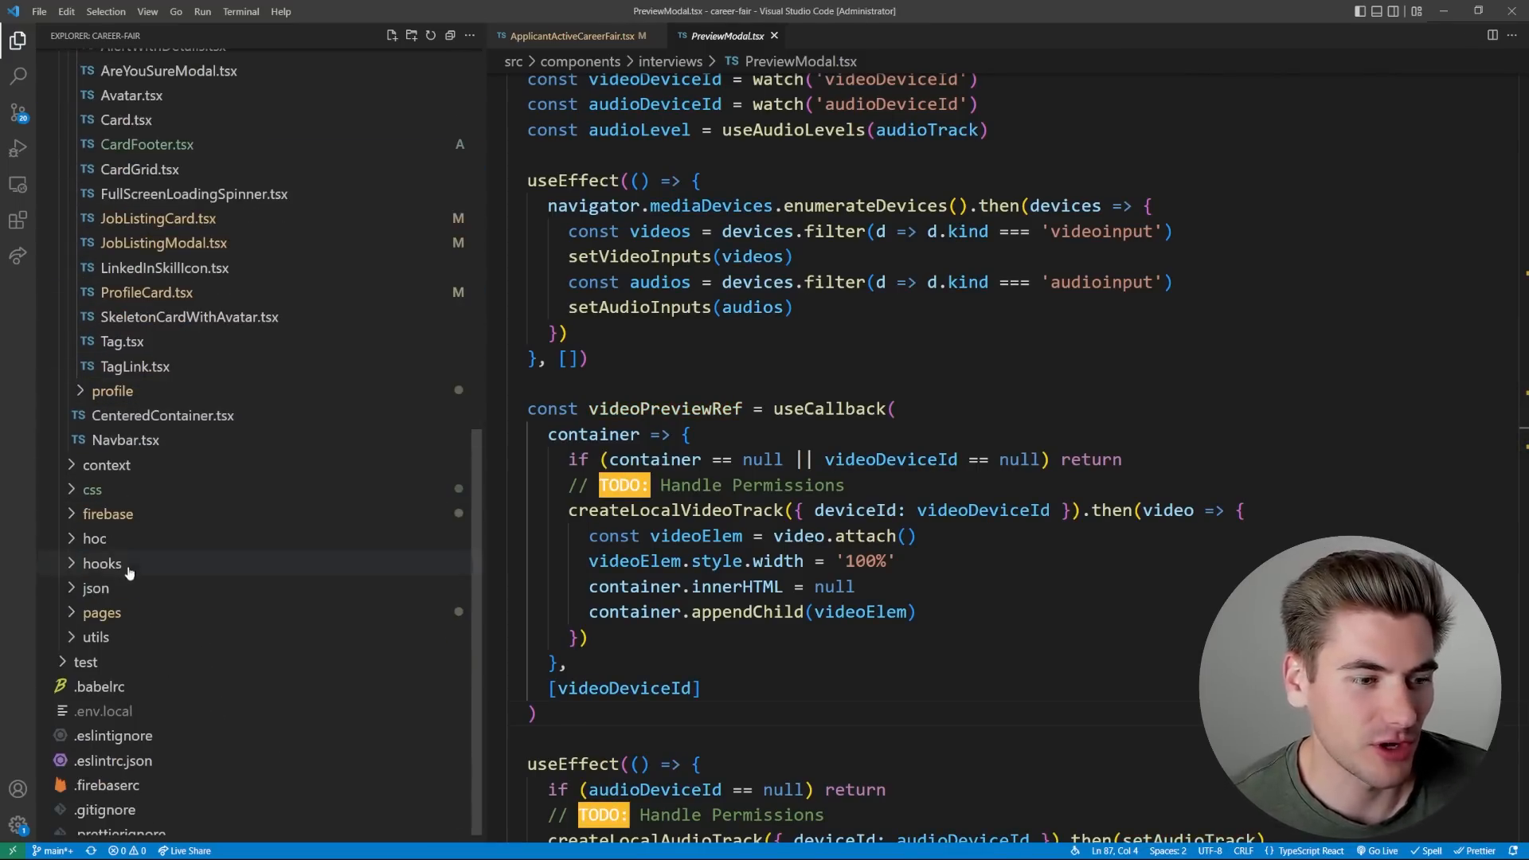
{"action": "left_click", "coordinate": [145, 390]}
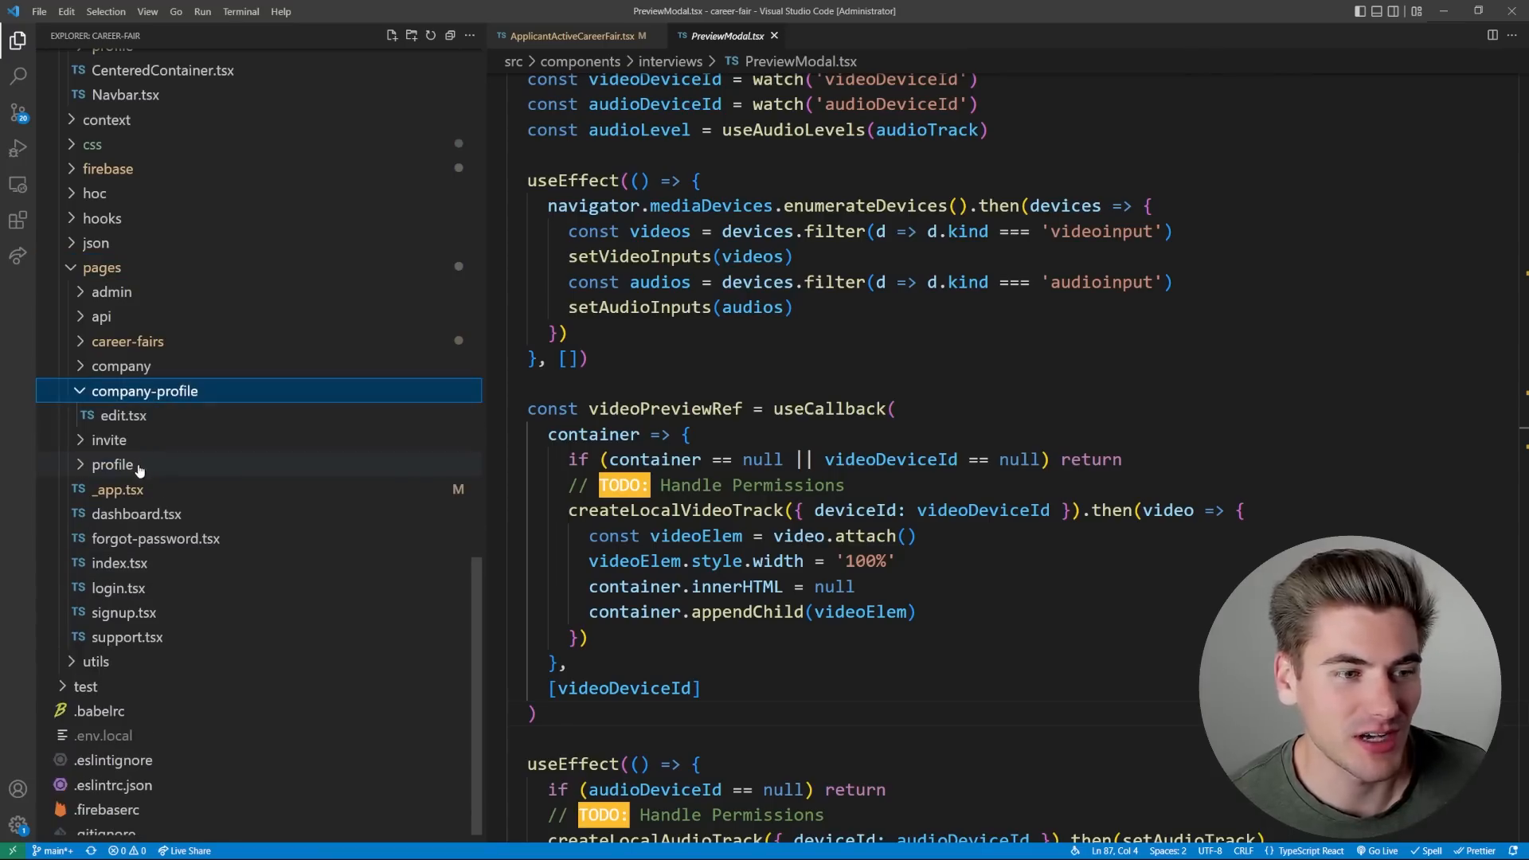
{"action": "left_click", "coordinate": [109, 439]}
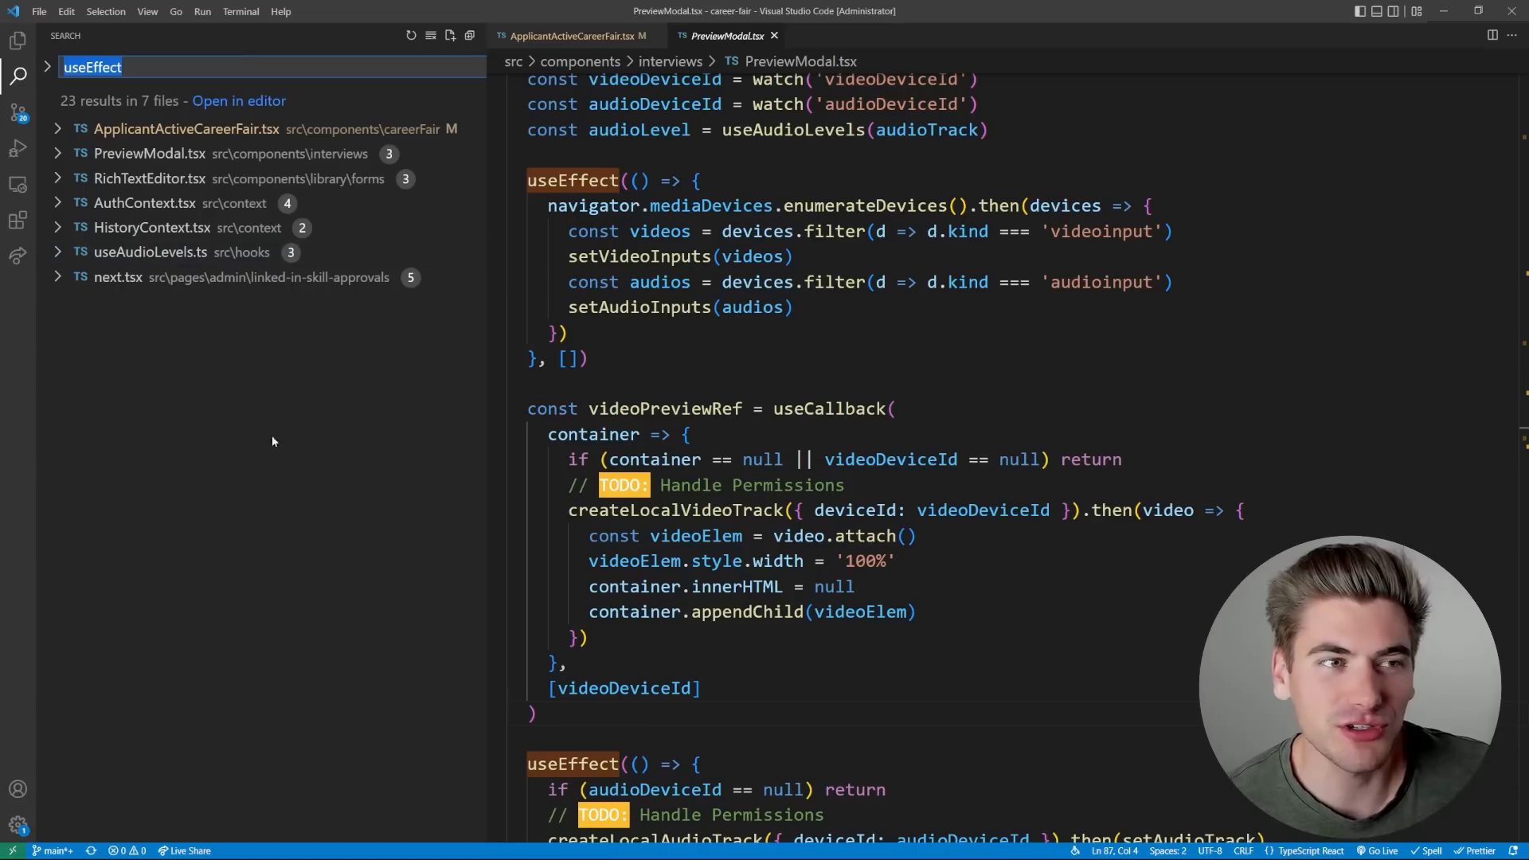
{"action": "mouse_move", "coordinate": [335, 452]}
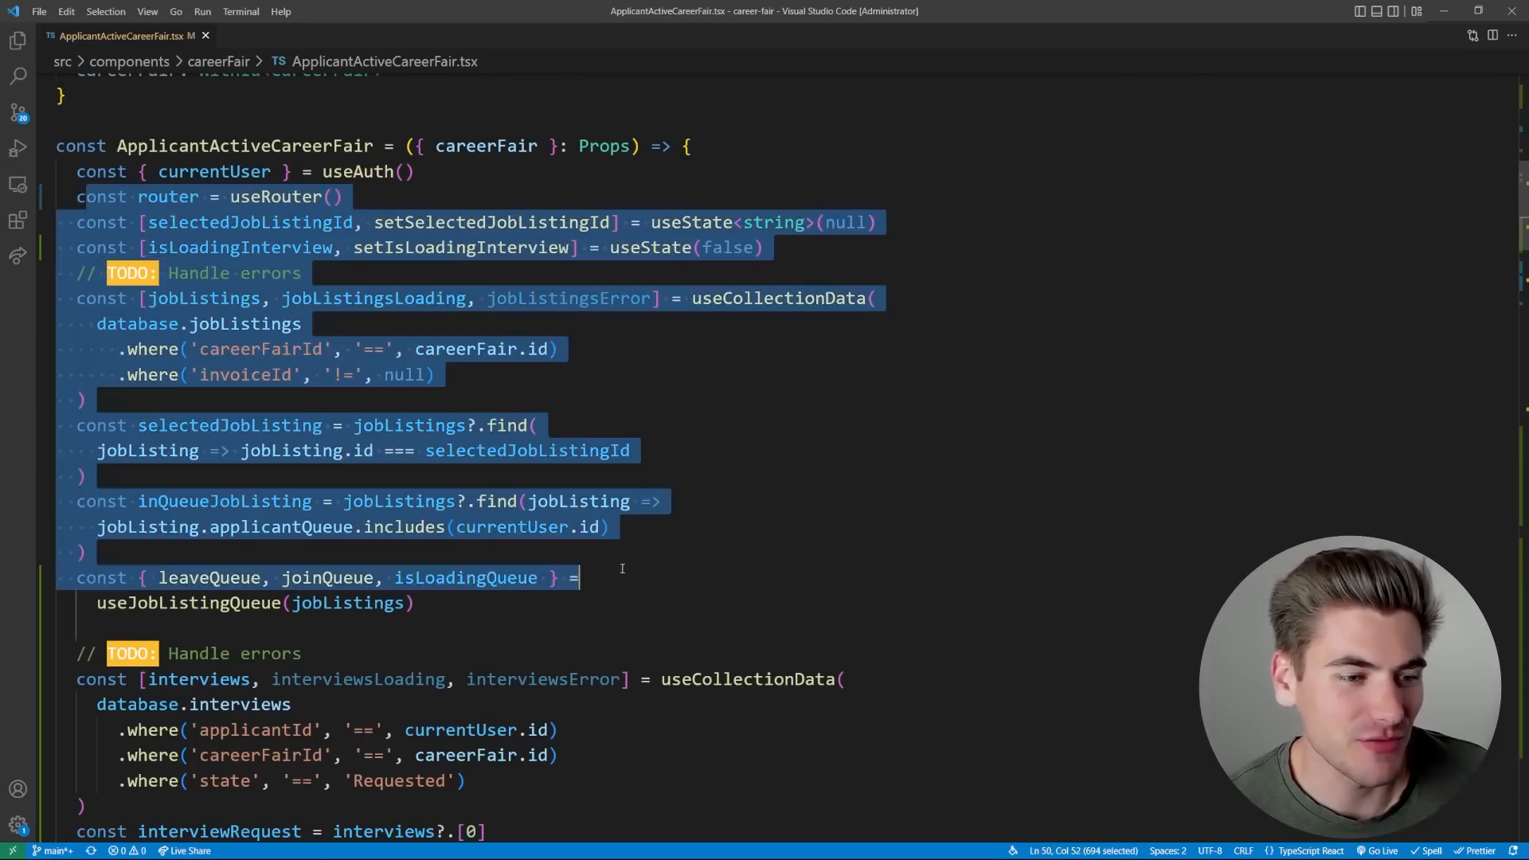
{"action": "scroll", "scroll_direction": "down", "scroll_amount": 3}
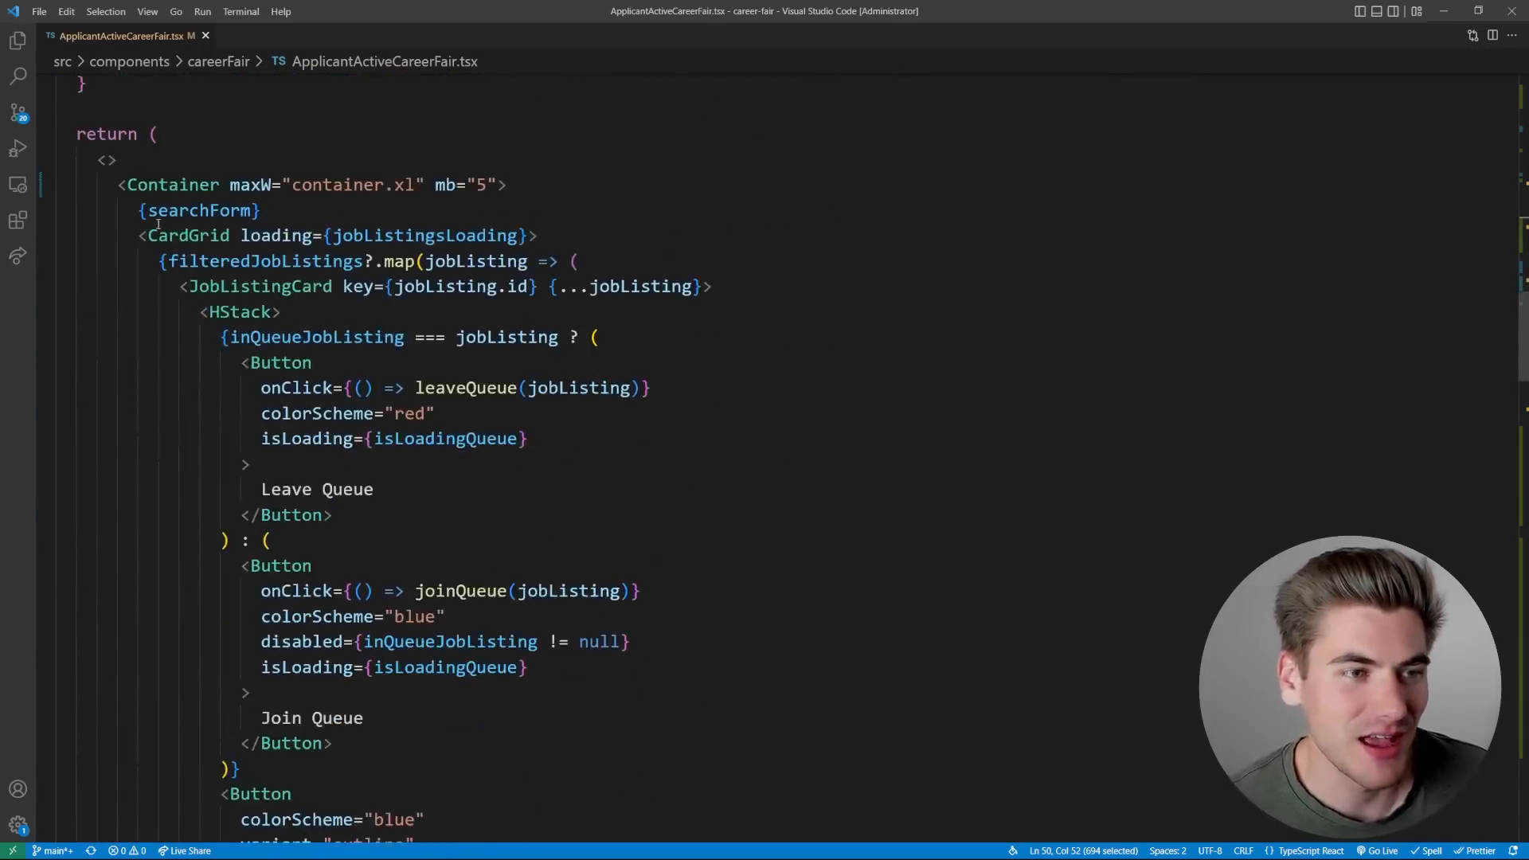
{"action": "scroll", "scroll_direction": "down", "scroll_amount": 3}
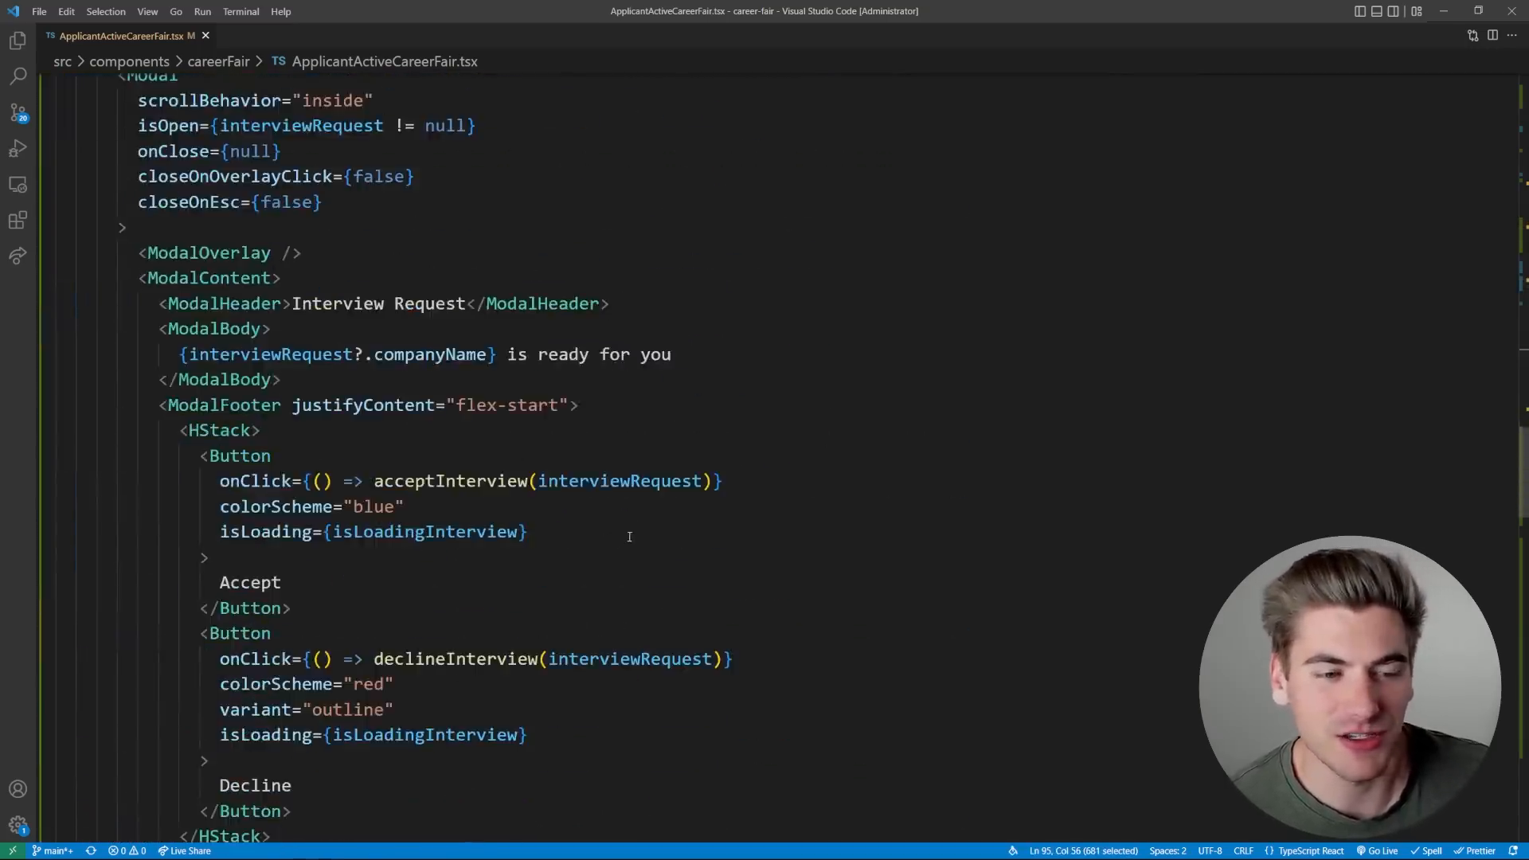
{"action": "scroll", "scroll_direction": "down", "scroll_amount": 3}
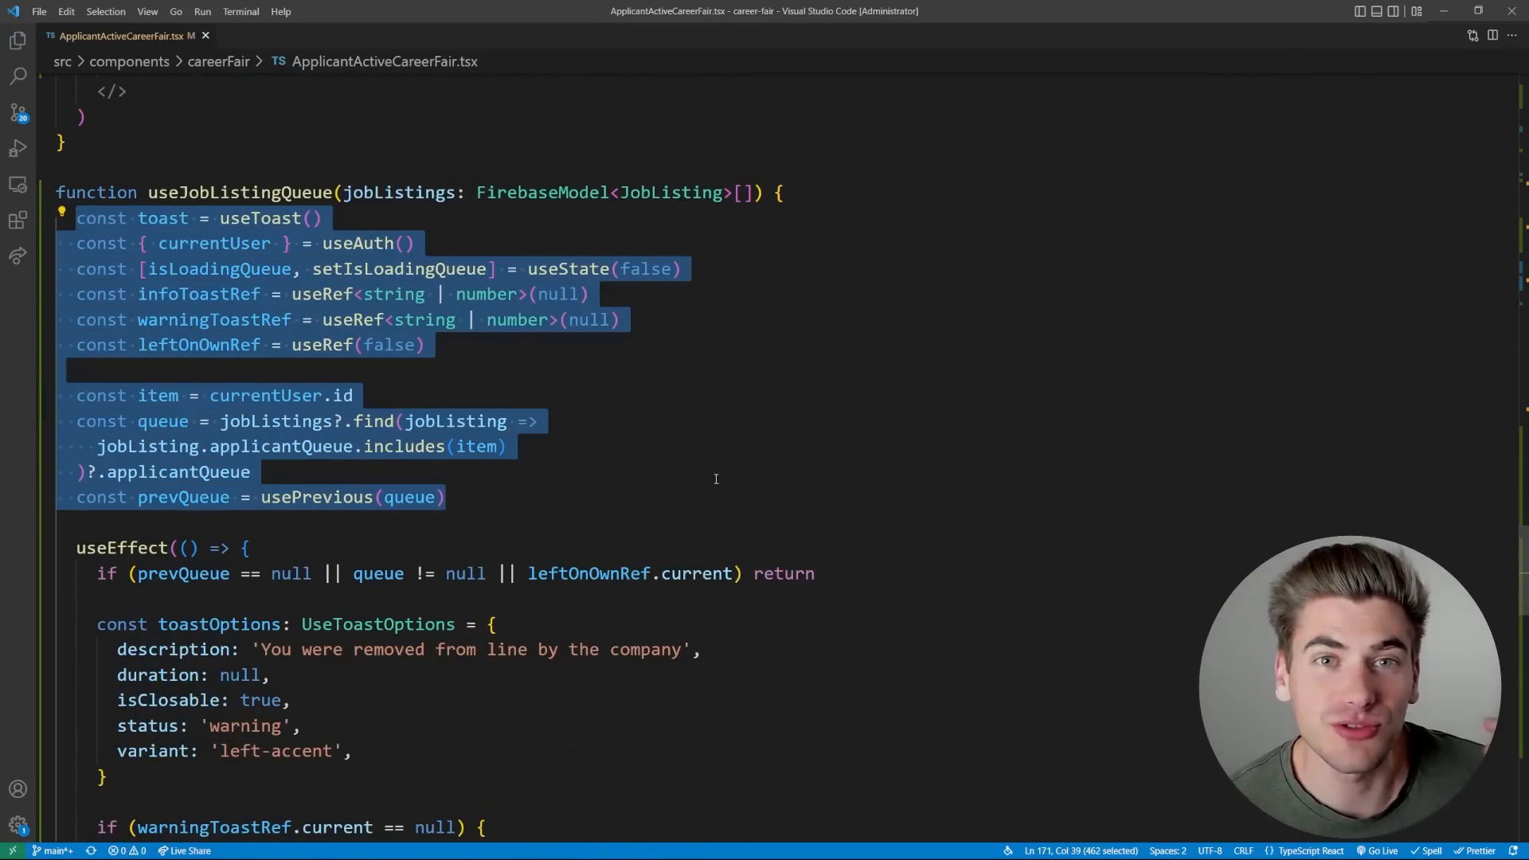
{"action": "scroll", "scroll_direction": "down", "scroll_amount": 3}
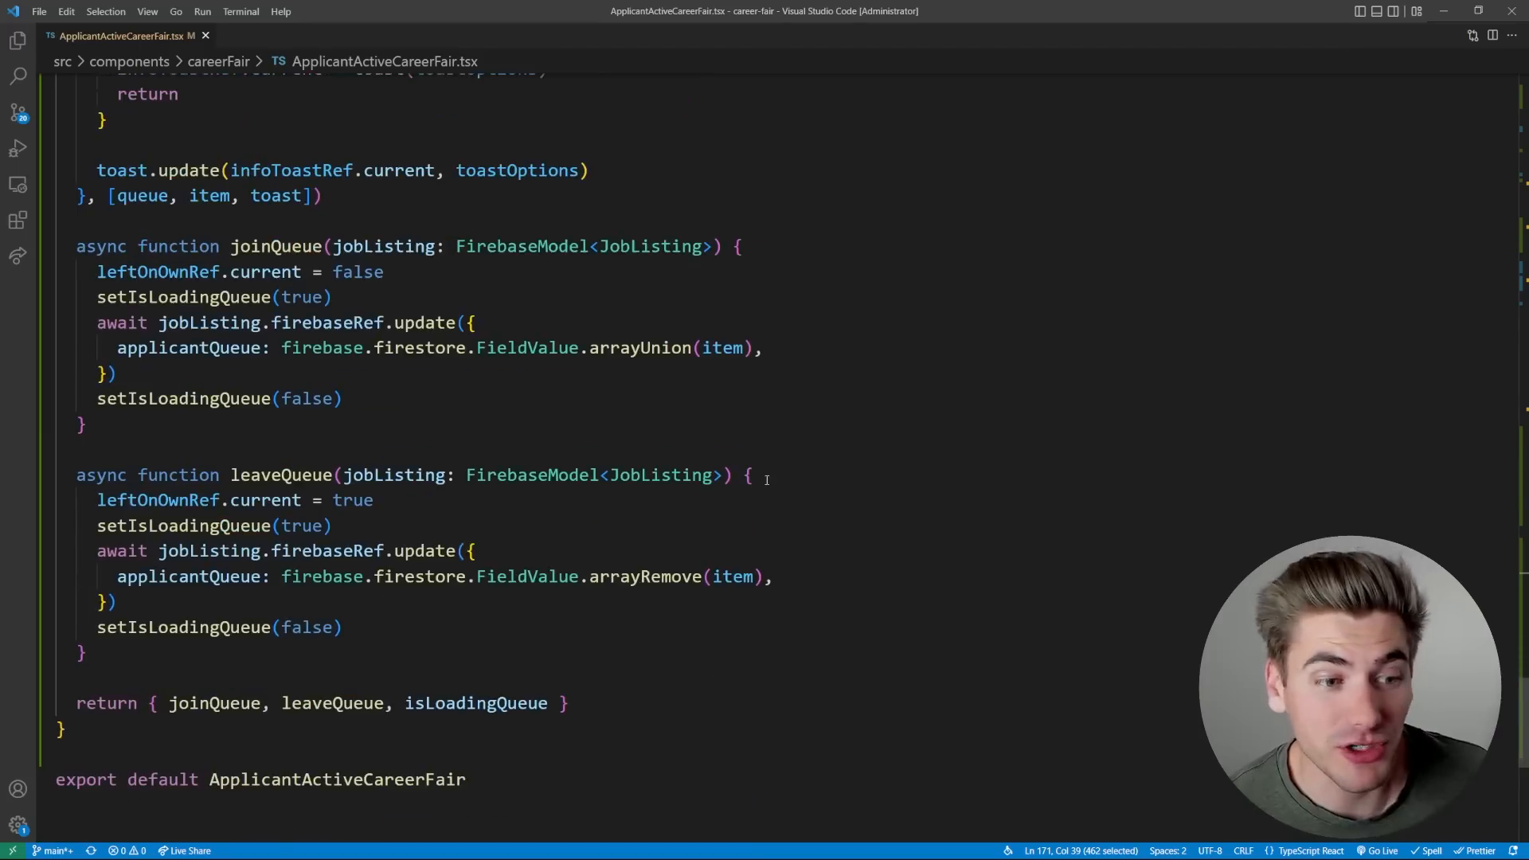
{"action": "scroll", "scroll_direction": "down", "scroll_amount": 3}
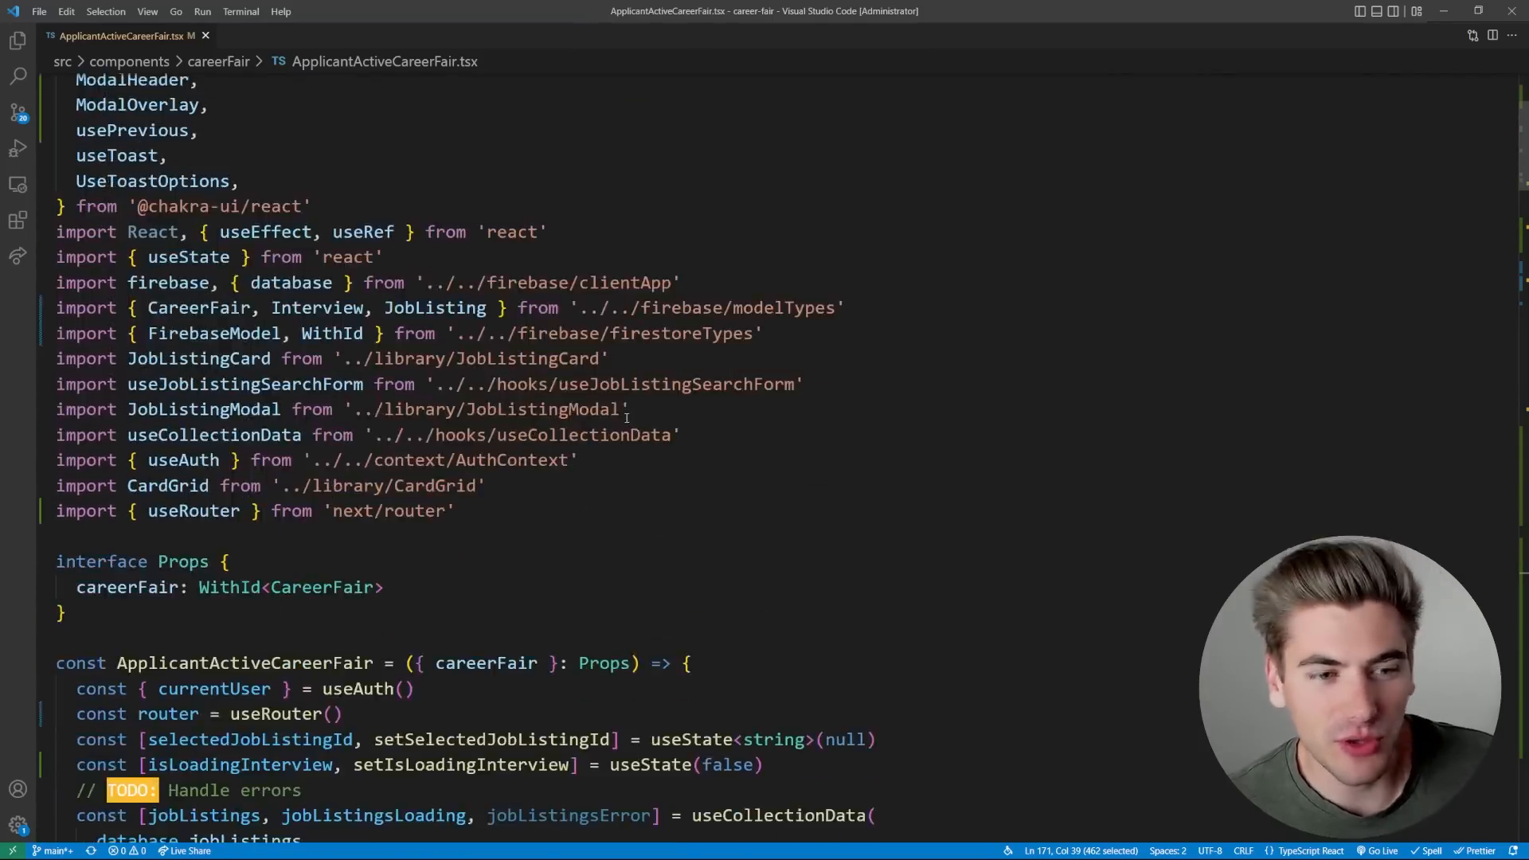
{"action": "scroll", "scroll_direction": "down", "scroll_amount": 3}
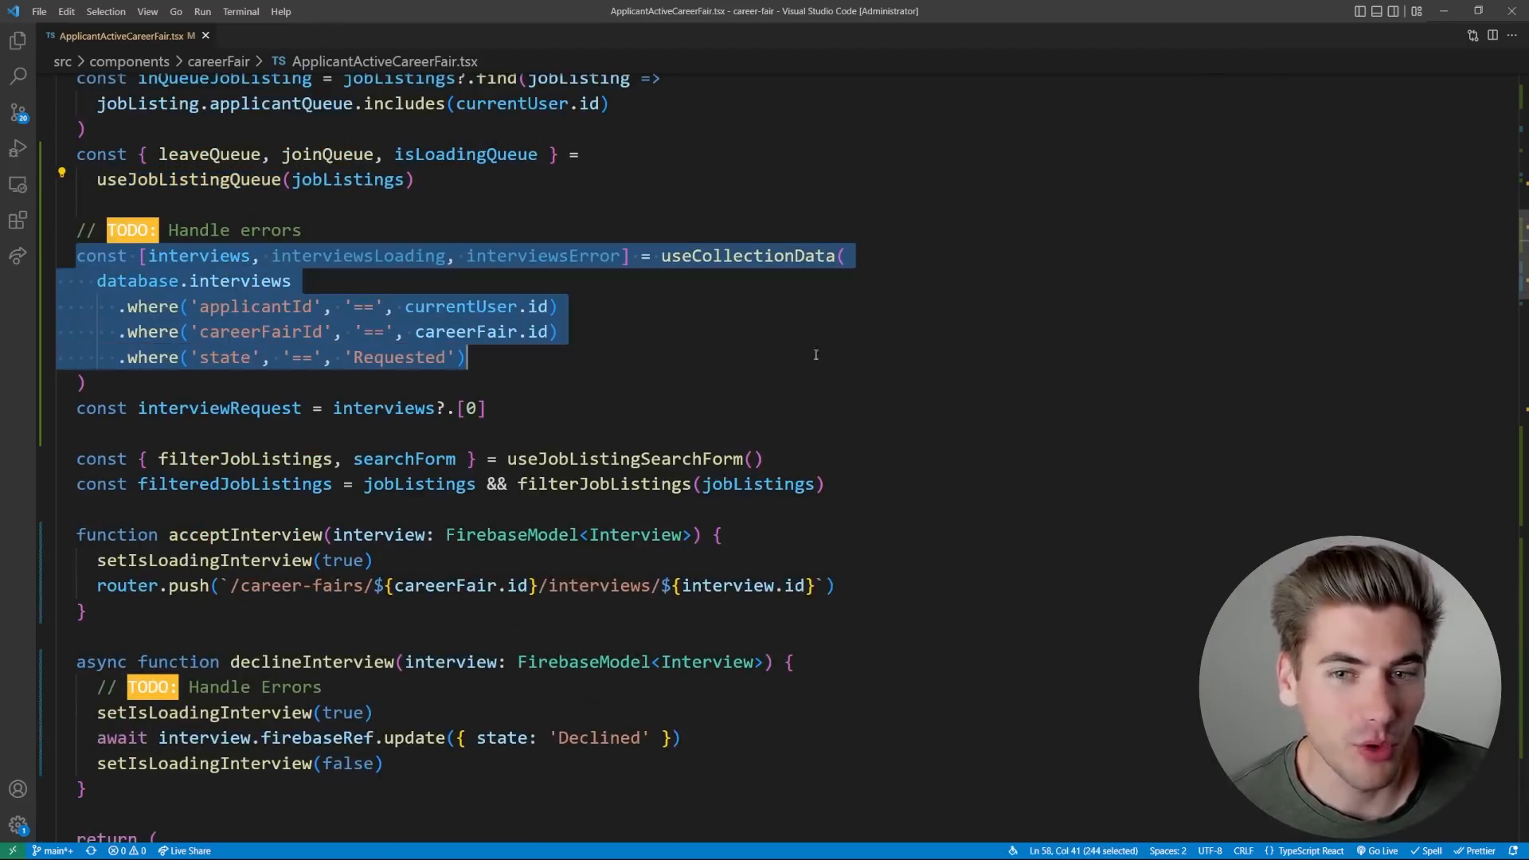
{"action": "scroll", "scroll_direction": "down", "scroll_amount": 3}
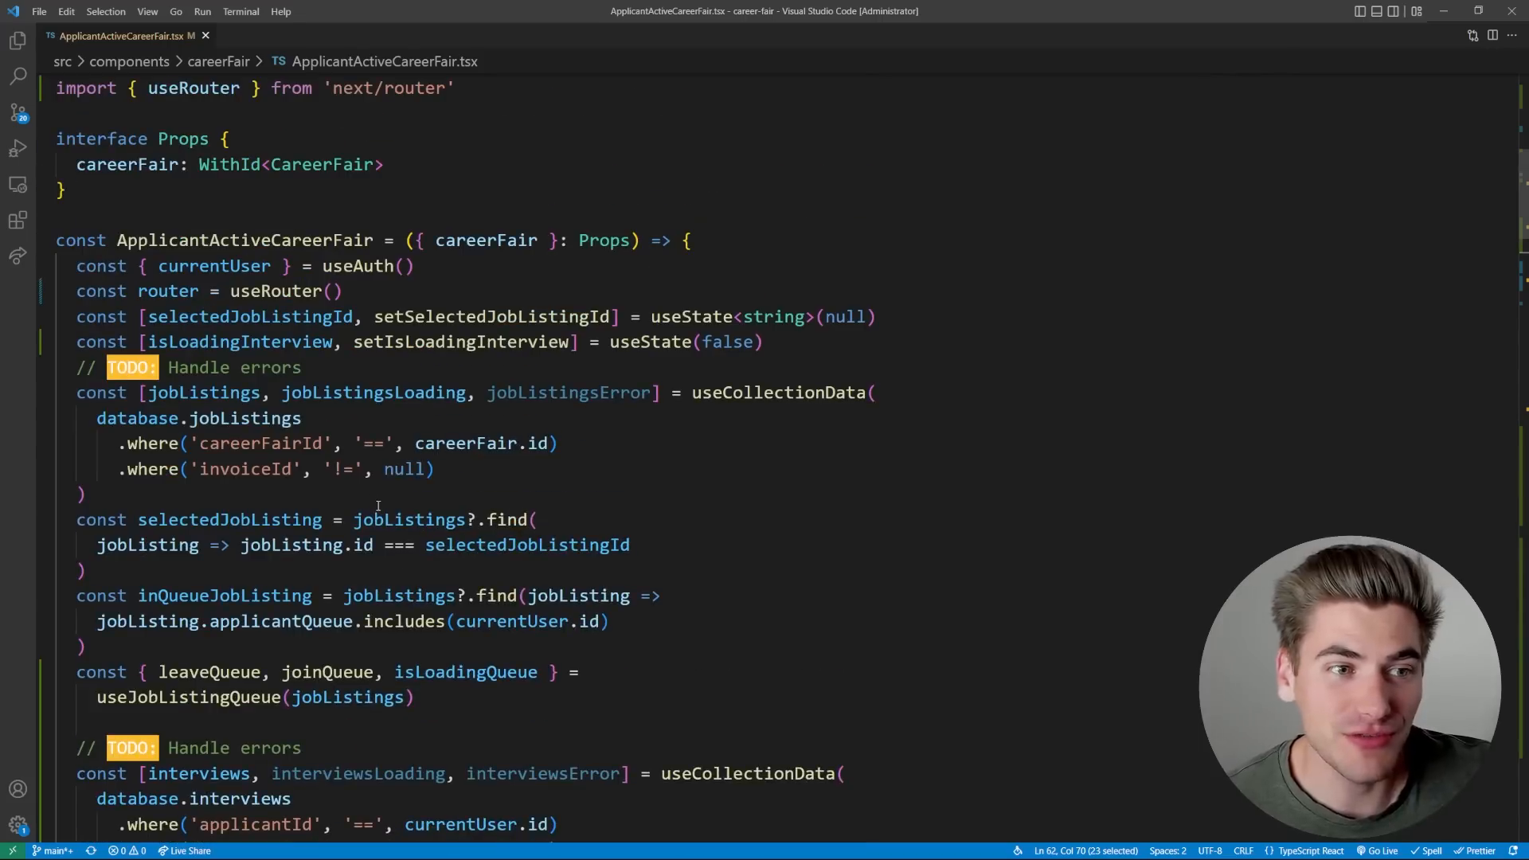
{"action": "mouse_move", "coordinate": [590, 418]}
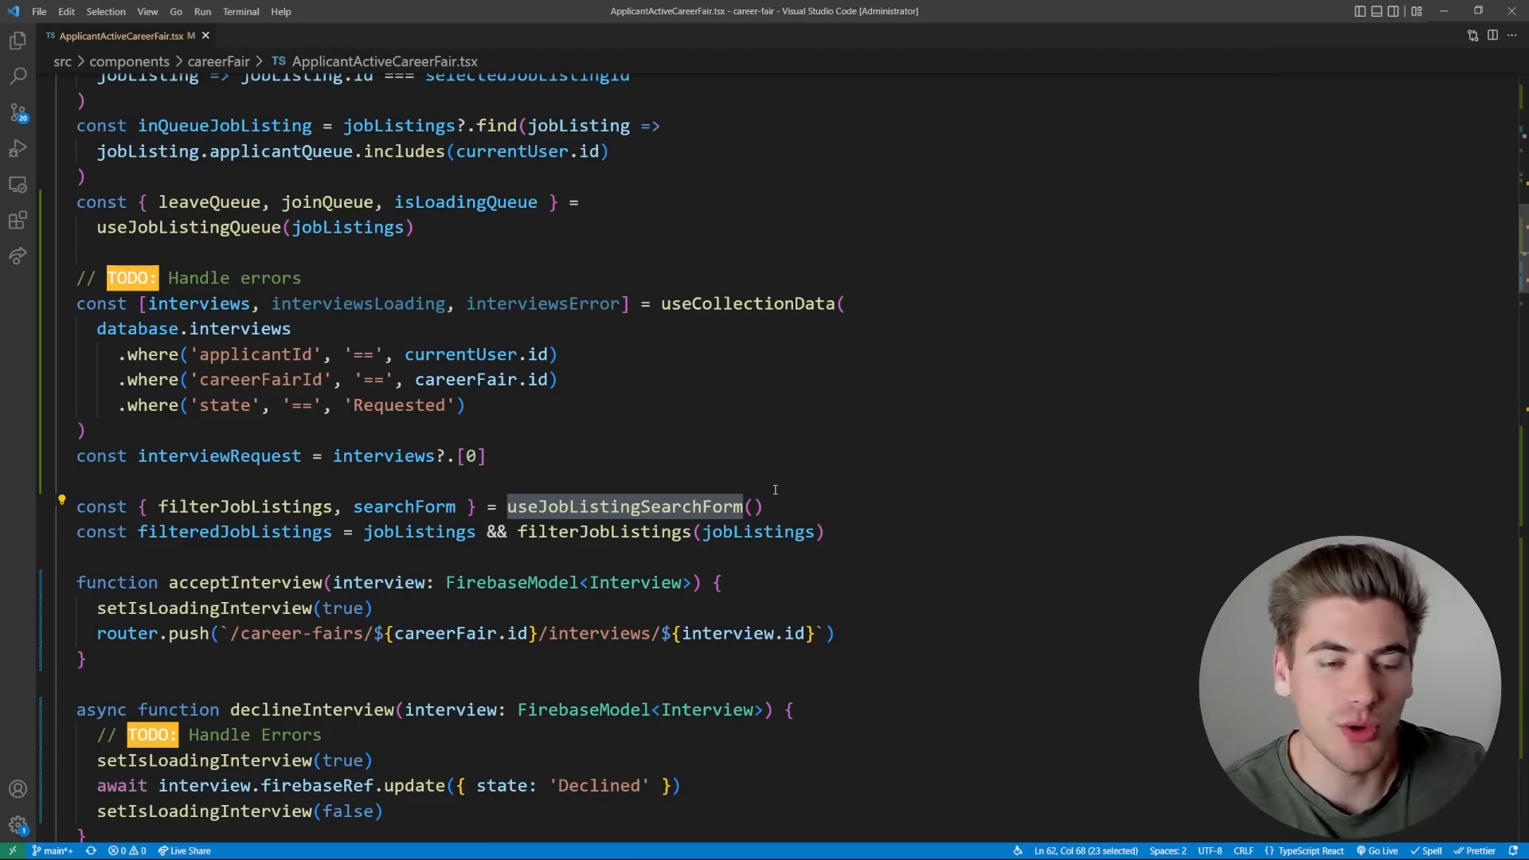
{"action": "scroll", "scroll_direction": "down", "scroll_amount": 3}
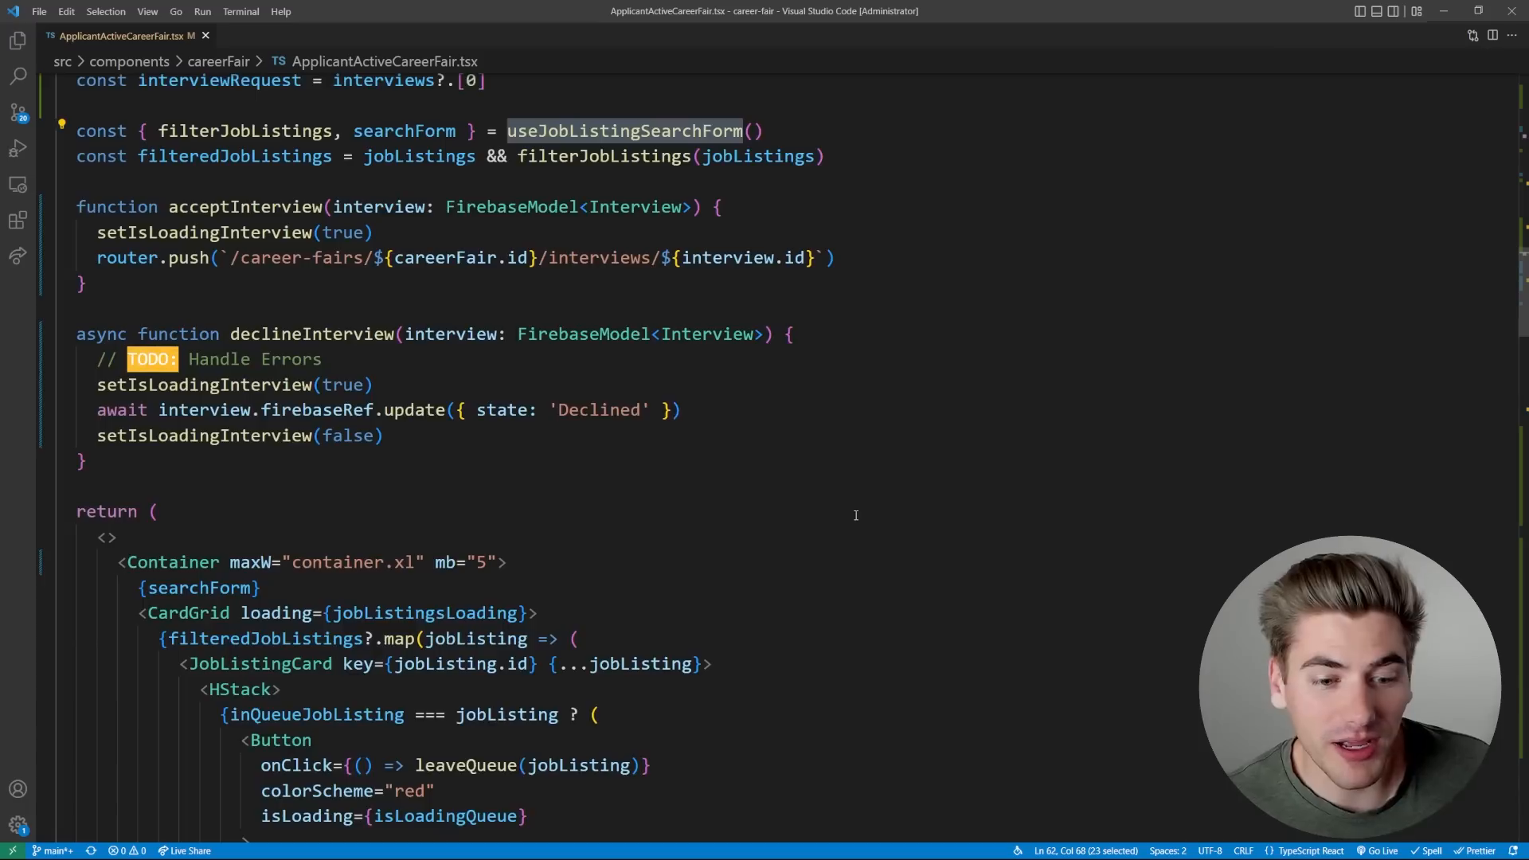
{"action": "scroll", "scroll_direction": "down", "scroll_amount": 3}
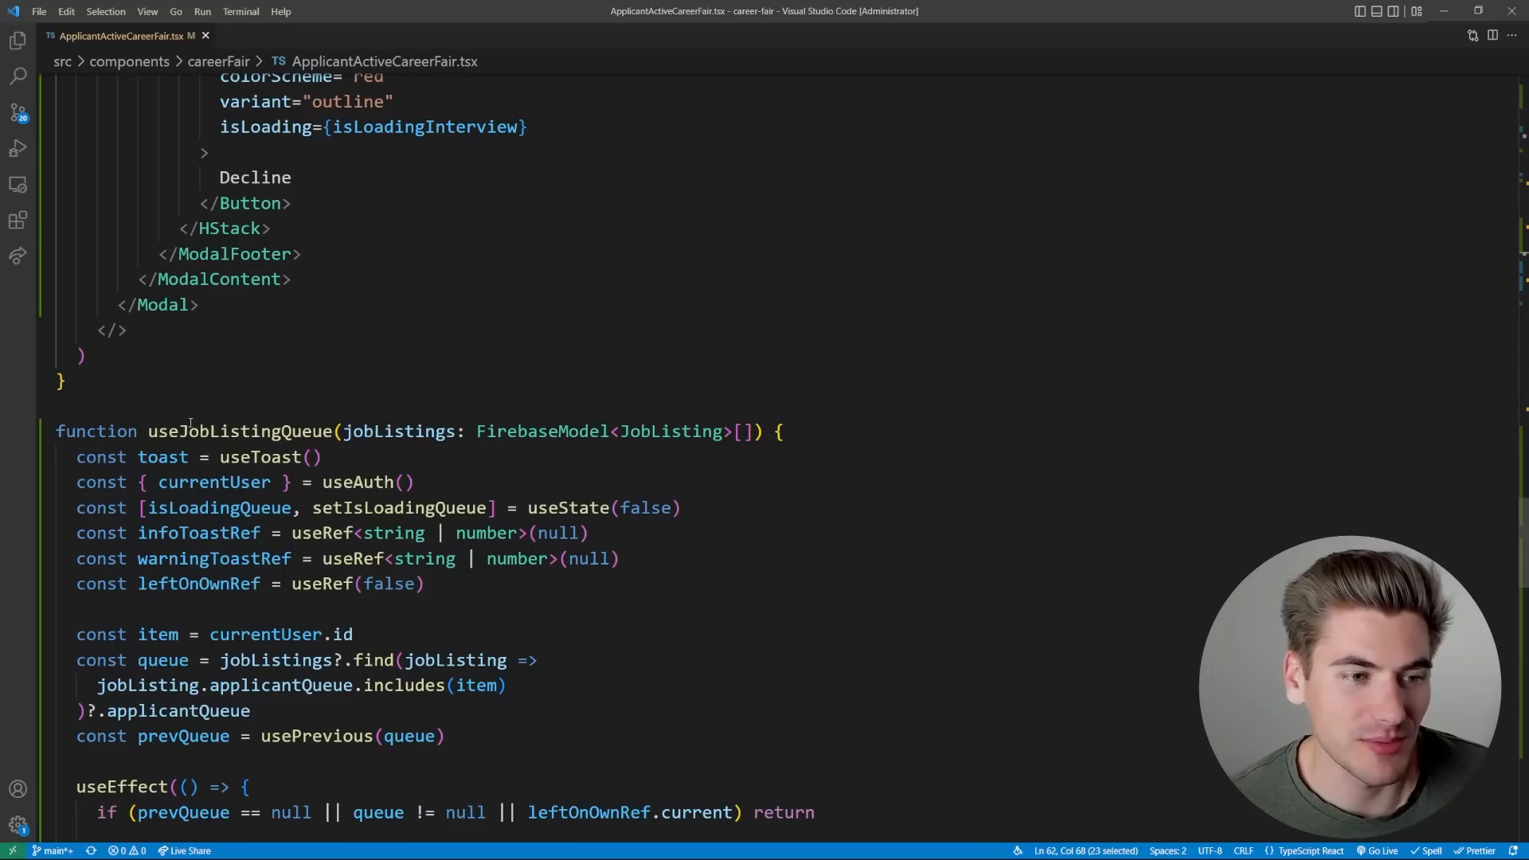
{"action": "double_click", "coordinate": [240, 431]}
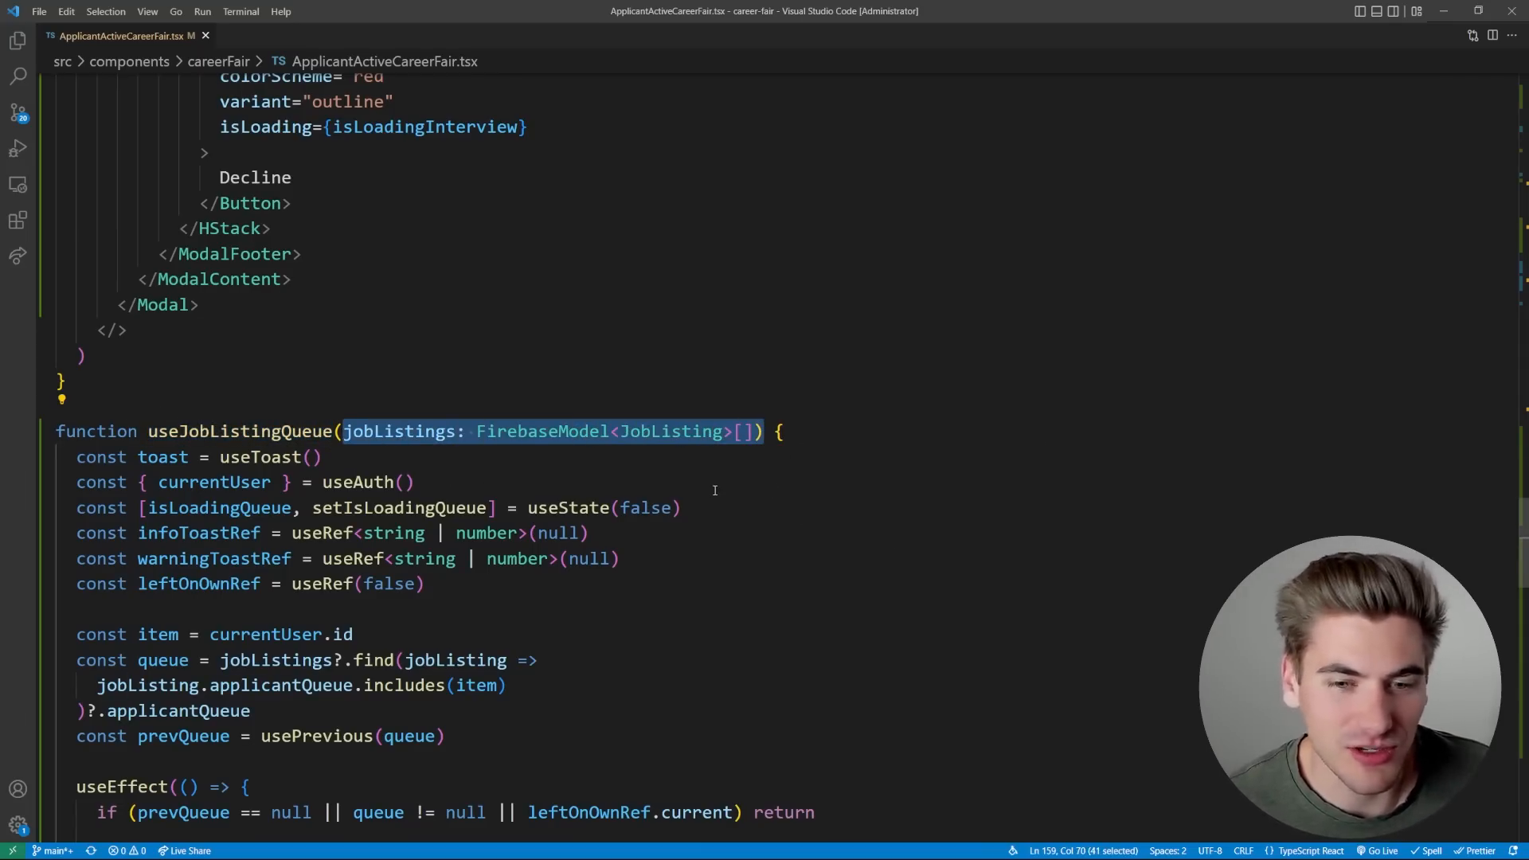
{"action": "scroll", "scroll_direction": "down", "scroll_amount": 3}
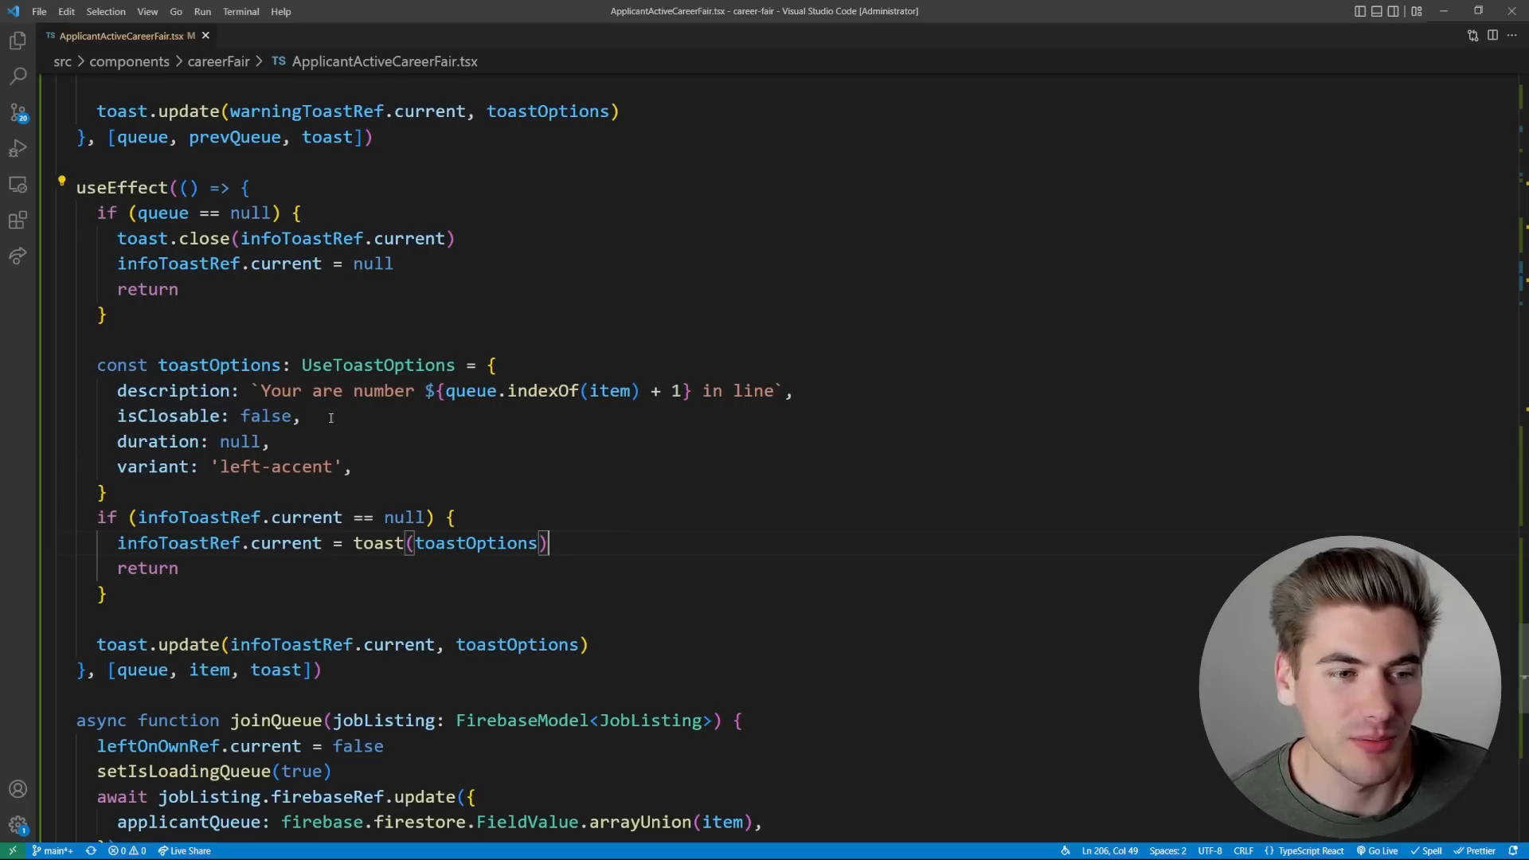
{"action": "left_click_drag", "start_coordinate": [257, 390], "coordinate": [790, 390]}
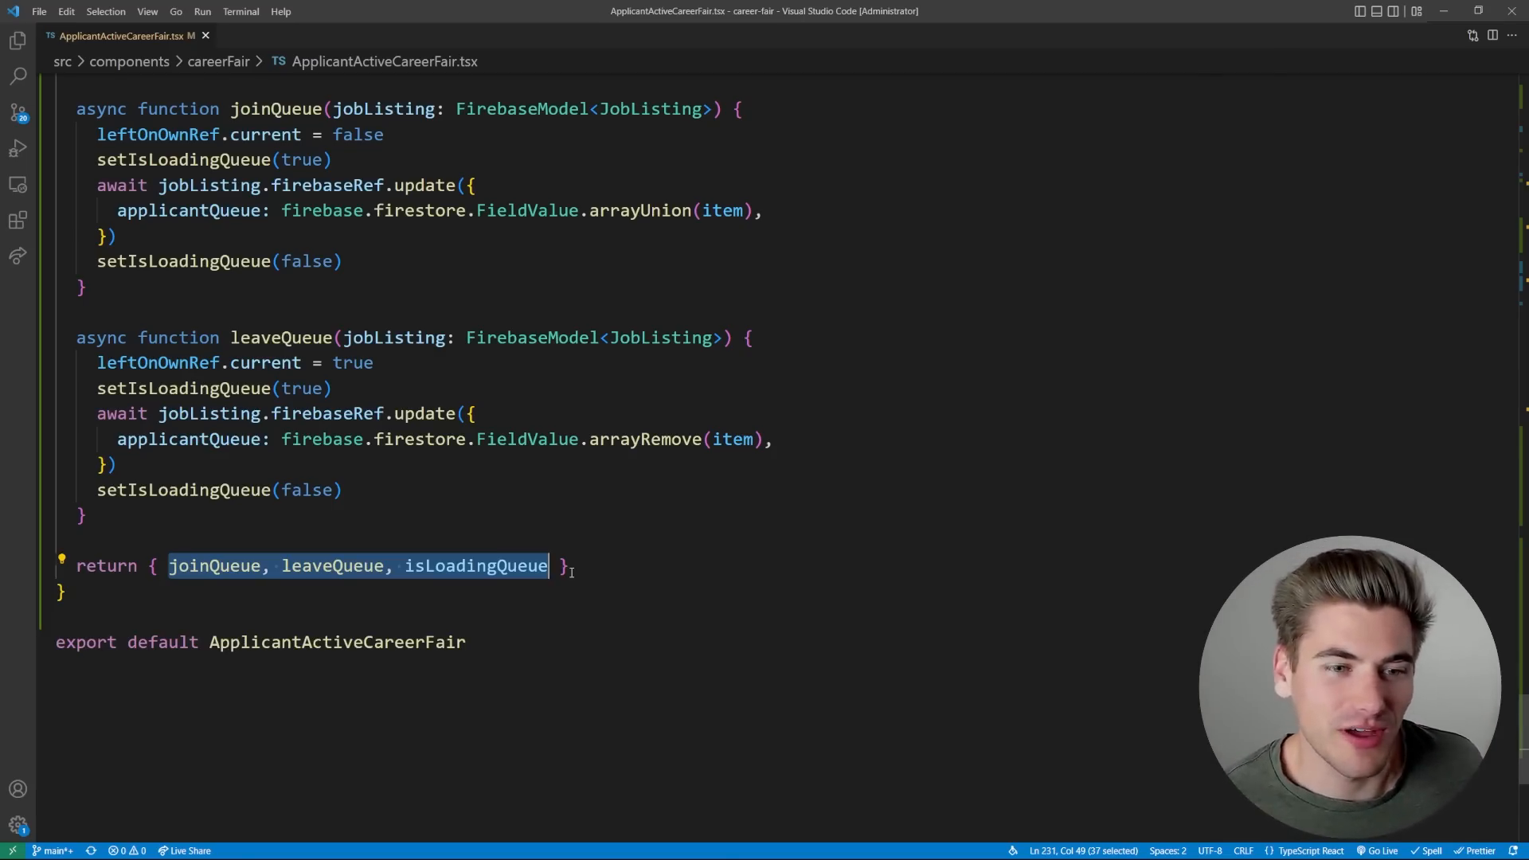
{"action": "scroll", "scroll_direction": "up", "scroll_amount": 3}
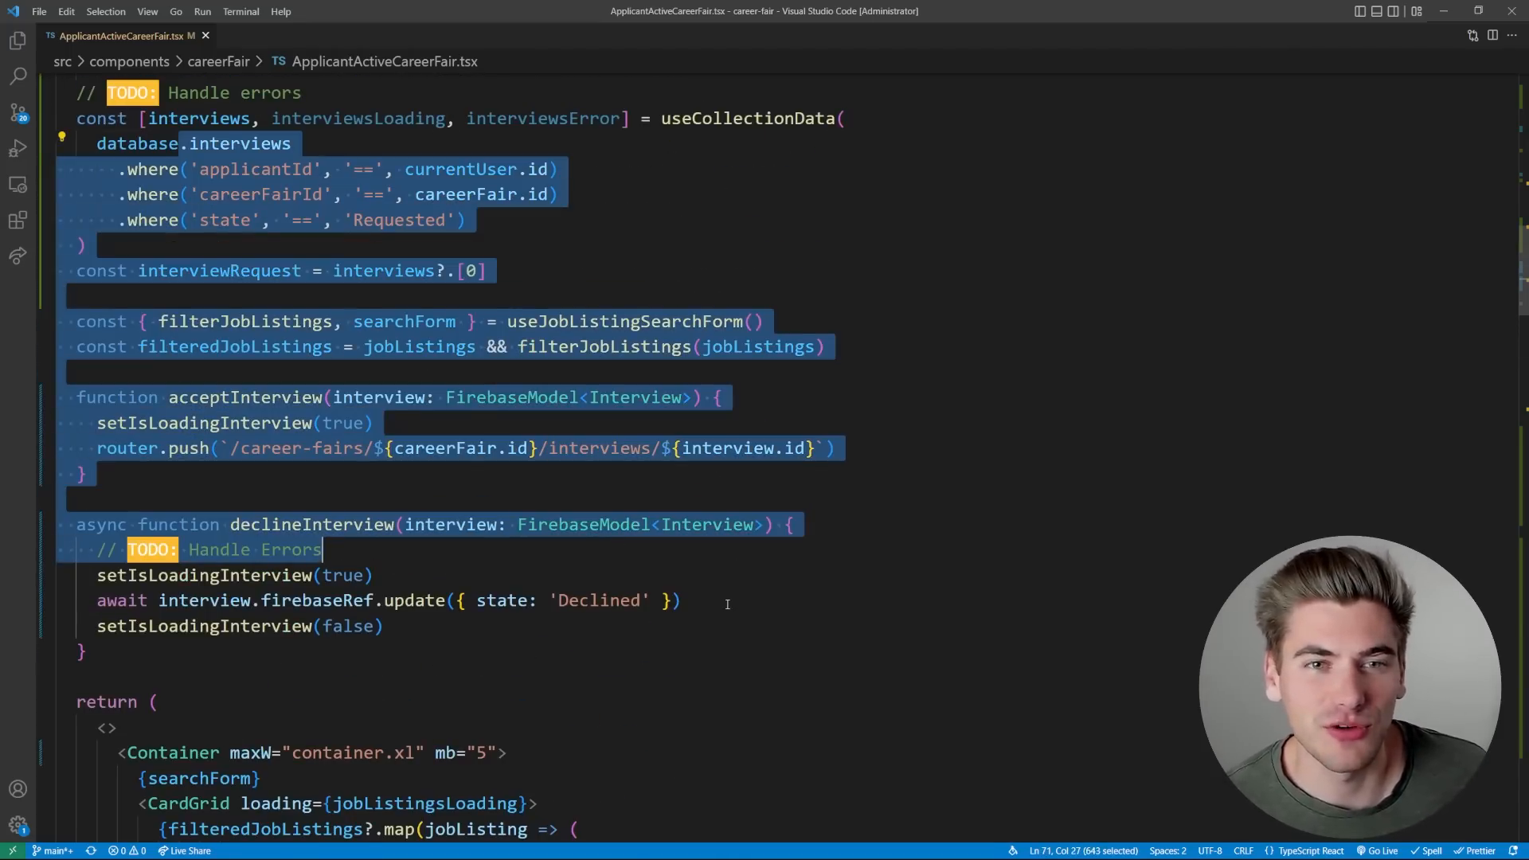
{"action": "scroll", "scroll_direction": "up", "scroll_amount": 3}
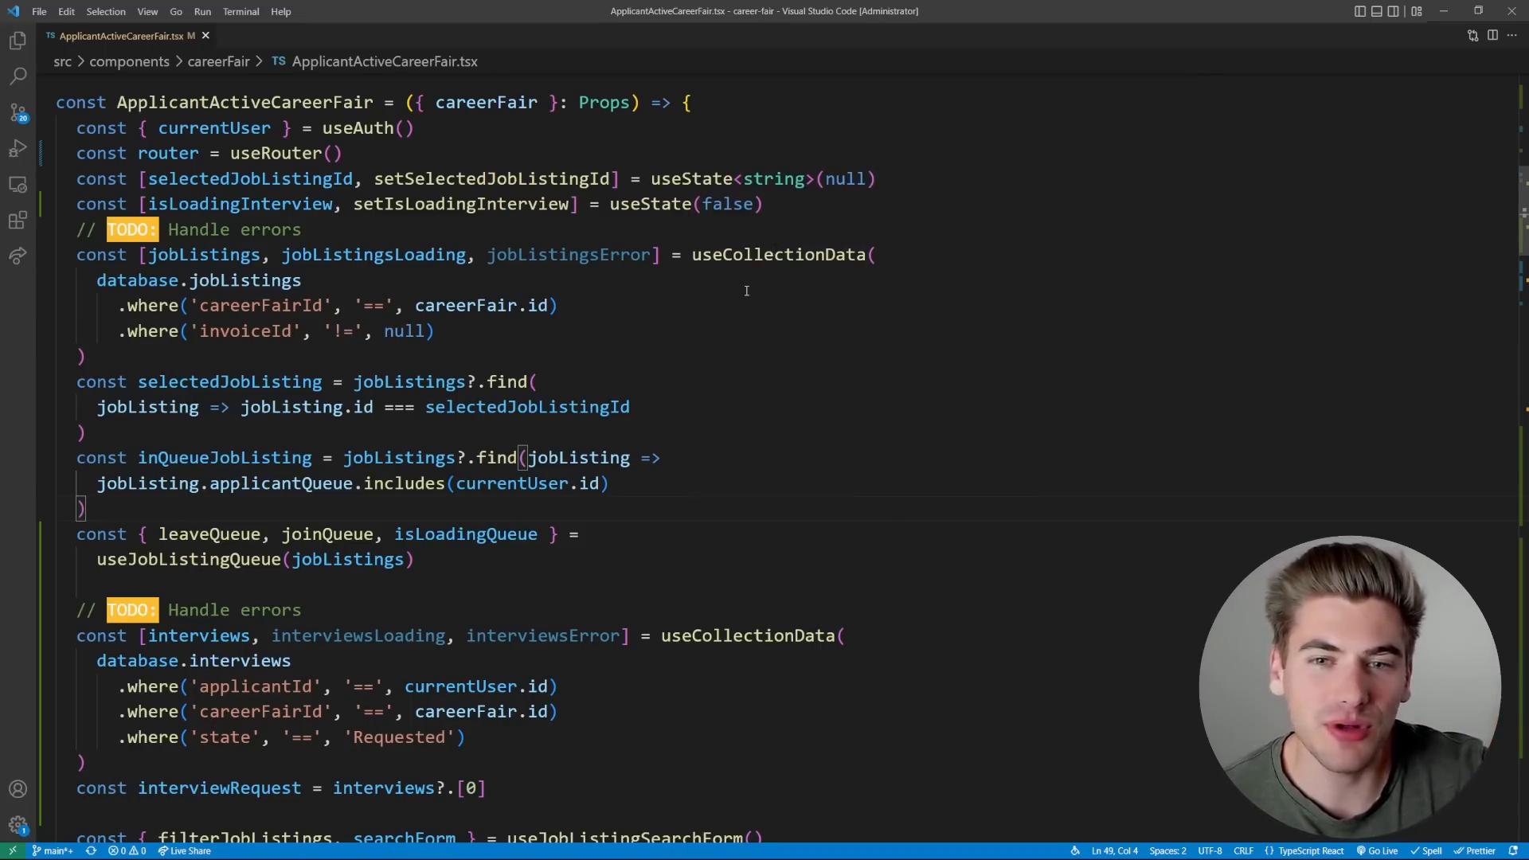
Highlight the uses of useCollectionData, then return to the useEffect search results
{"action": "scroll", "scroll_direction": "down", "scroll_amount": 3}
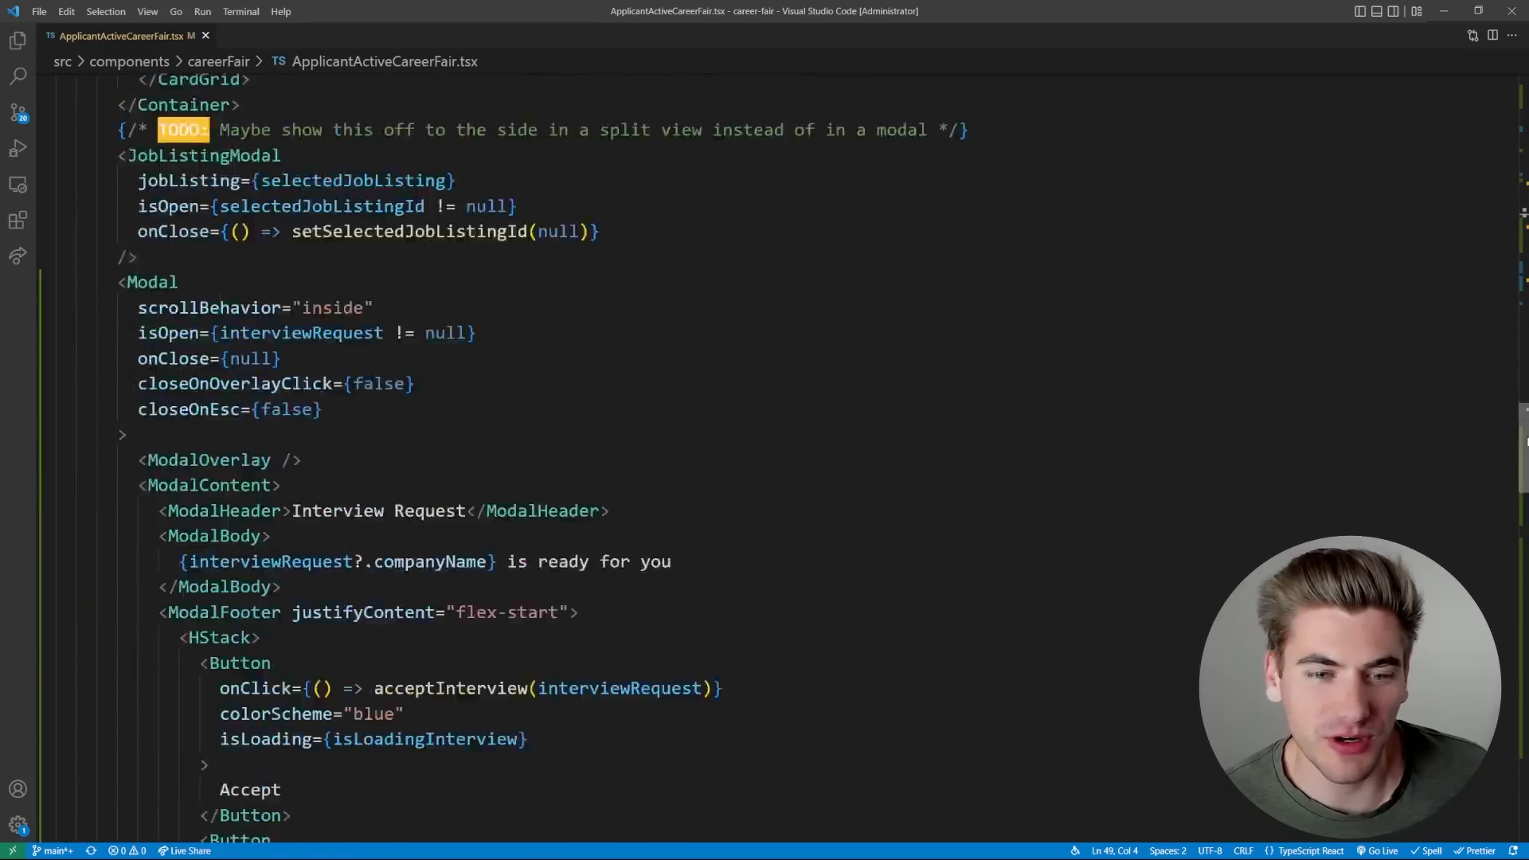
{"action": "scroll", "scroll_direction": "down", "scroll_amount": 3}
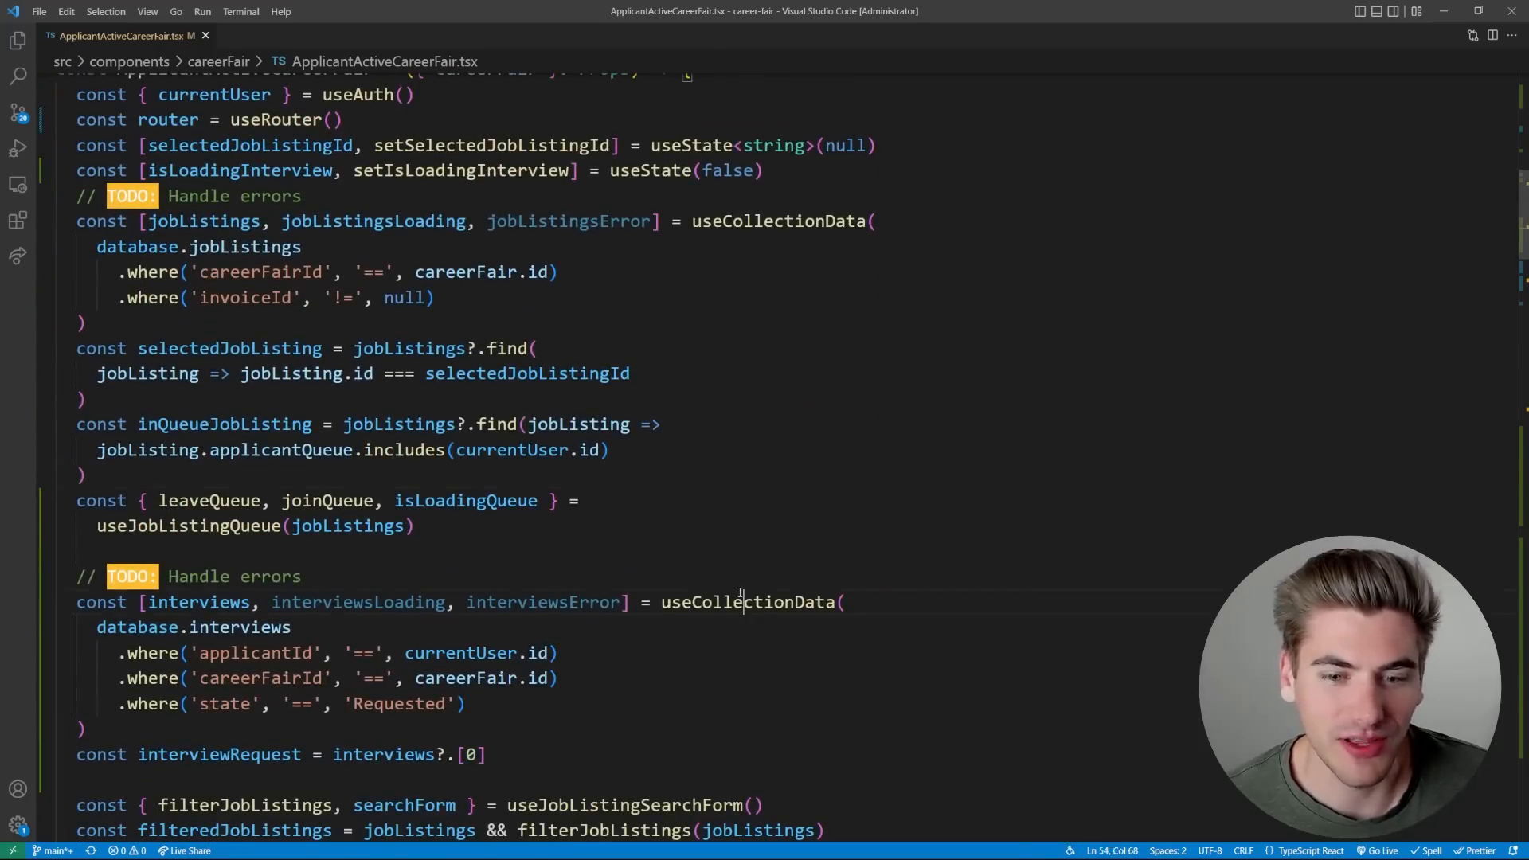
{"action": "double_click", "coordinate": [747, 602]}
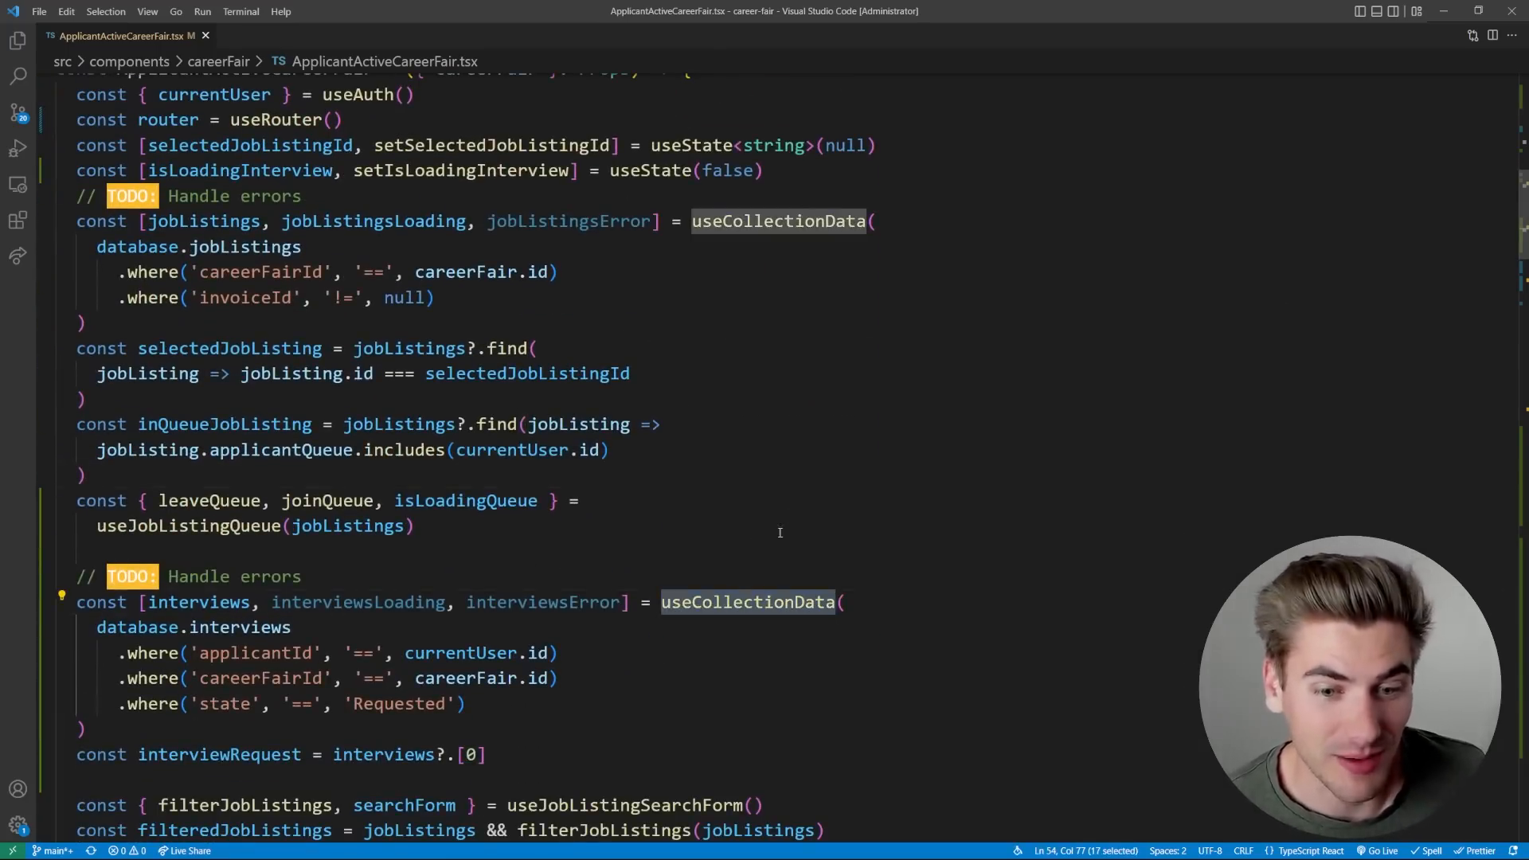
{"action": "mouse_move", "coordinate": [746, 602]}
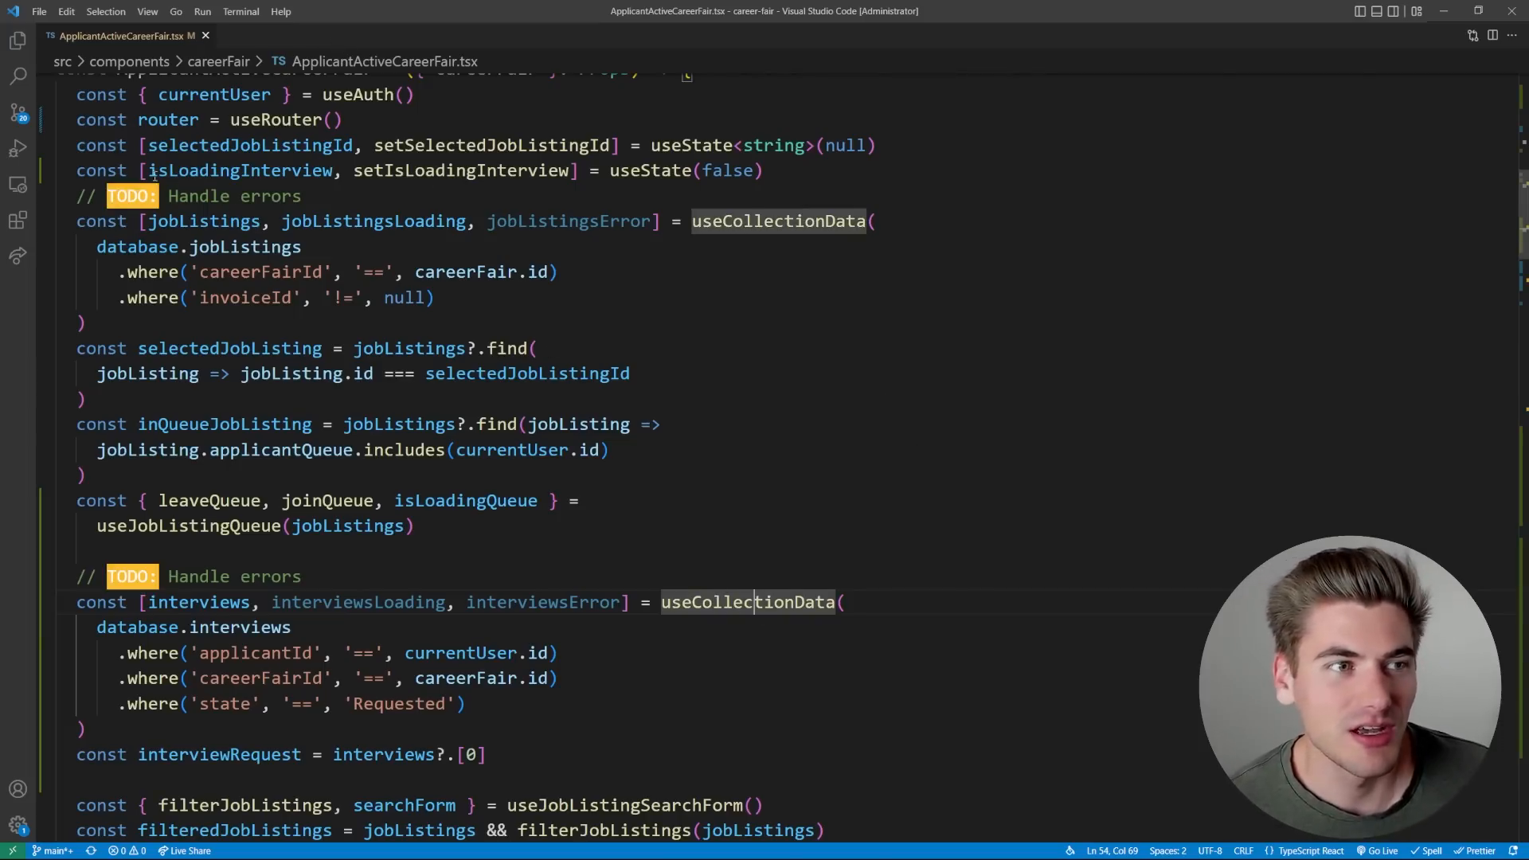
{"action": "left_click", "coordinate": [18, 75]}
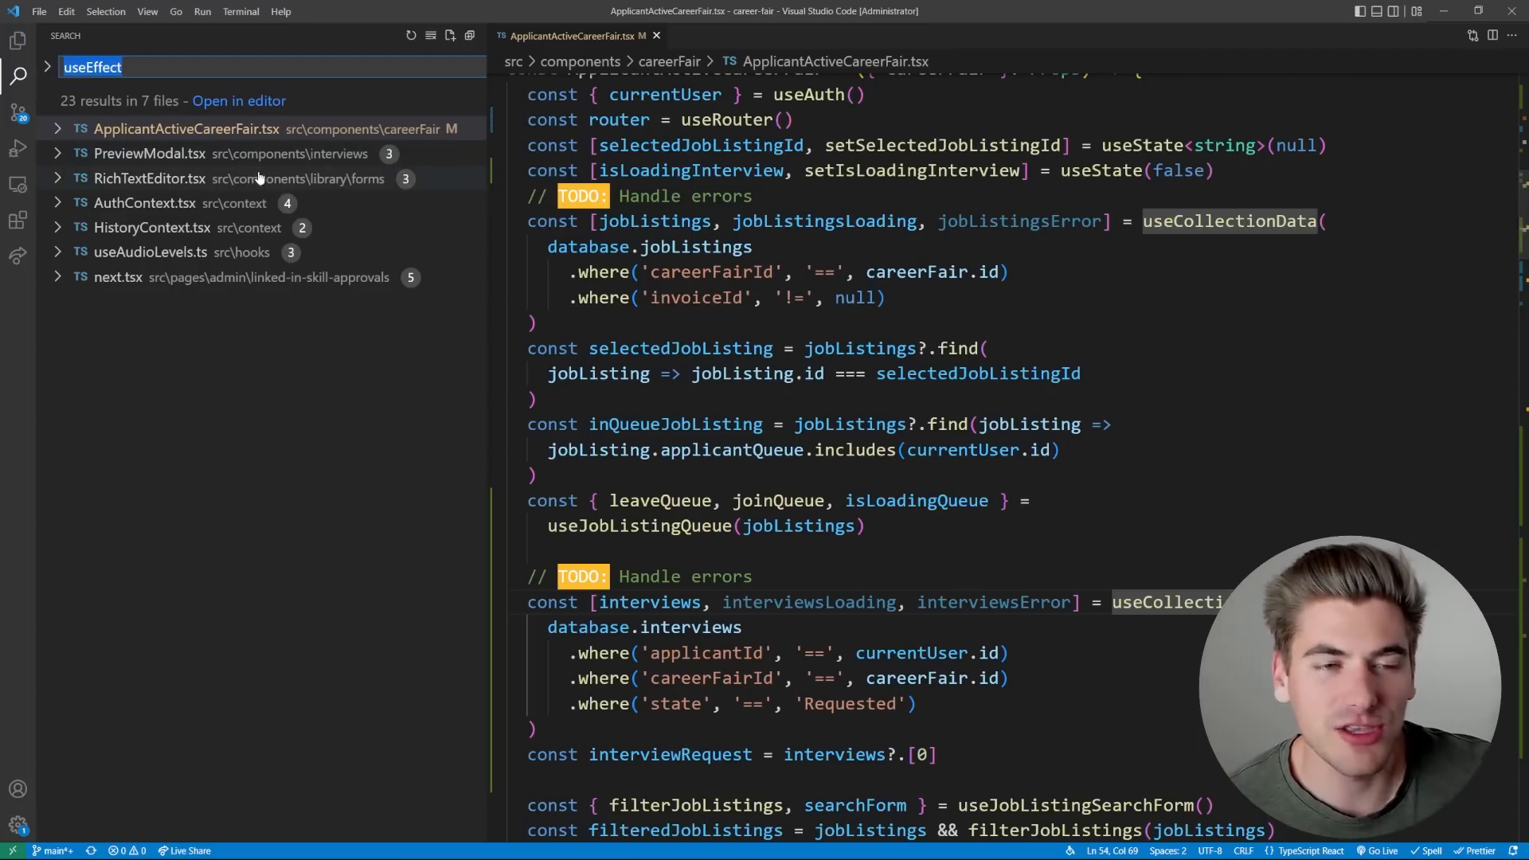
{"action": "mouse_move", "coordinate": [279, 164]}
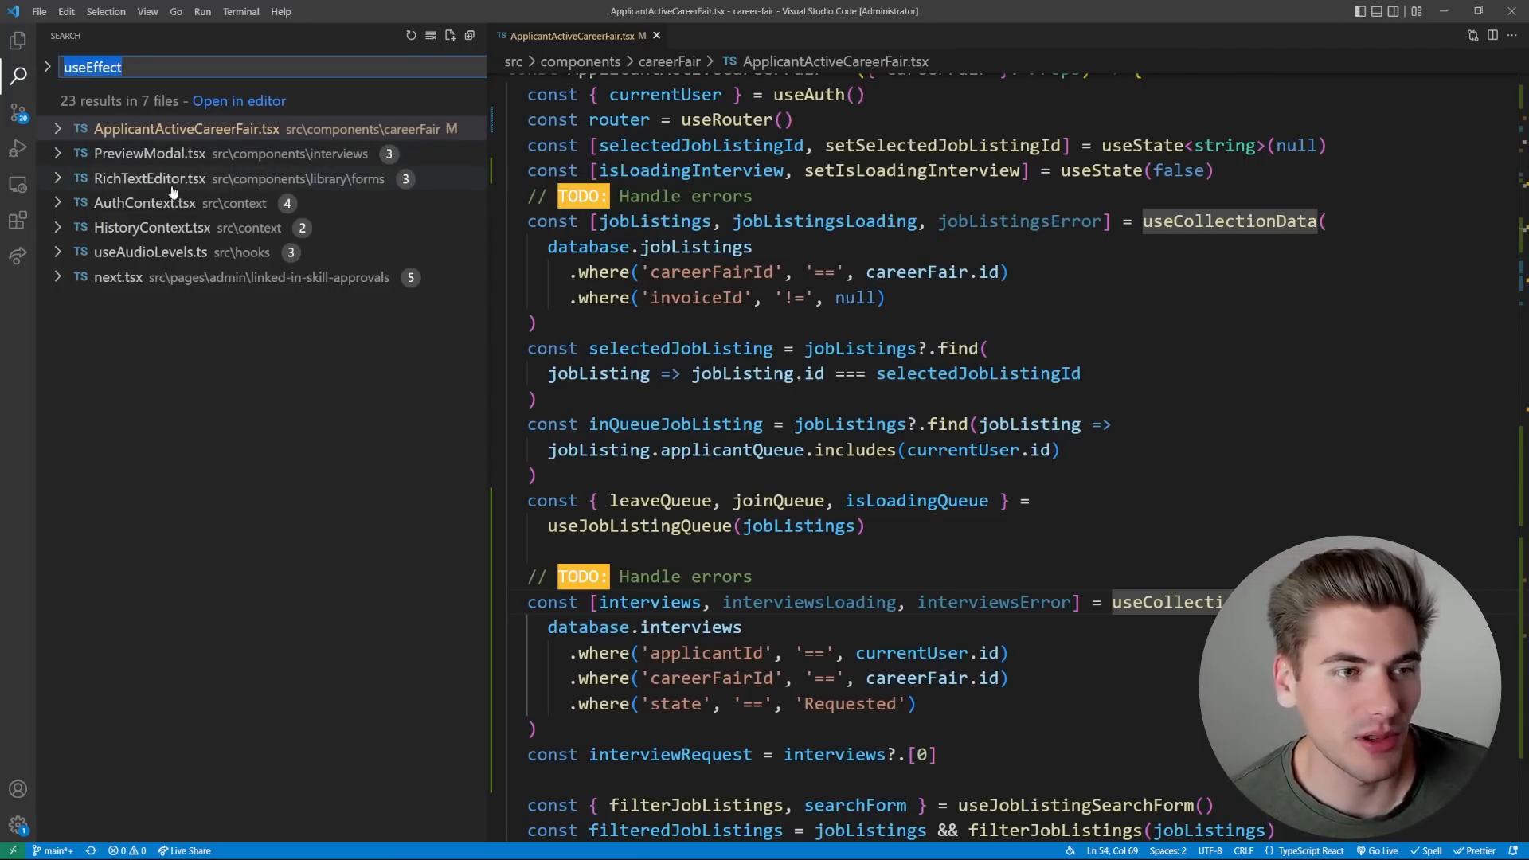
Open PreviewModal.tsx from the search results and read its useEffect hooks down to the export
{"action": "left_click", "coordinate": [151, 153]}
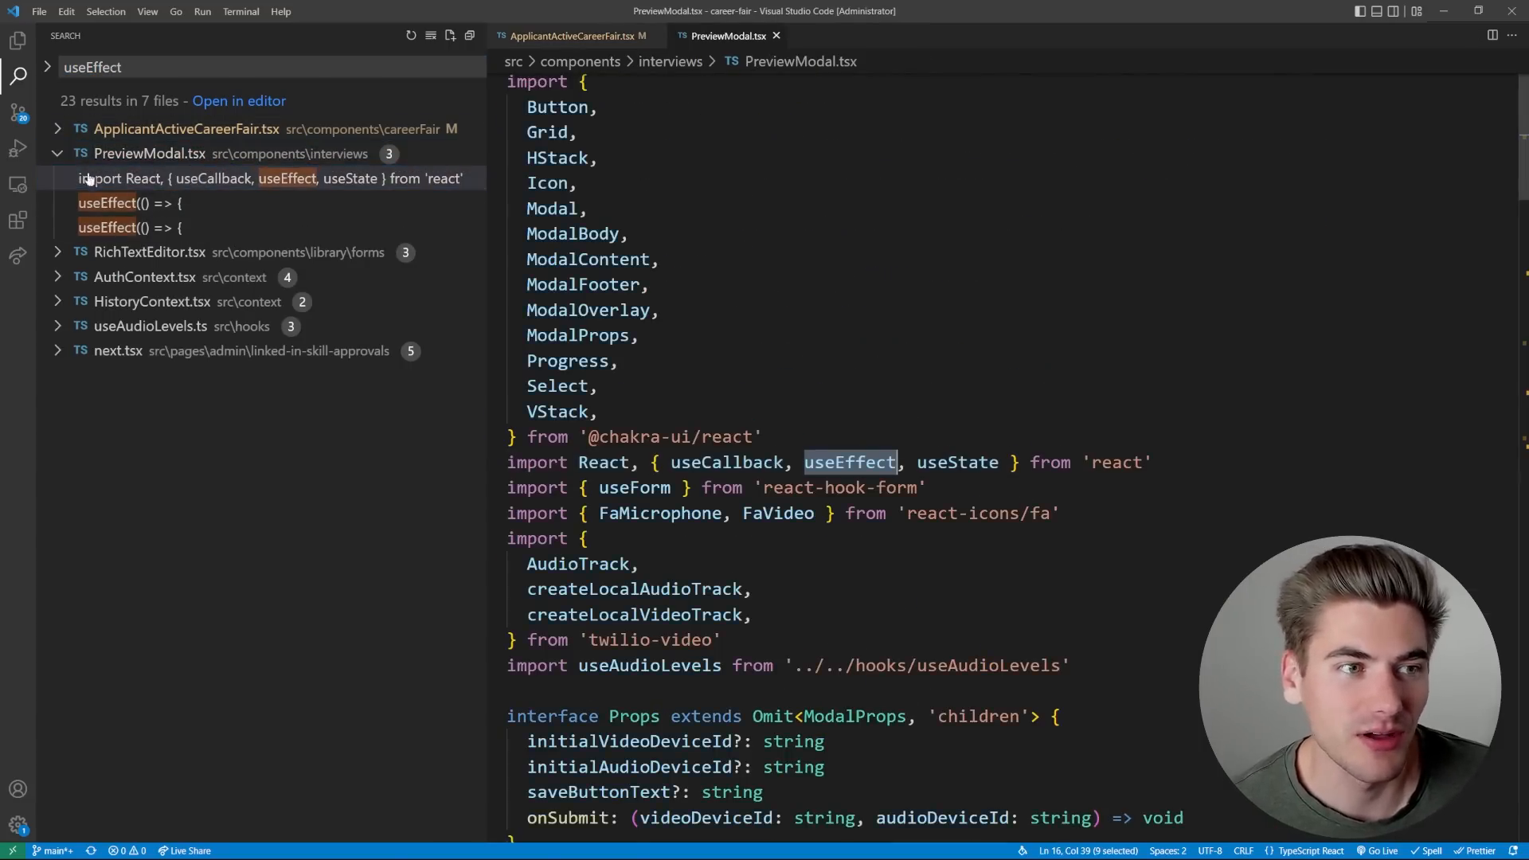
{"action": "left_click", "coordinate": [18, 74]}
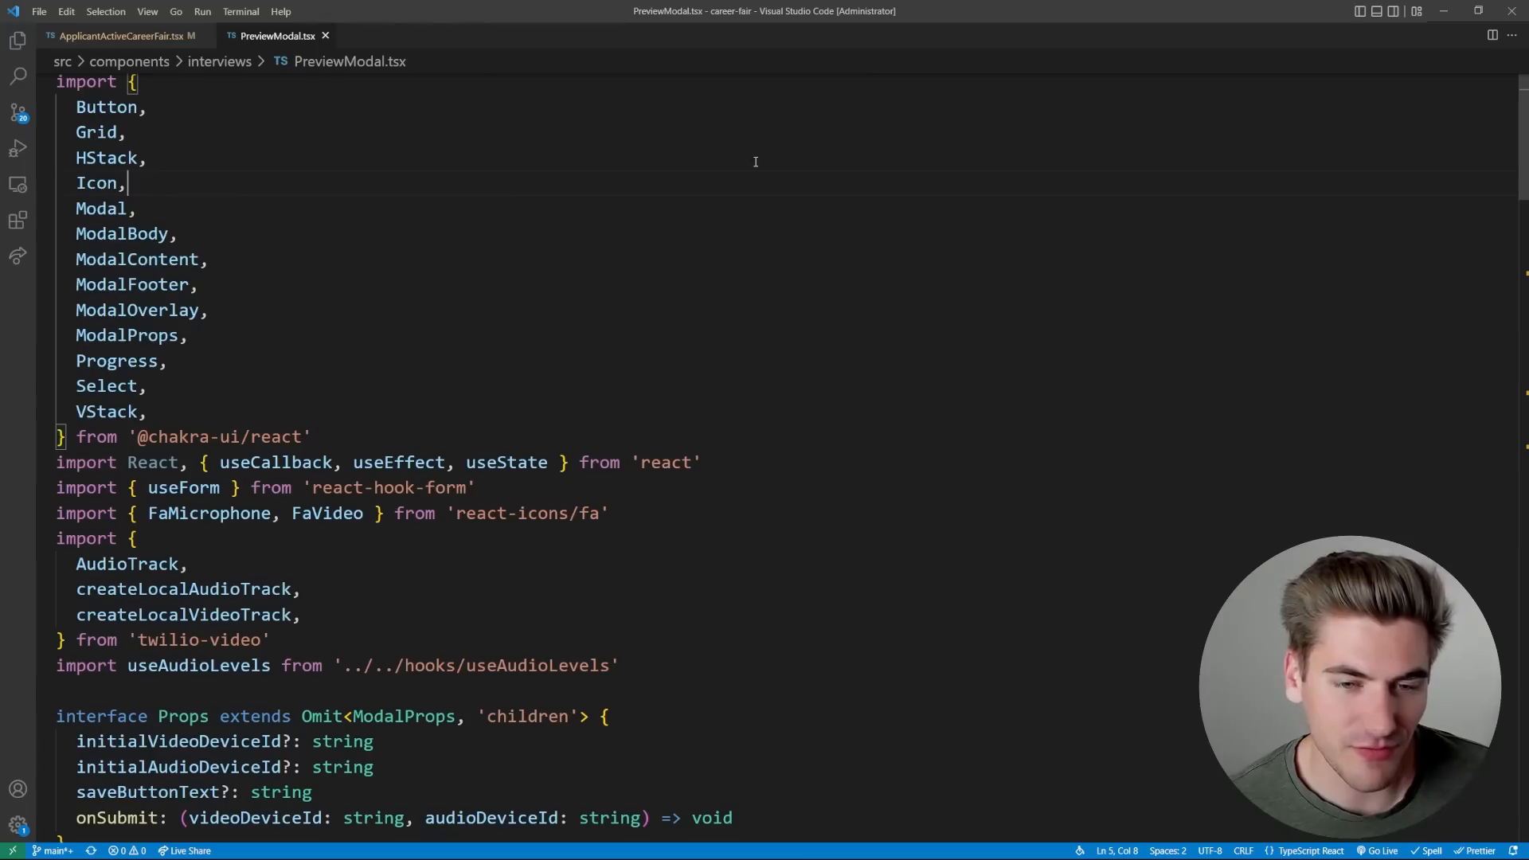
{"action": "scroll", "scroll_direction": "down", "scroll_amount": 3}
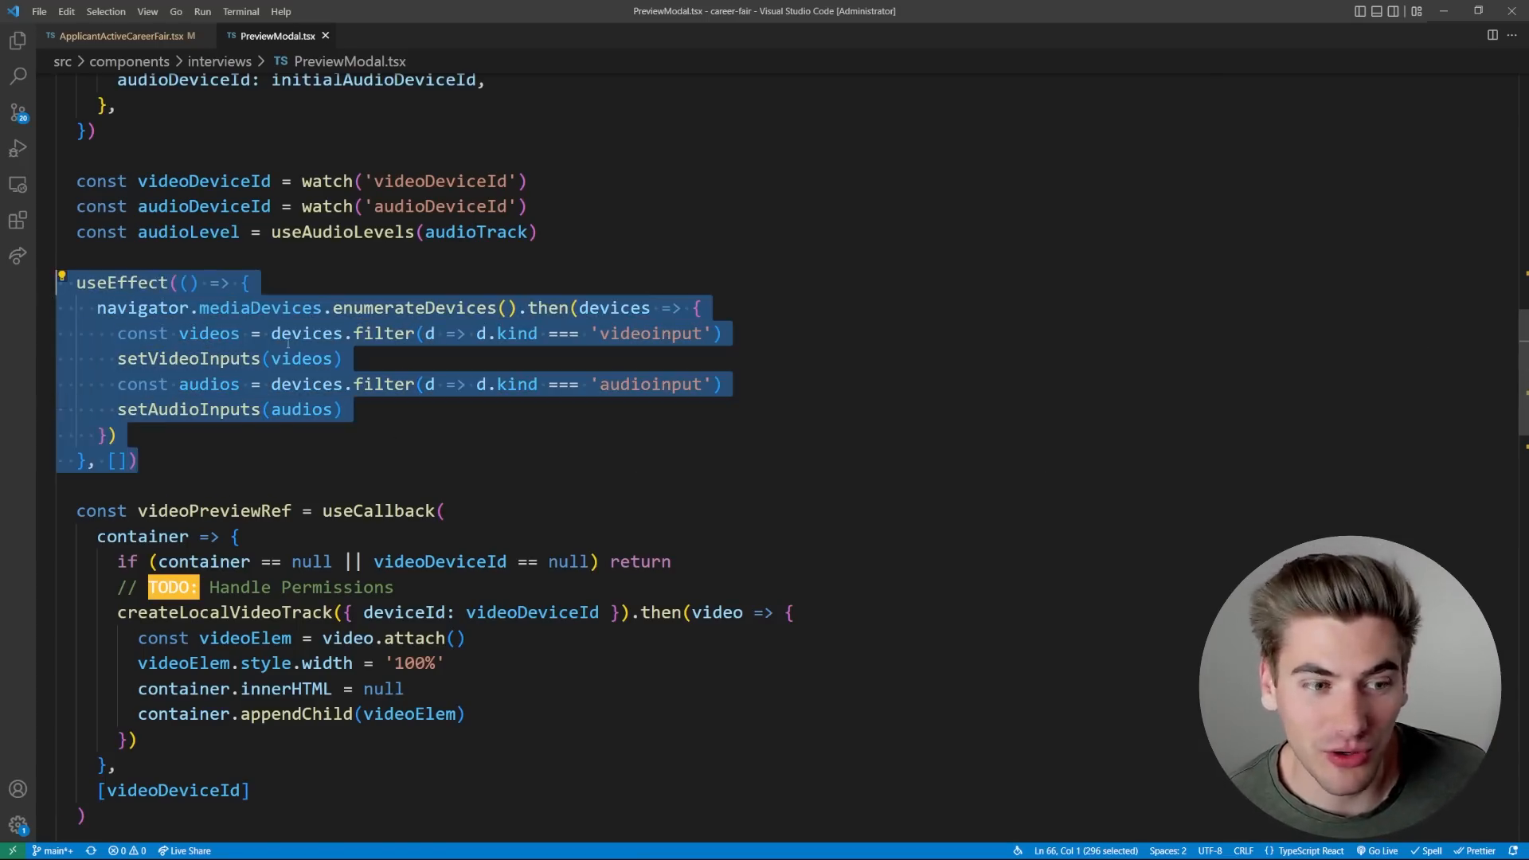
{"action": "scroll", "scroll_direction": "down", "scroll_amount": 3}
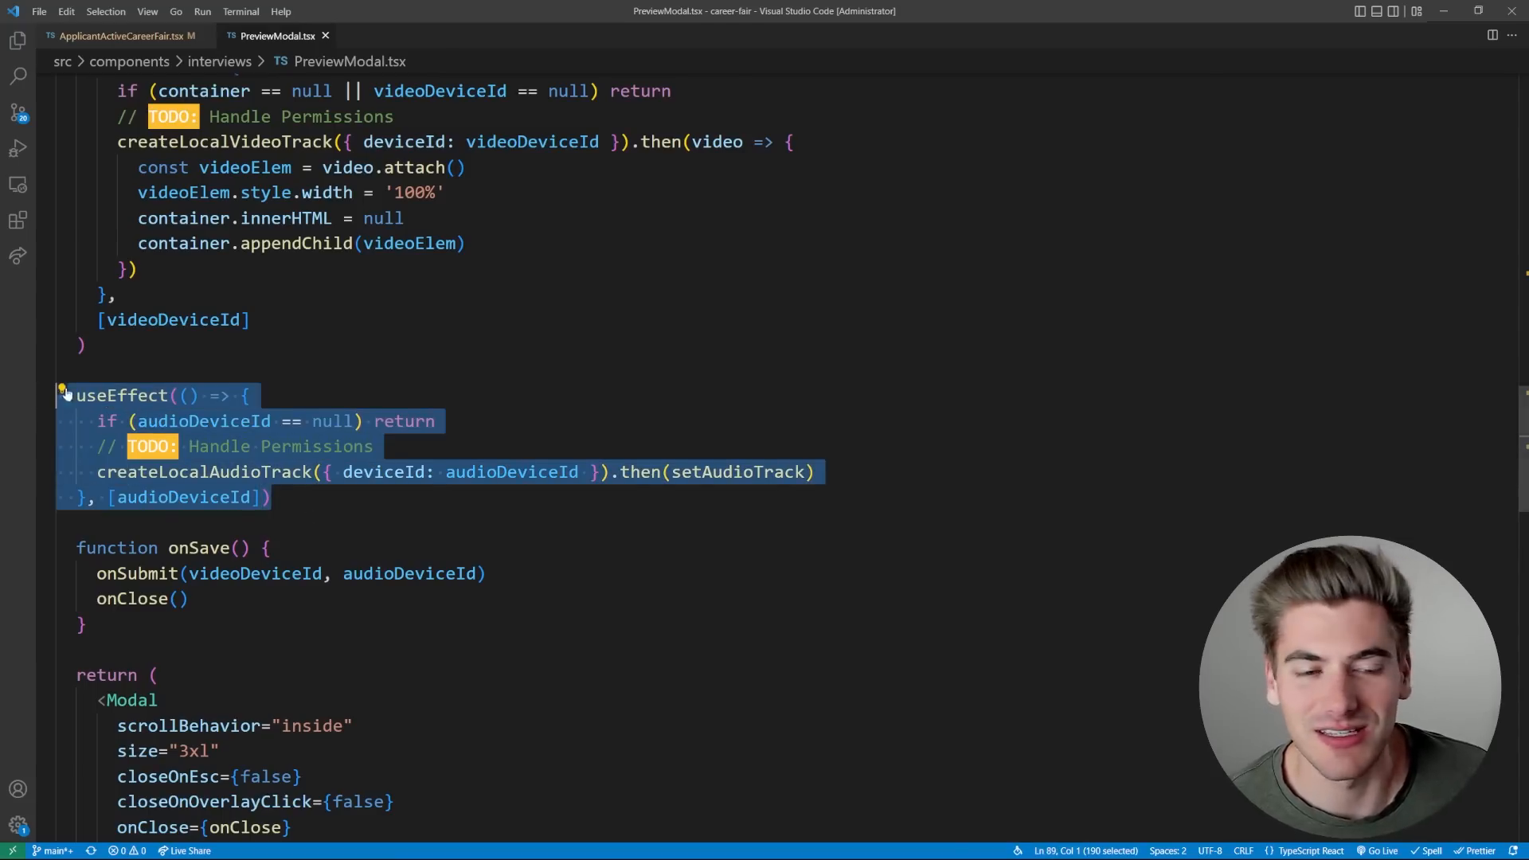
{"action": "mouse_move", "coordinate": [481, 373]}
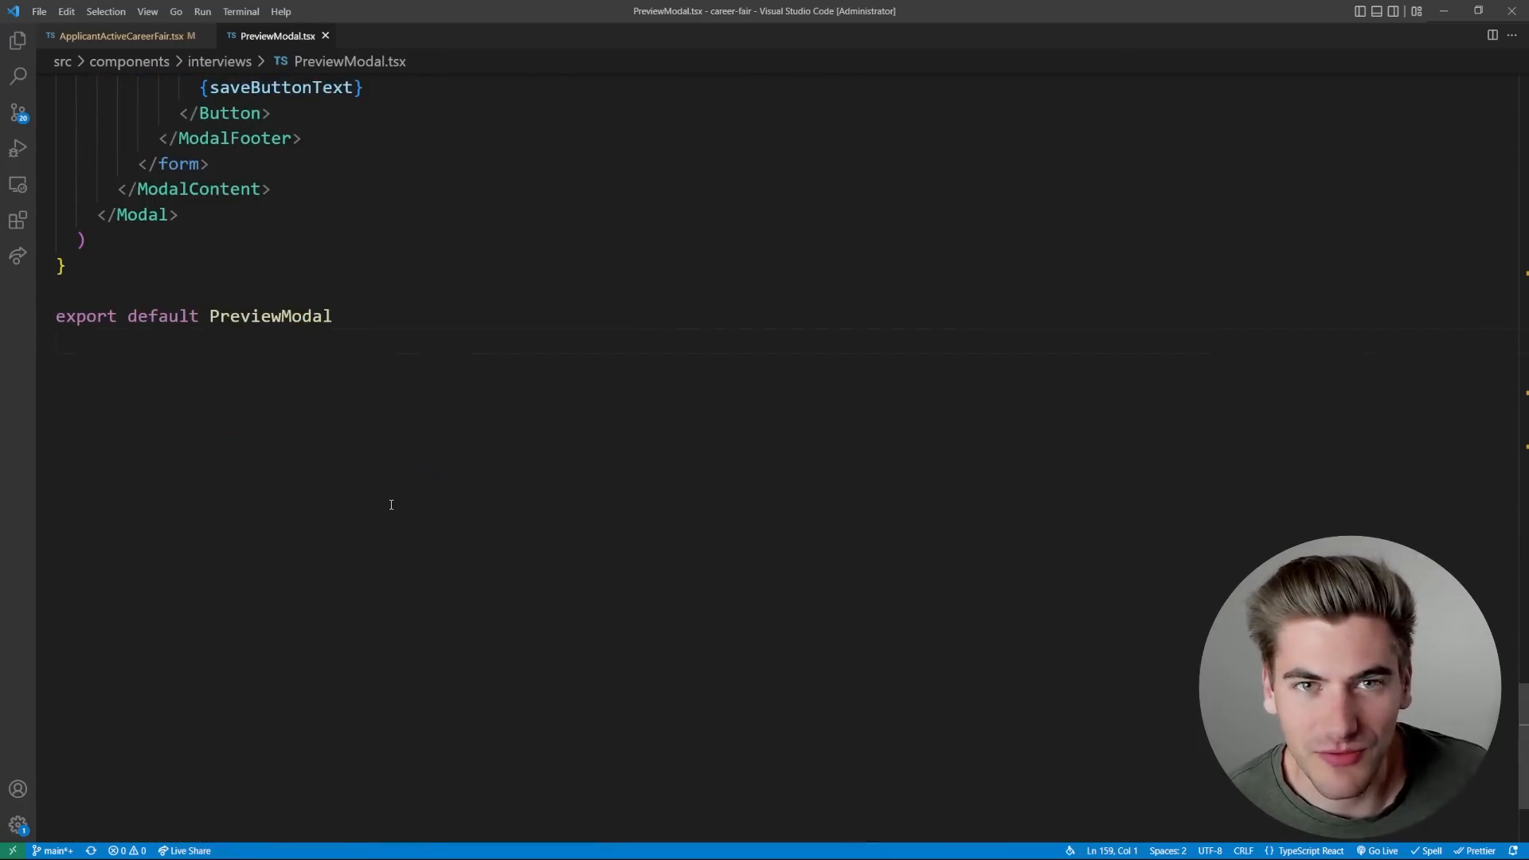
{"action": "scroll", "scroll_direction": "up", "scroll_amount": 3}
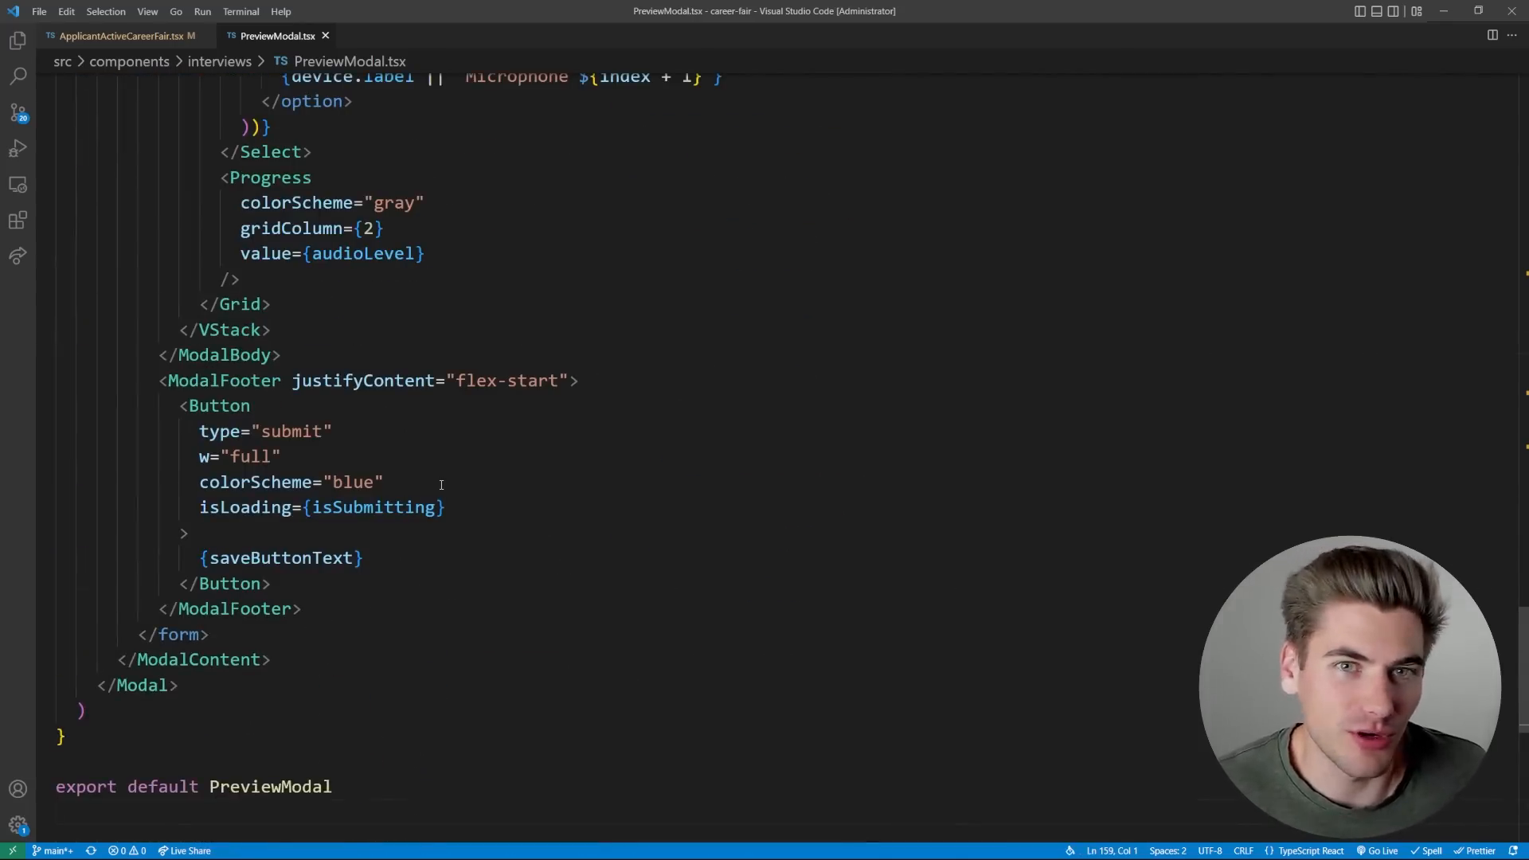
{"action": "scroll", "scroll_direction": "up", "scroll_amount": 3}
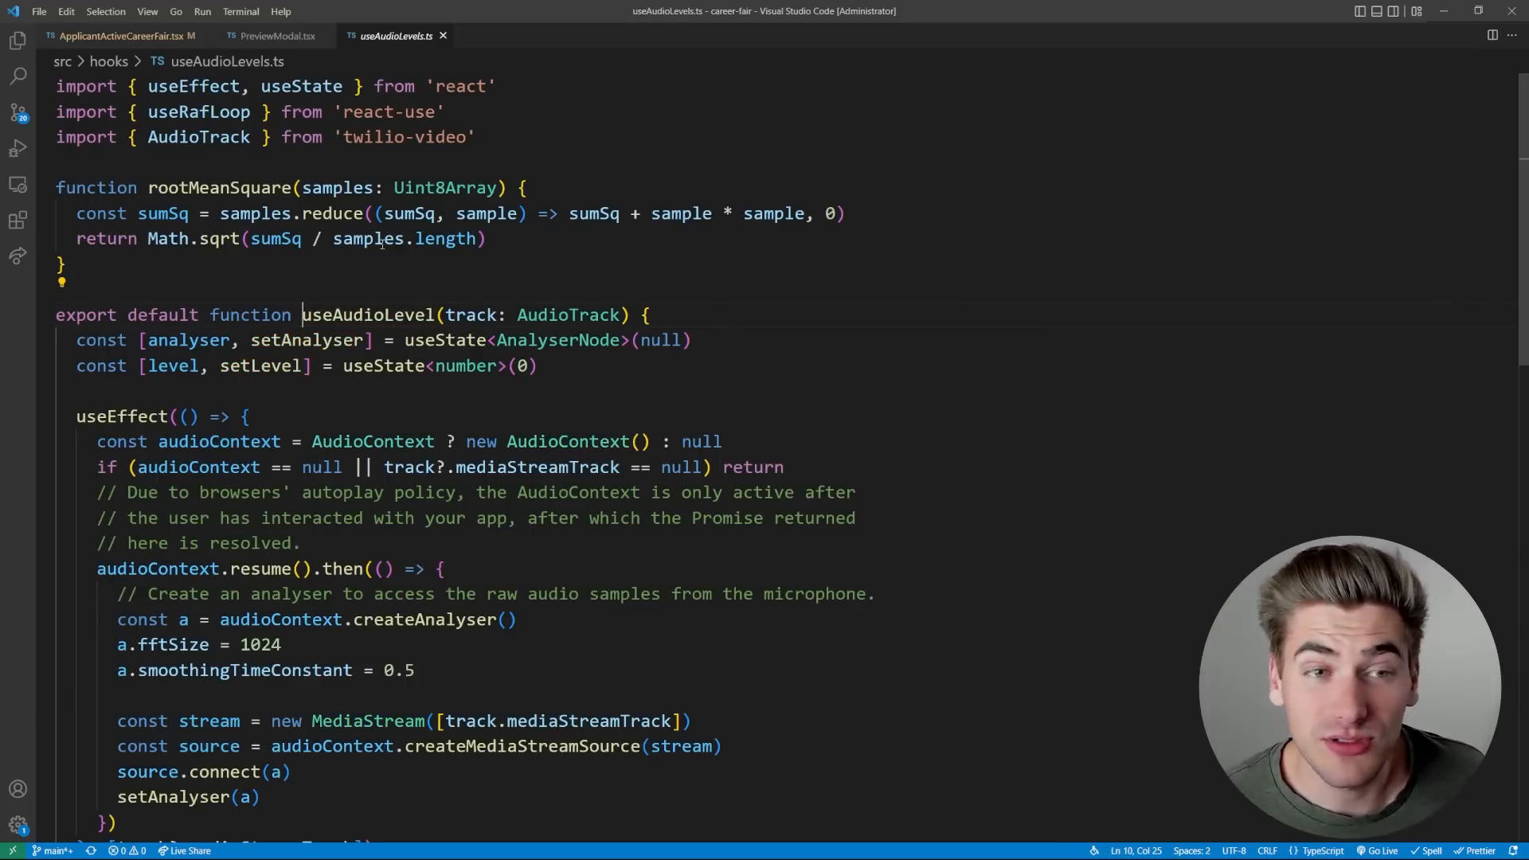
Select the useAudioLevels hook body, then return to the PreviewModal.tsx tab
{"action": "scroll", "scroll_direction": "down", "scroll_amount": 3}
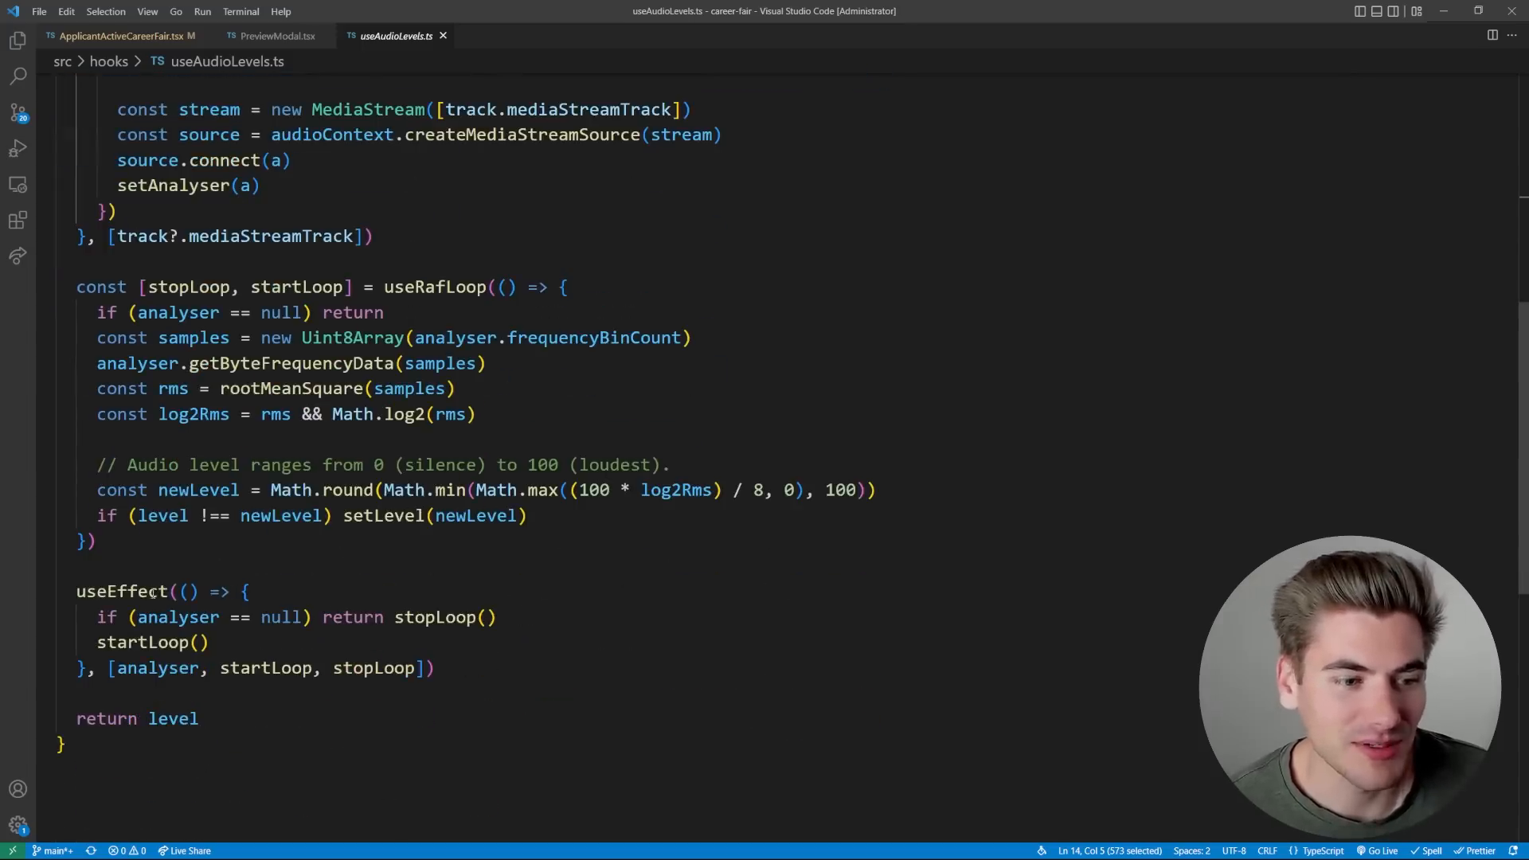
{"action": "left_click_drag", "start_coordinate": [77, 590], "coordinate": [435, 668]}
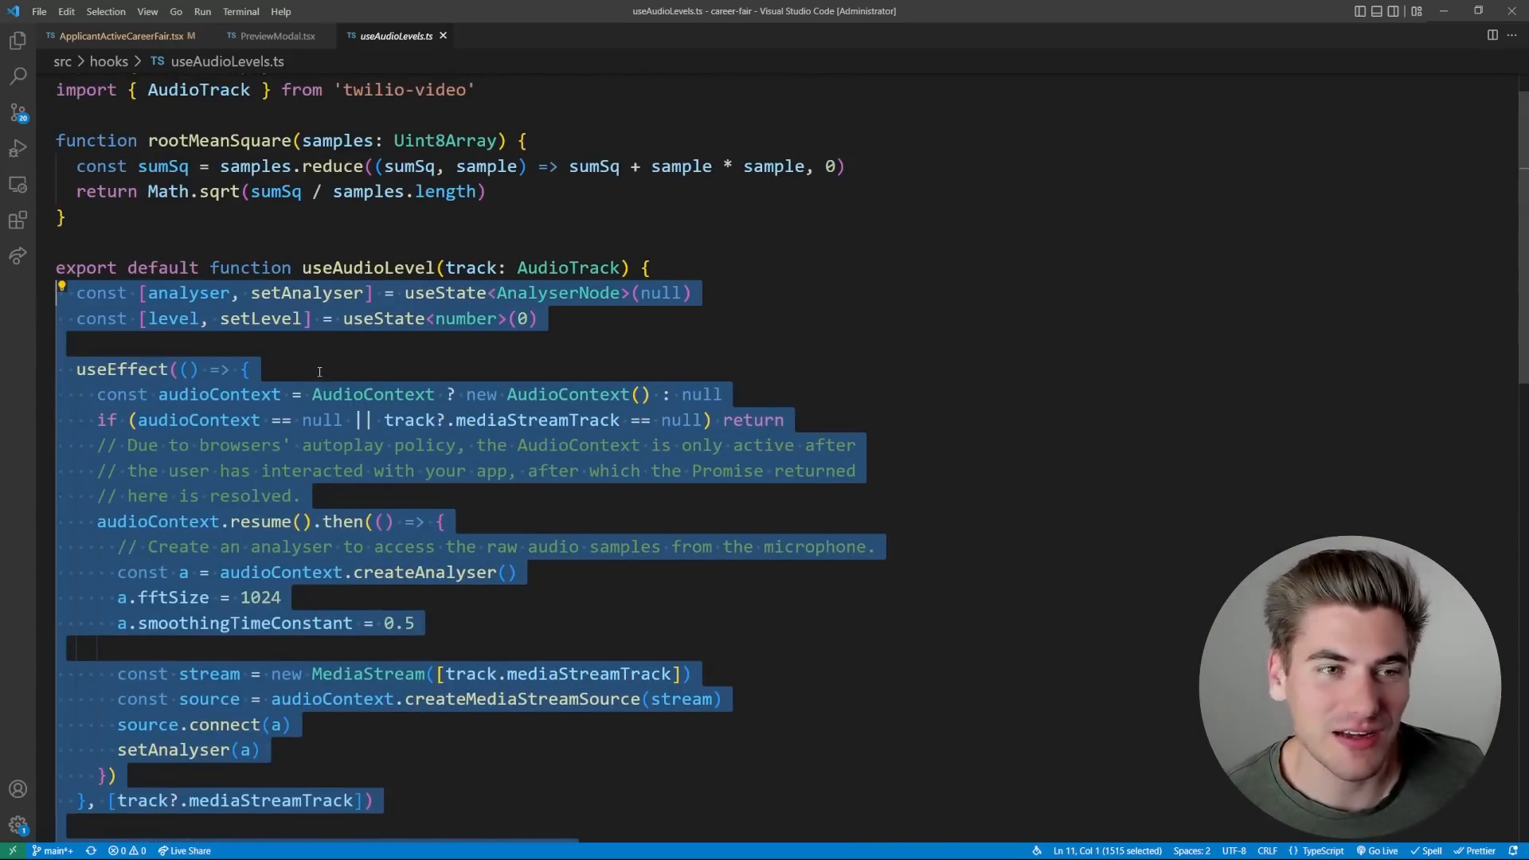
{"action": "left_click", "coordinate": [277, 36]}
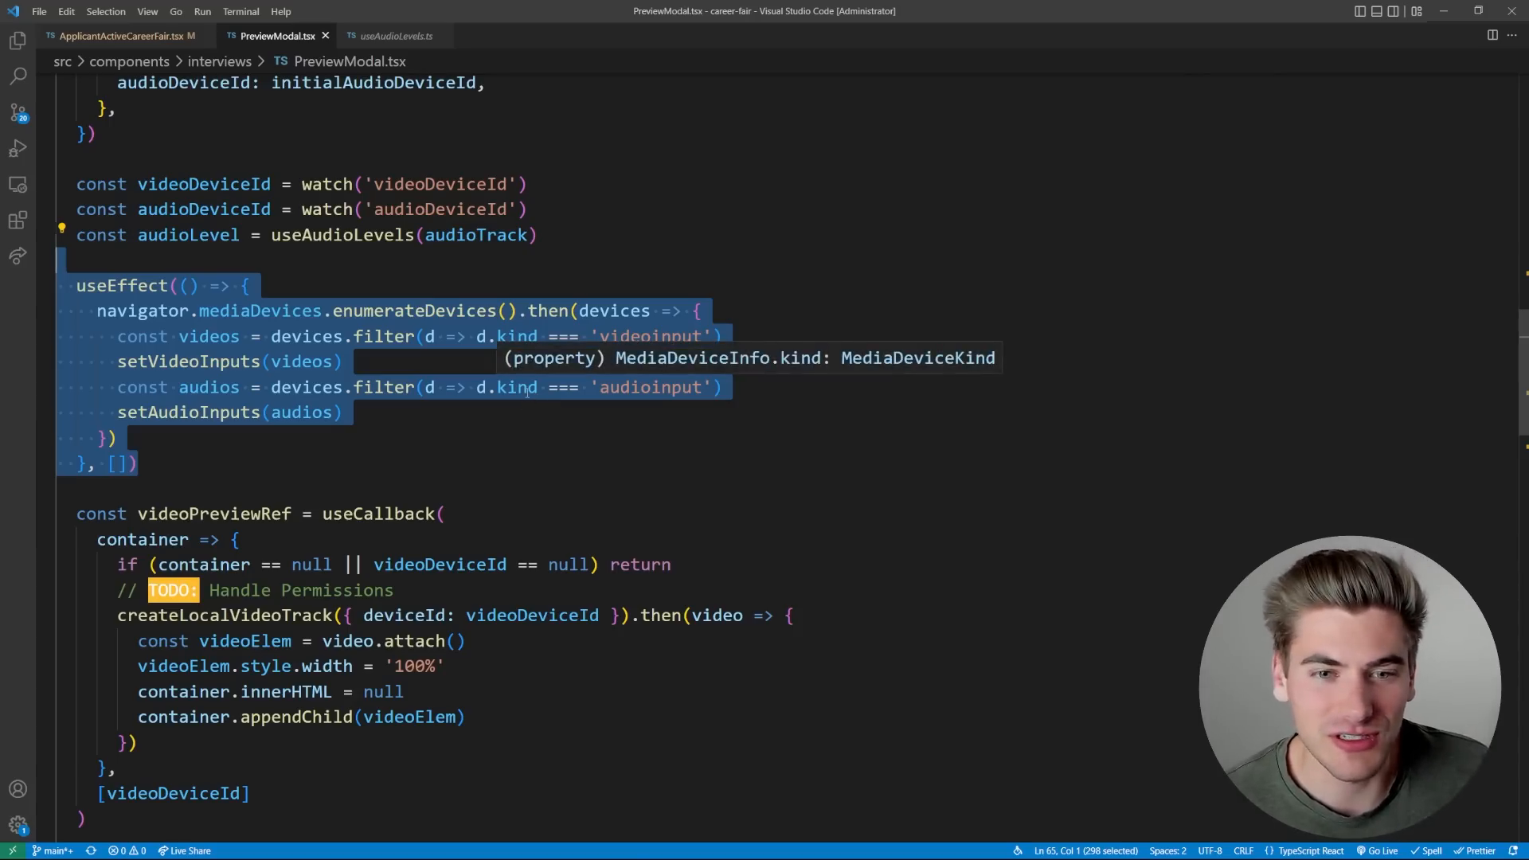
{"action": "mouse_move", "coordinate": [509, 420]}
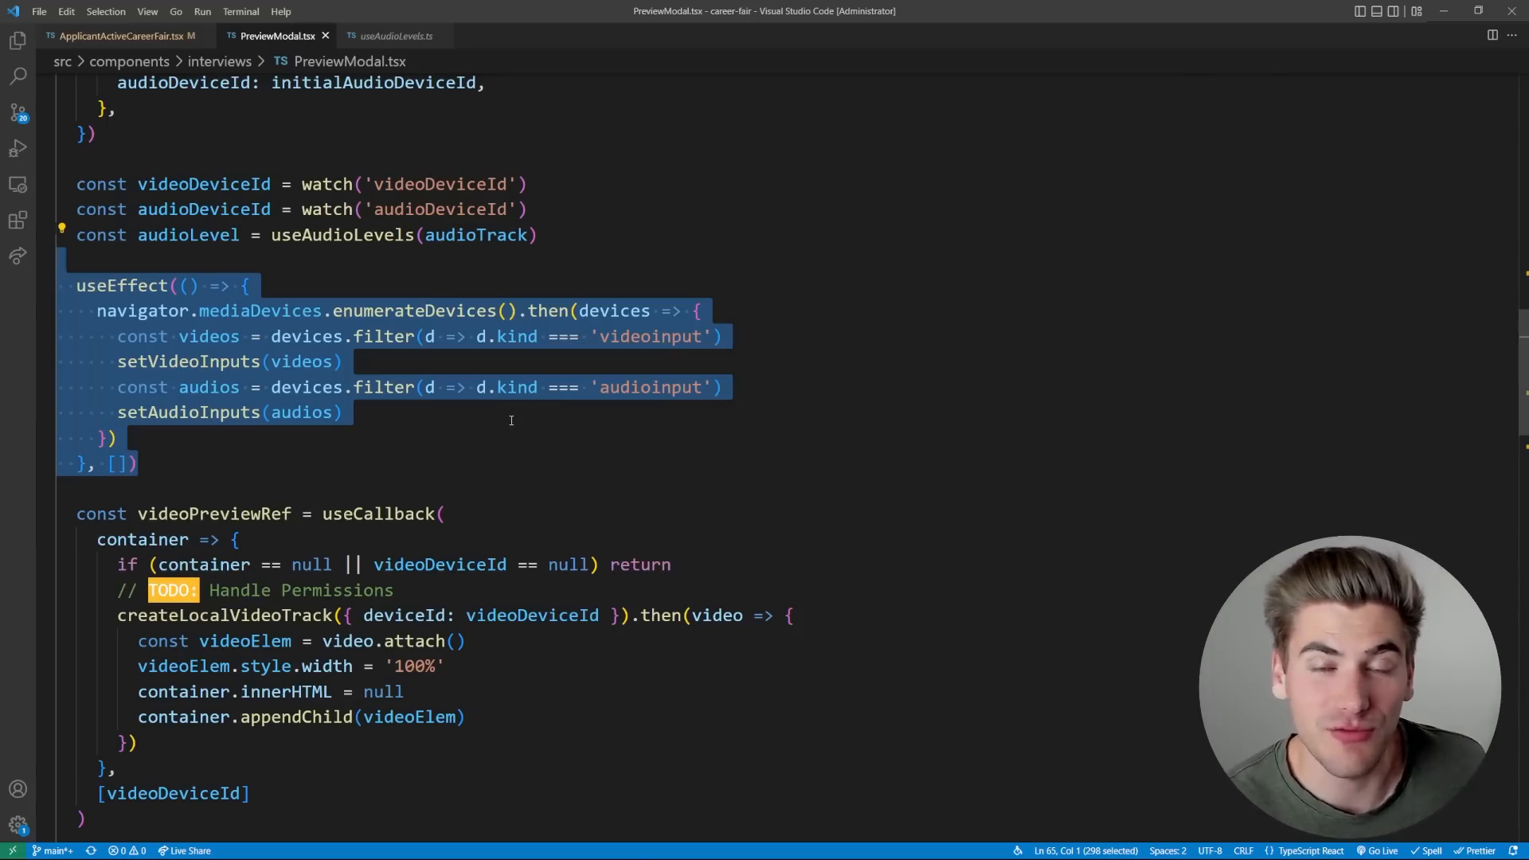
{"action": "mouse_move", "coordinate": [518, 433]}
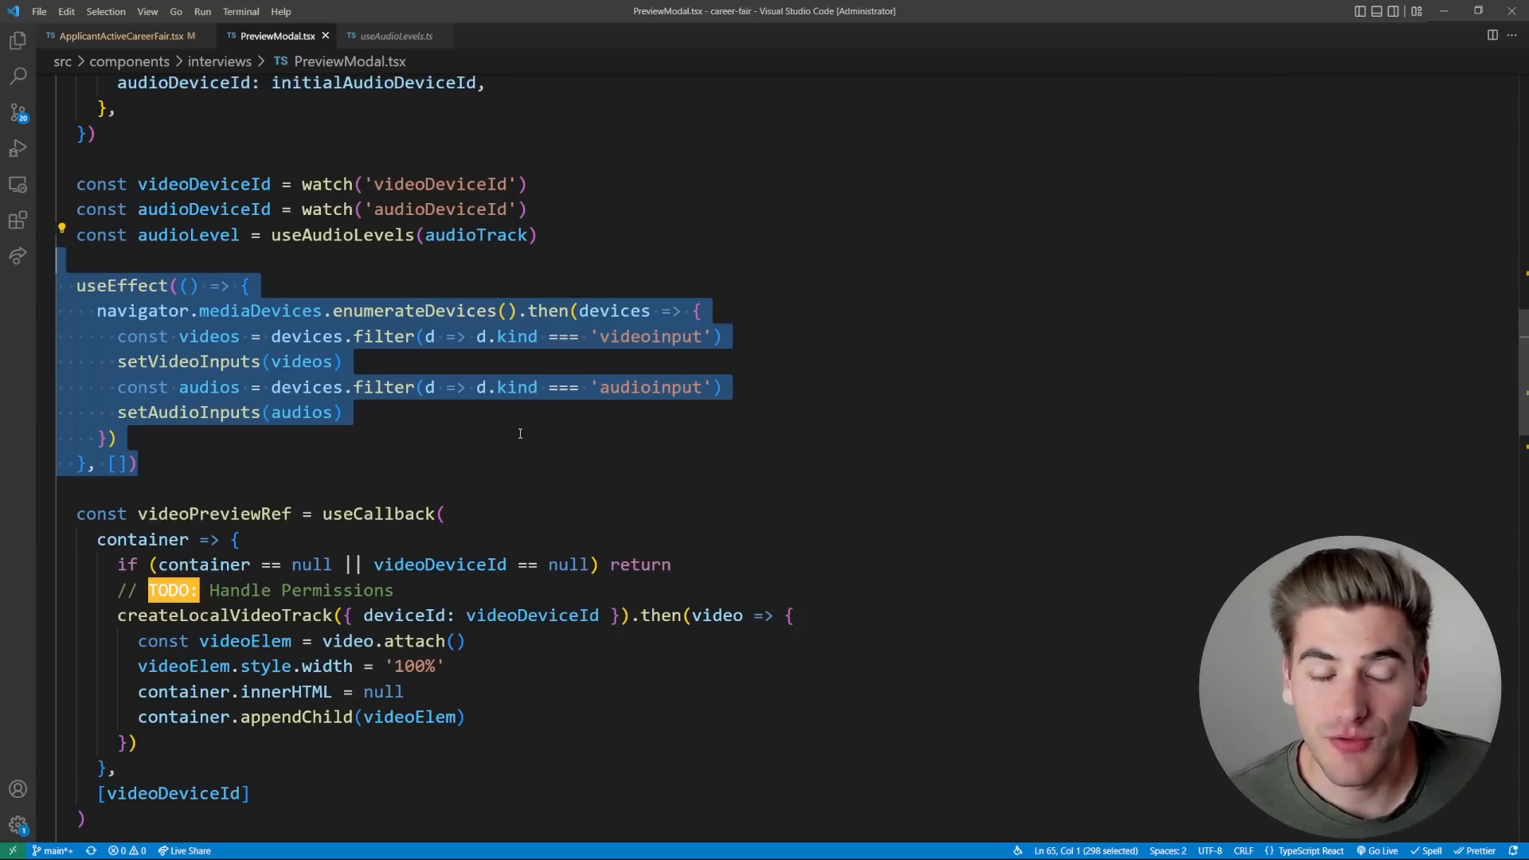
Open the first useEffect match in next.tsx from the project search results
{"action": "left_click", "coordinate": [18, 75]}
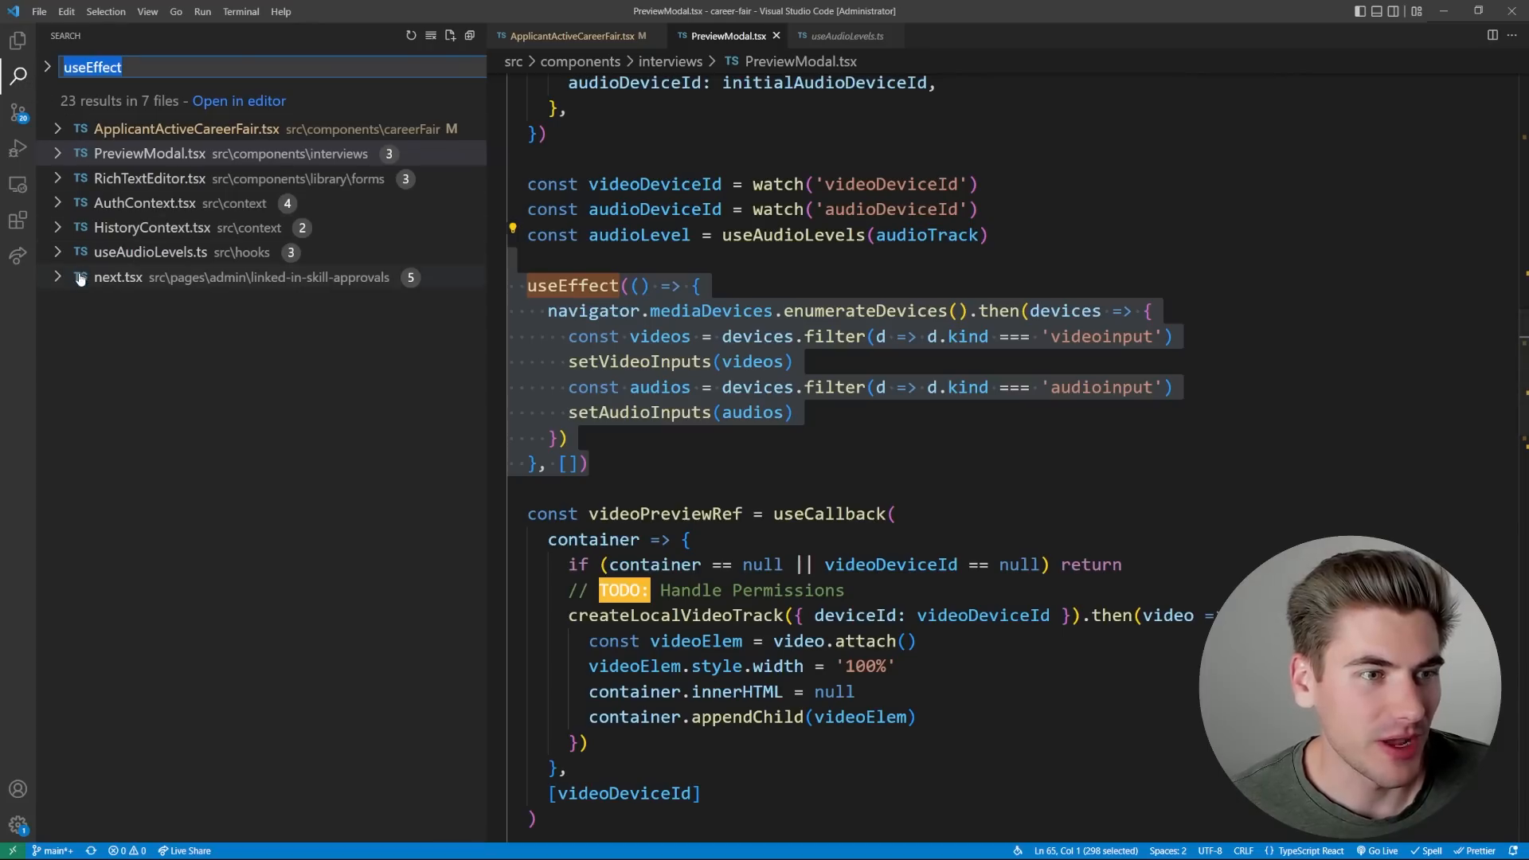
{"action": "left_click", "coordinate": [117, 277]}
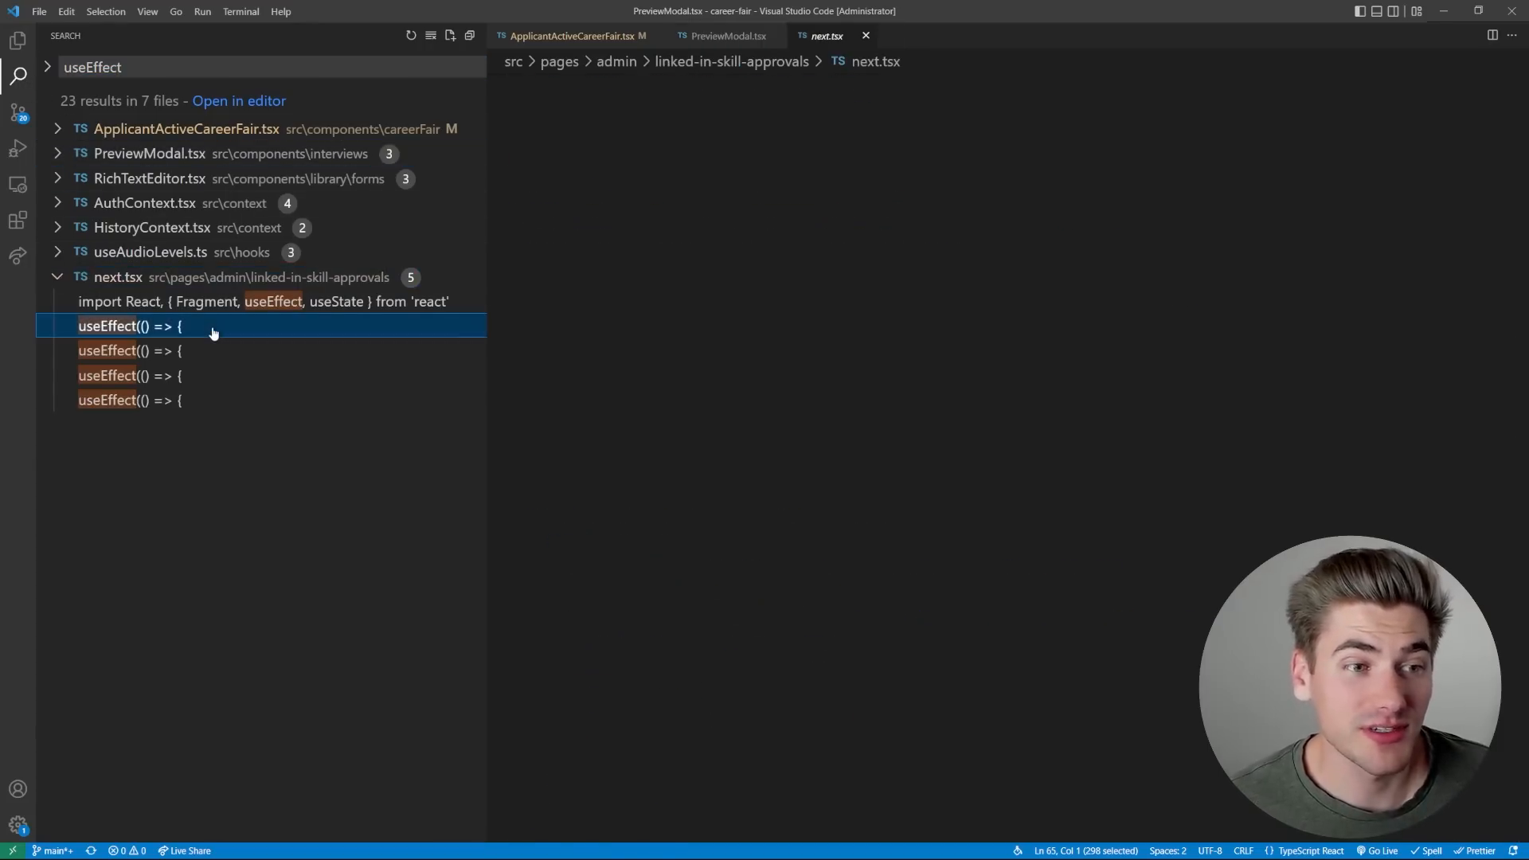
{"action": "left_click", "coordinate": [131, 326]}
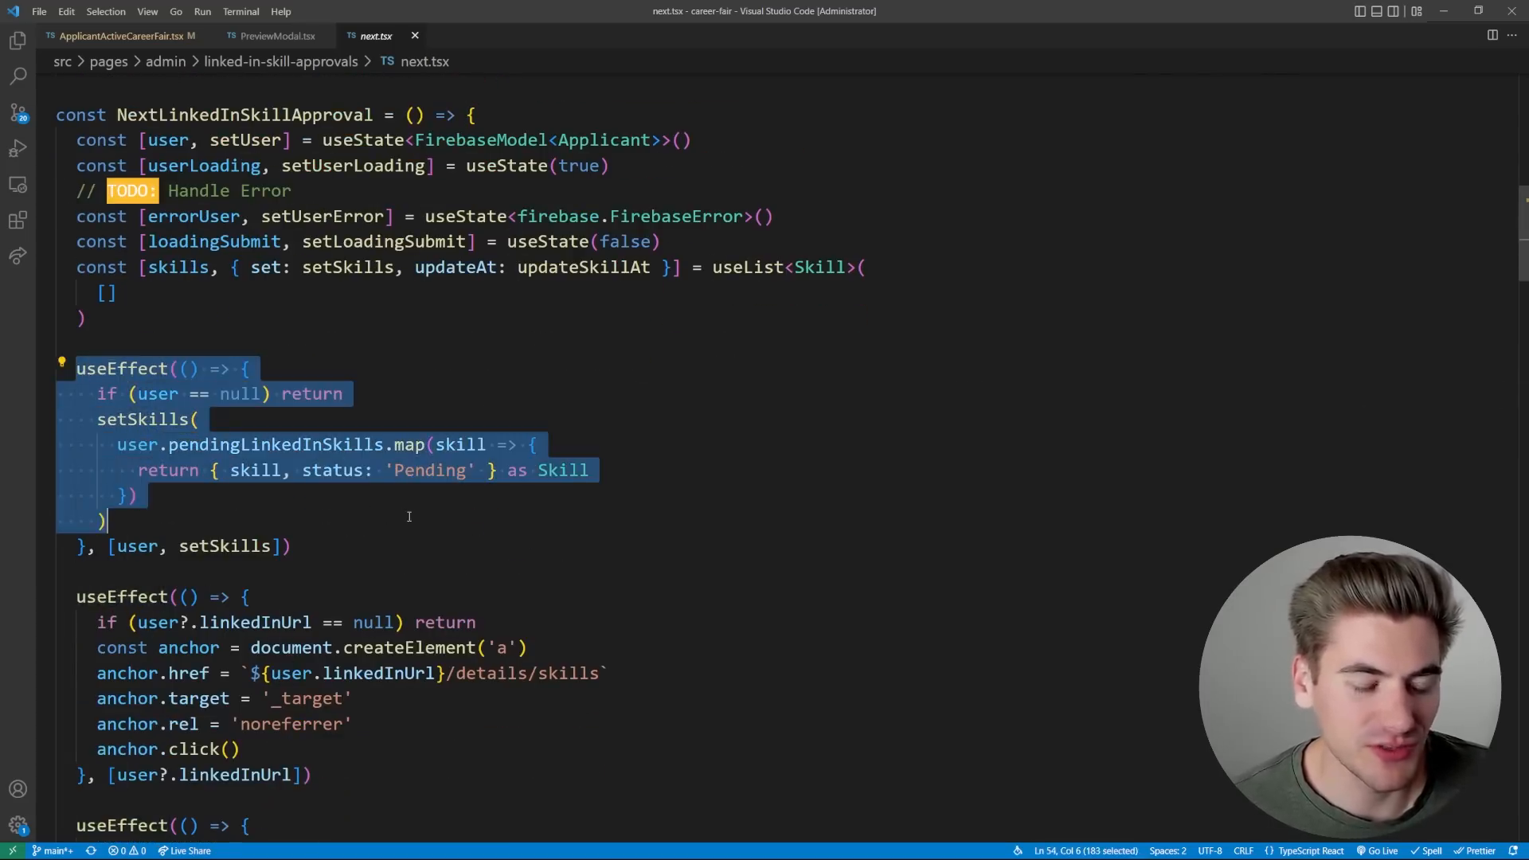
{"action": "scroll", "scroll_direction": "down", "scroll_amount": 3}
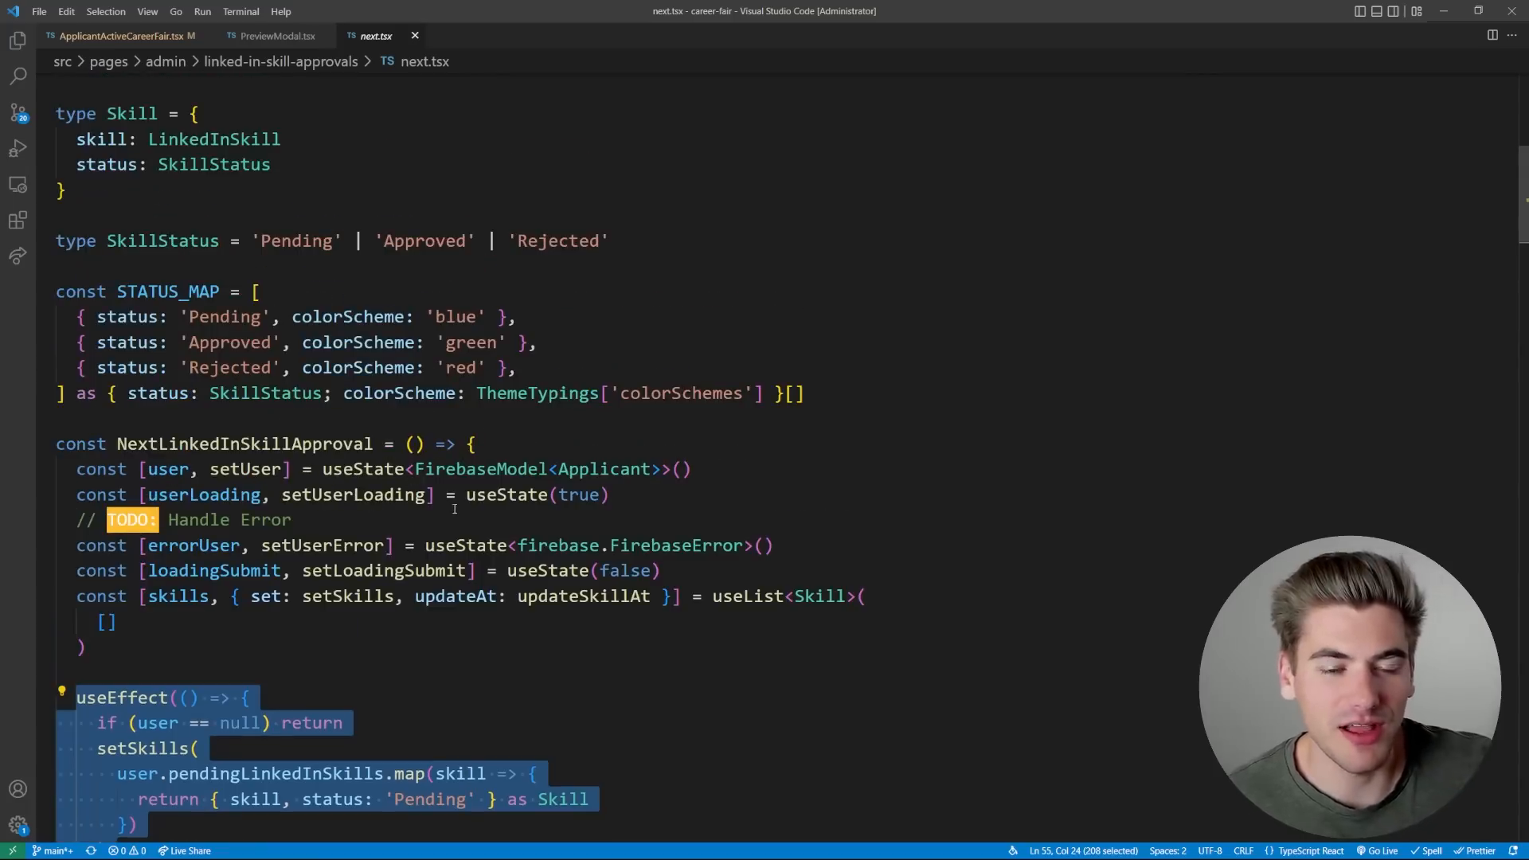
{"action": "mouse_move", "coordinate": [793, 512]}
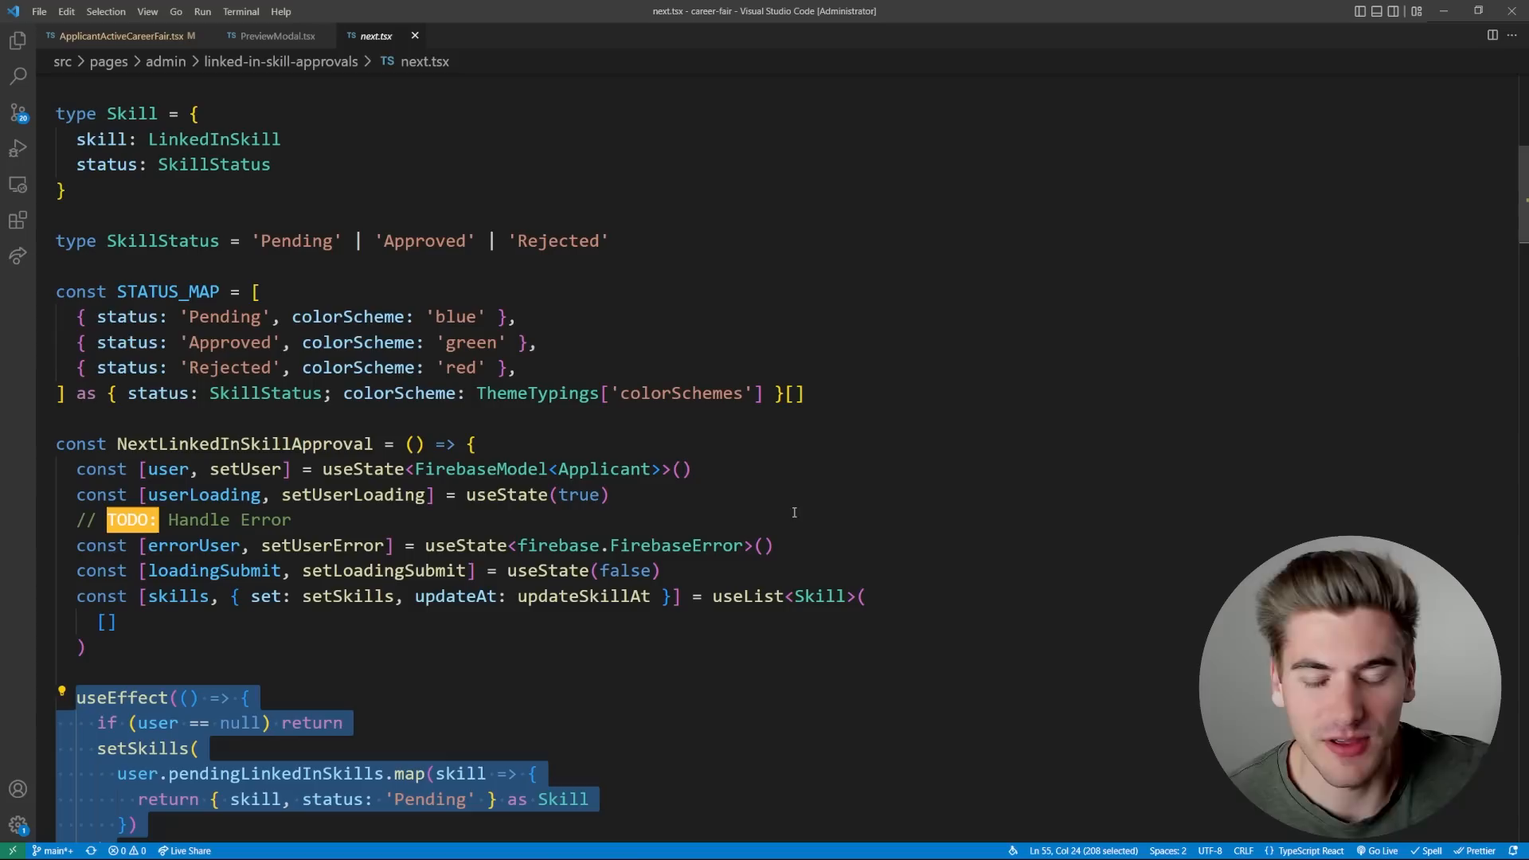
{"action": "mouse_move", "coordinate": [802, 467]}
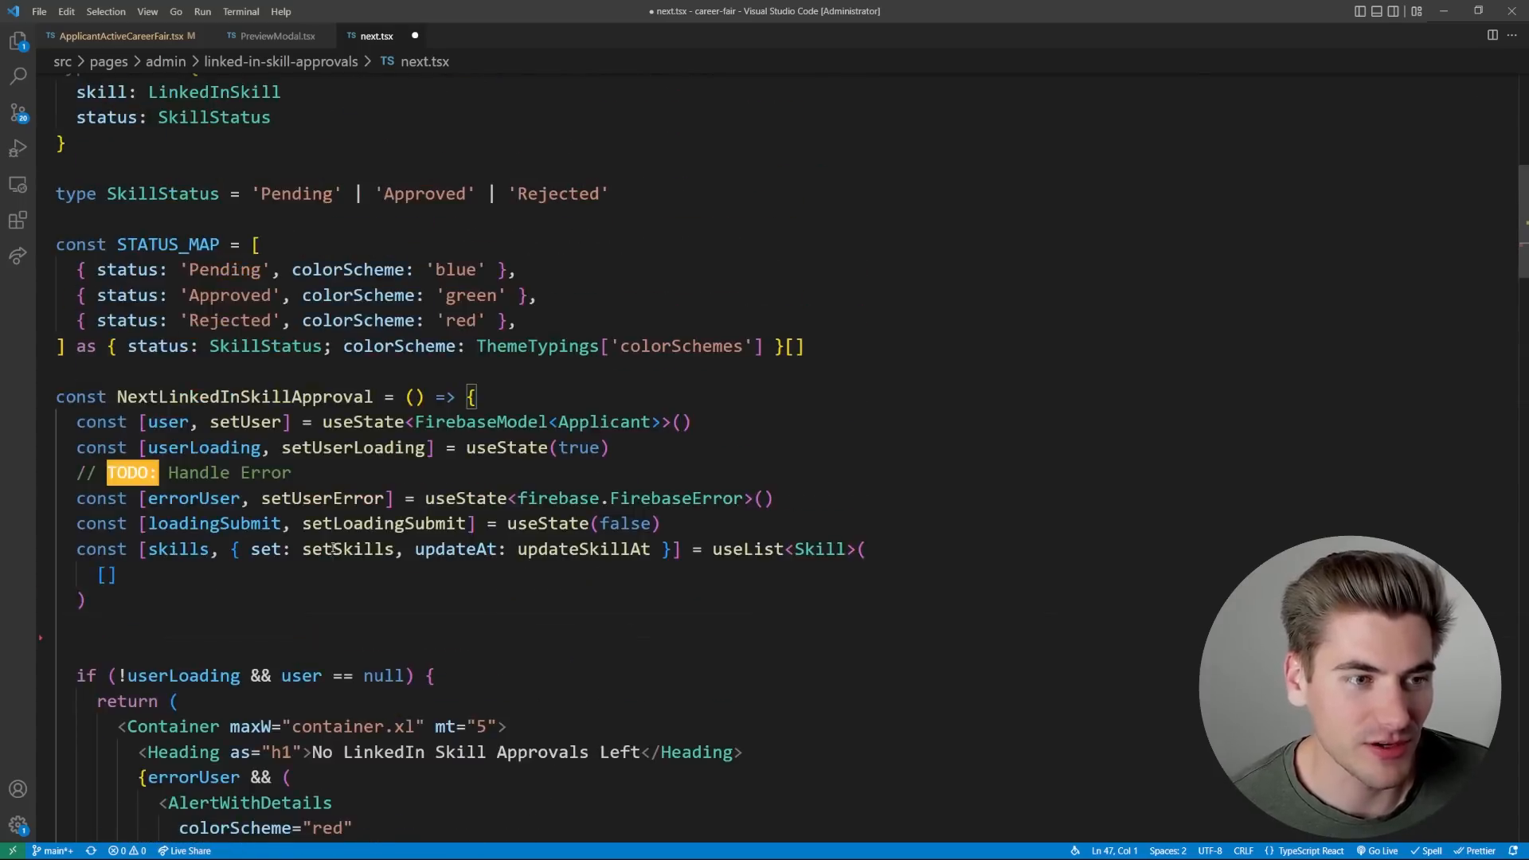
Type useUser in next.tsx, dismiss suggestions, and remove it to restore the useEffect code
{"action": "scroll", "scroll_direction": "down", "scroll_amount": 3}
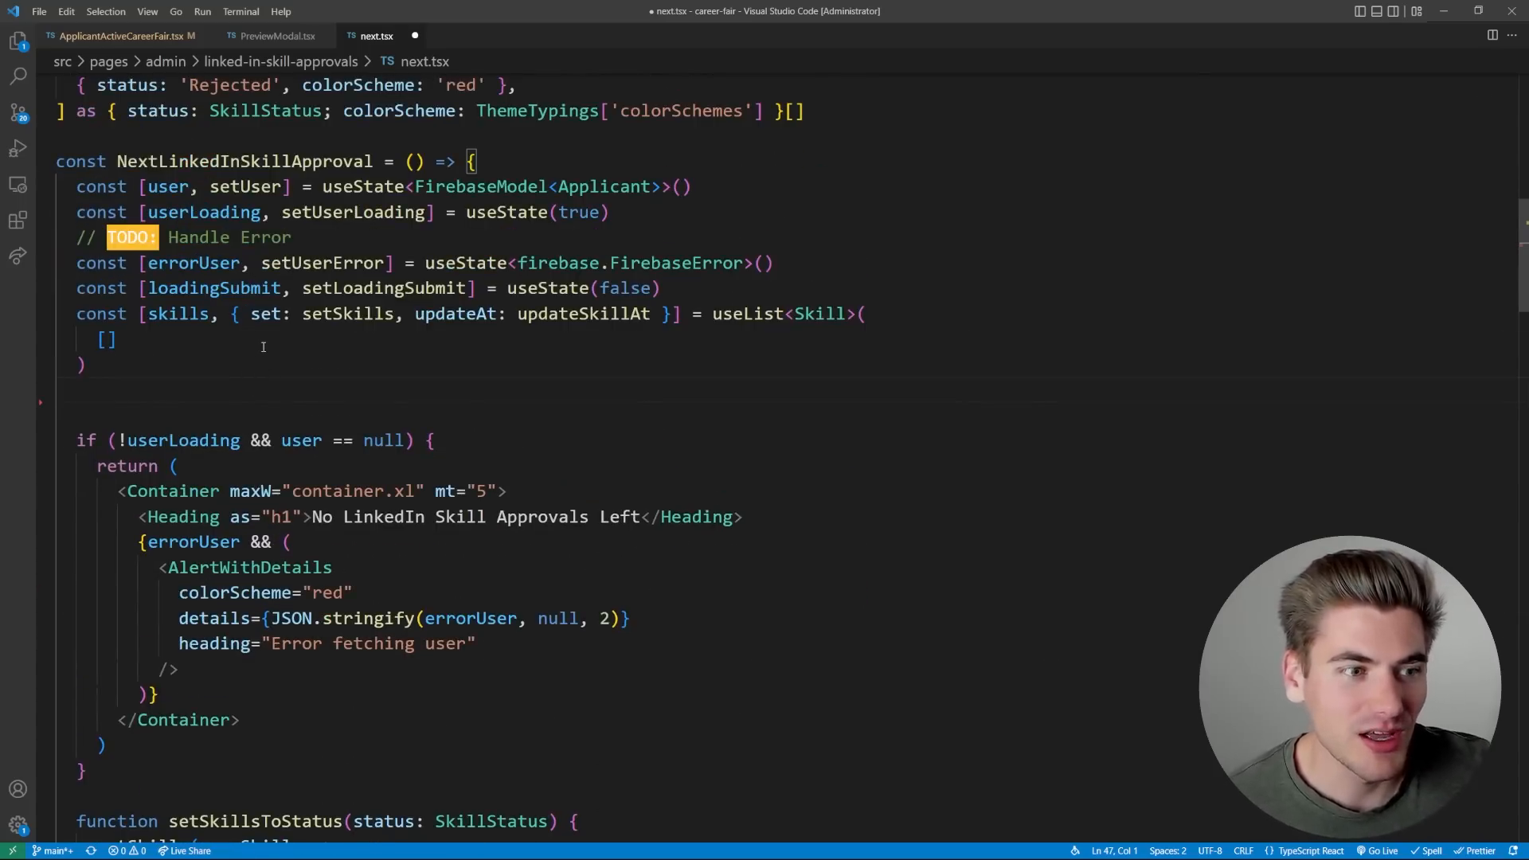
{"action": "type", "text": "useUser"}
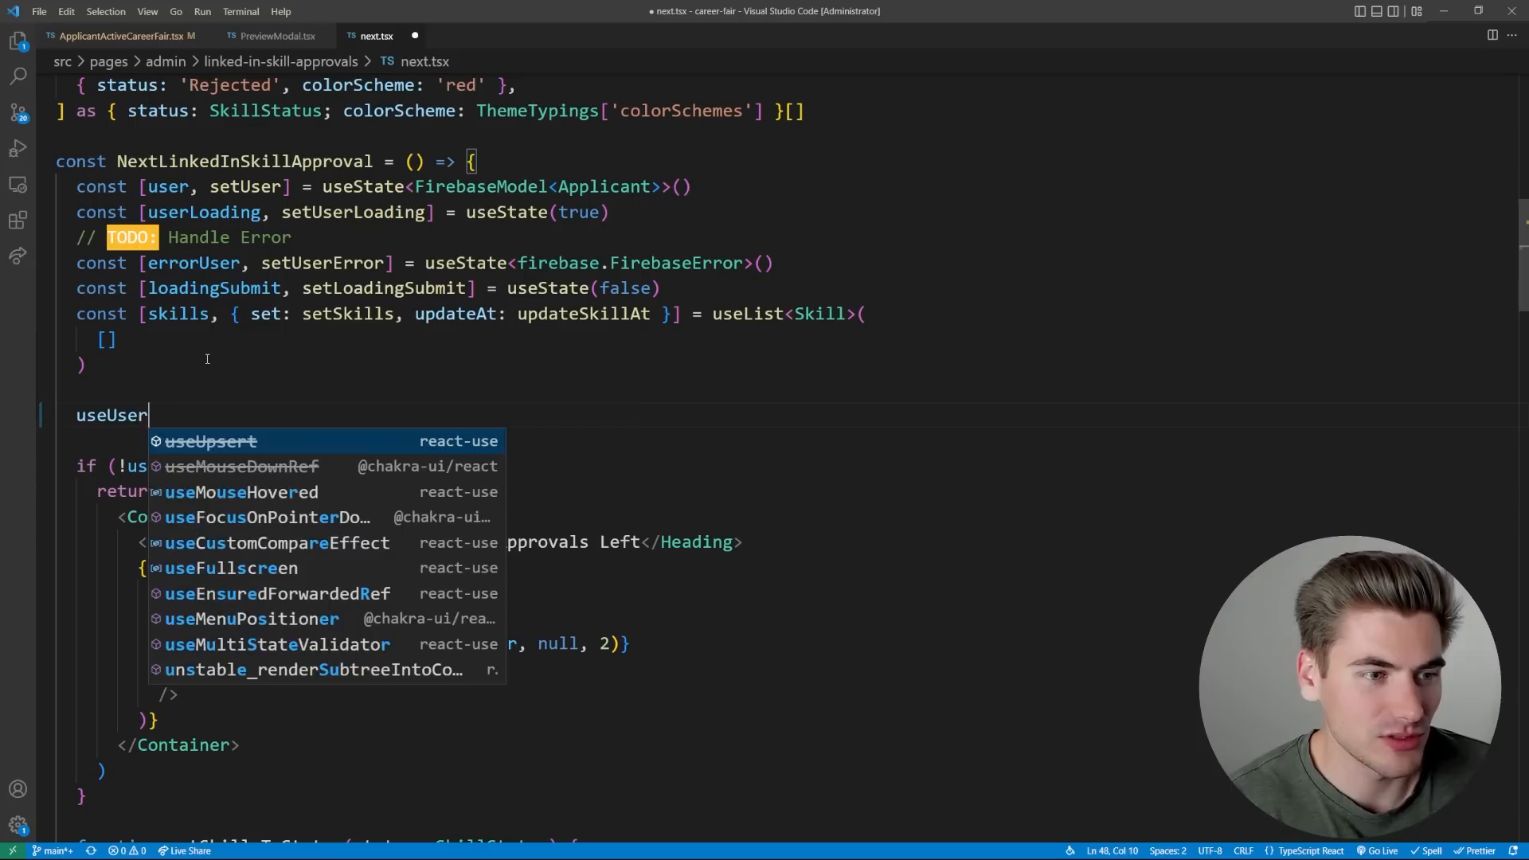
{"action": "key", "text": "Escape"}
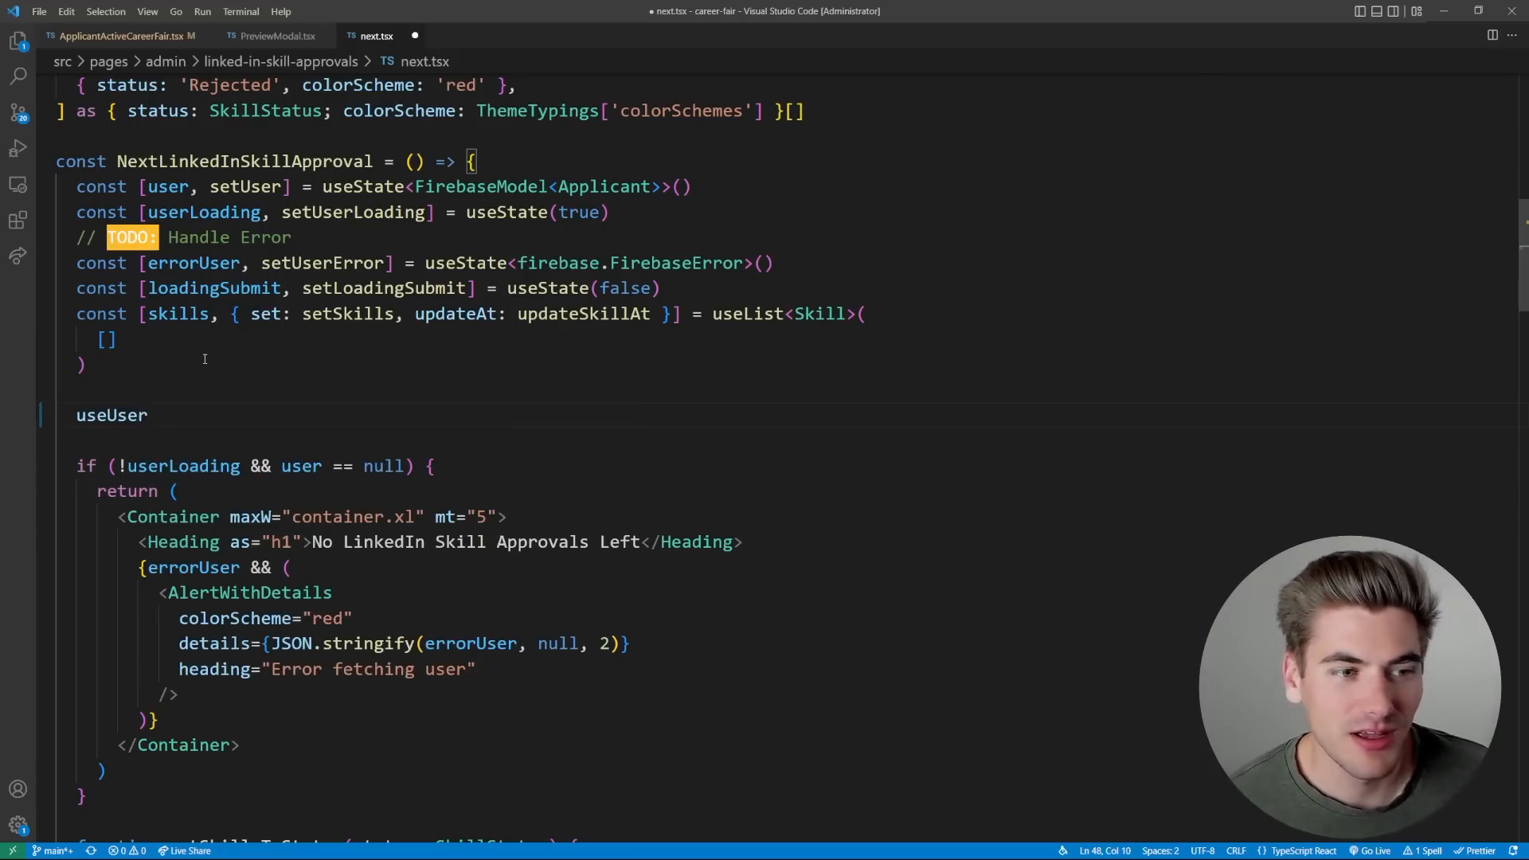
{"action": "key", "text": "Backspace"}
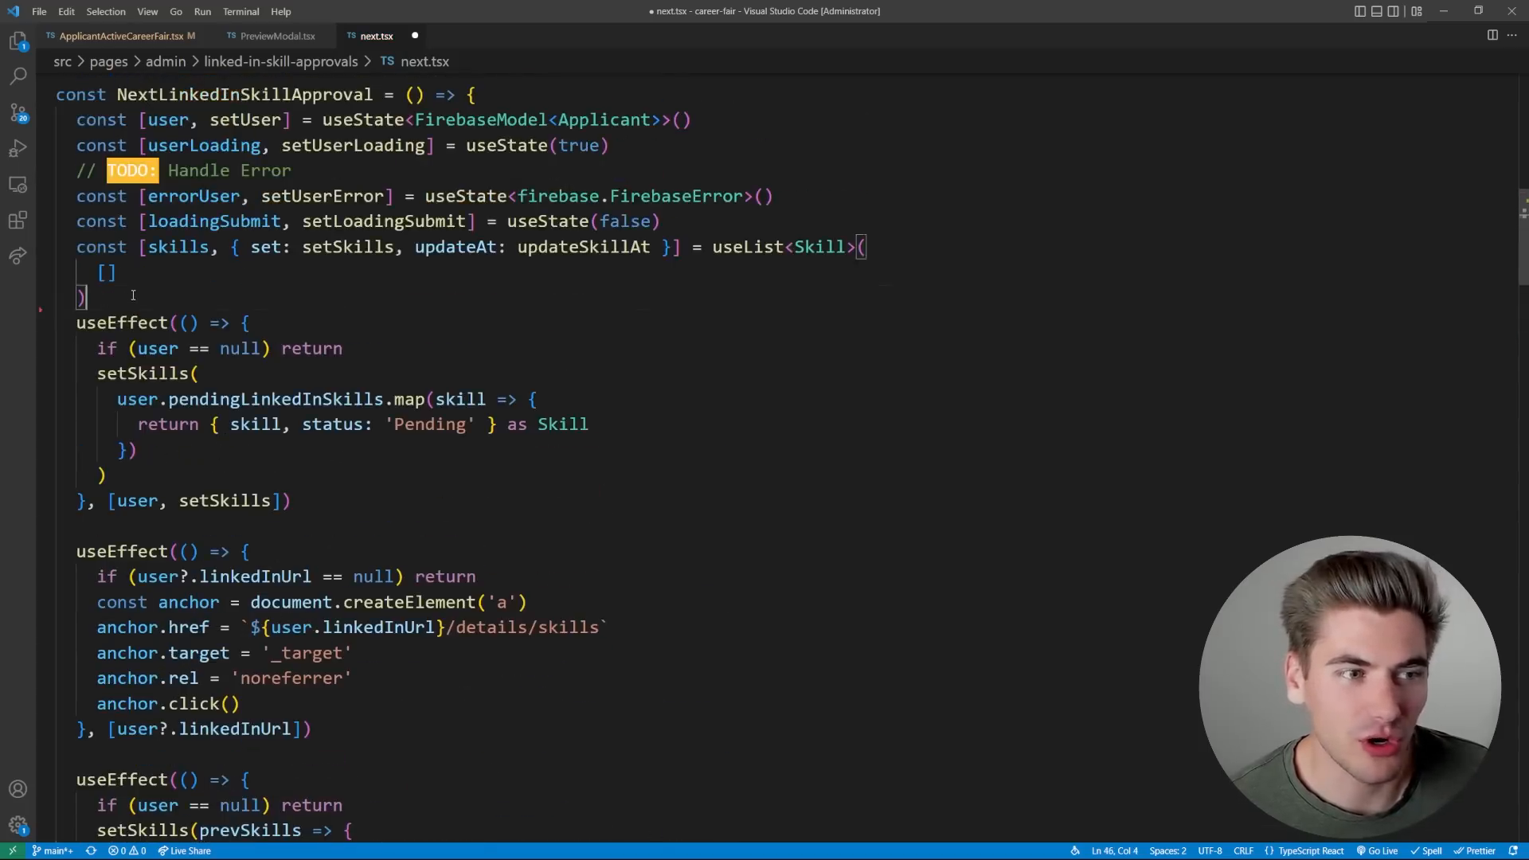
{"action": "scroll", "scroll_direction": "down", "scroll_amount": 3}
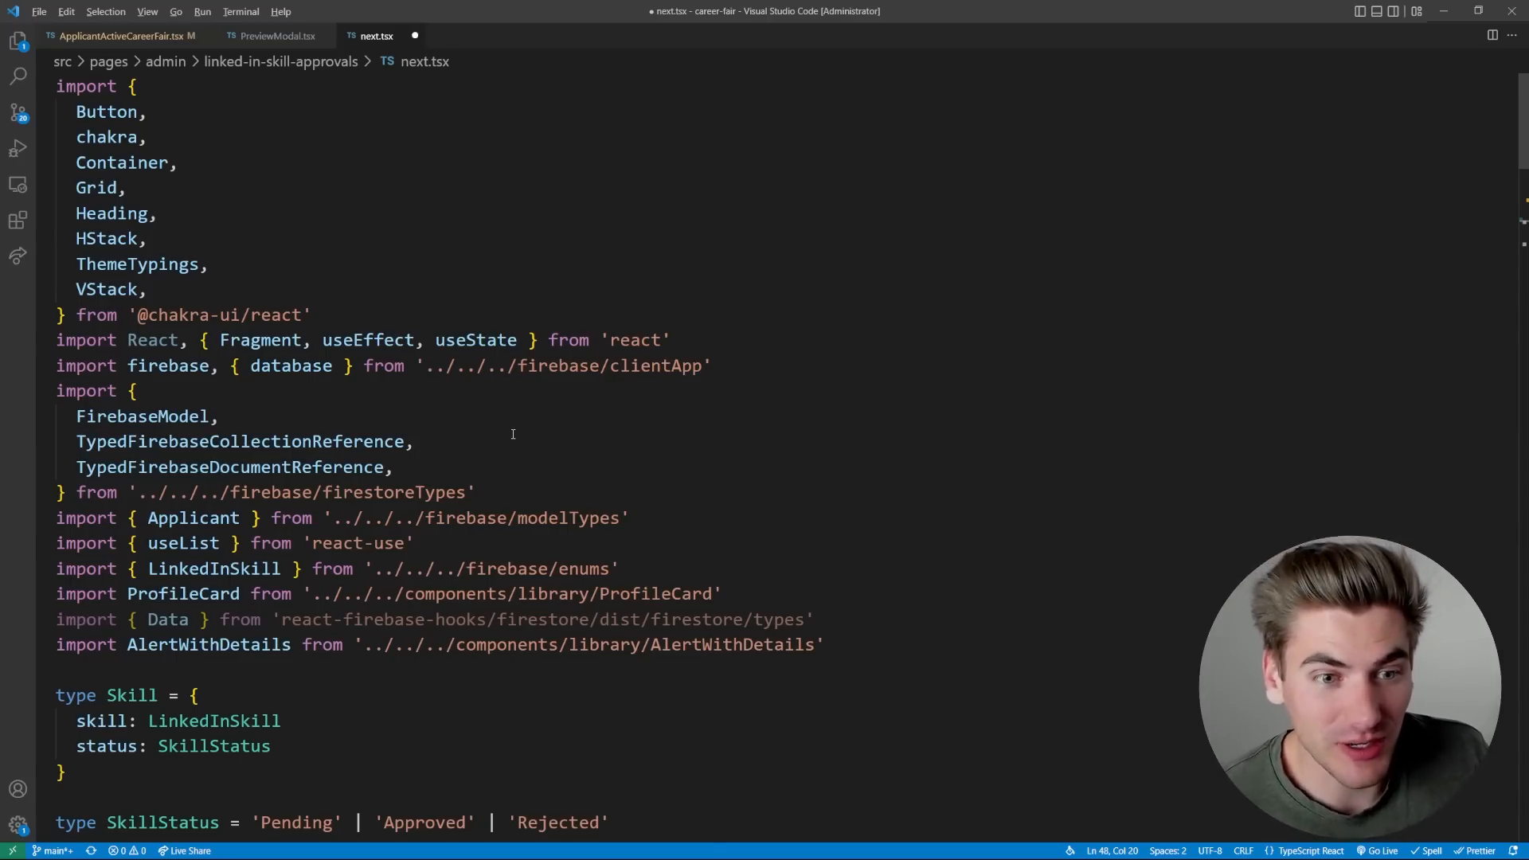
{"action": "mouse_move", "coordinate": [490, 461]}
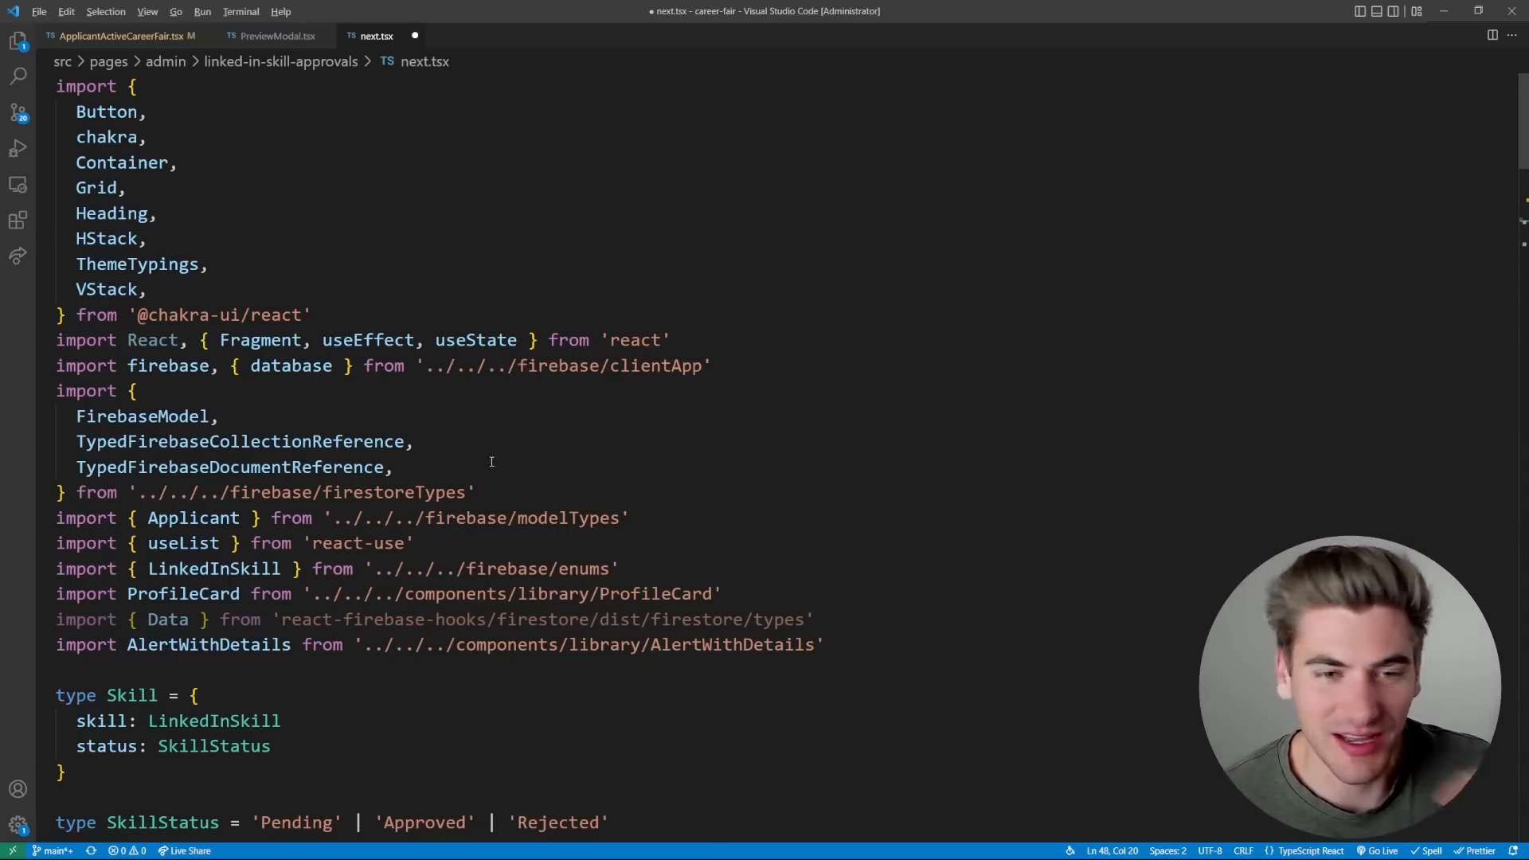
{"action": "scroll", "scroll_direction": "down", "scroll_amount": 3}
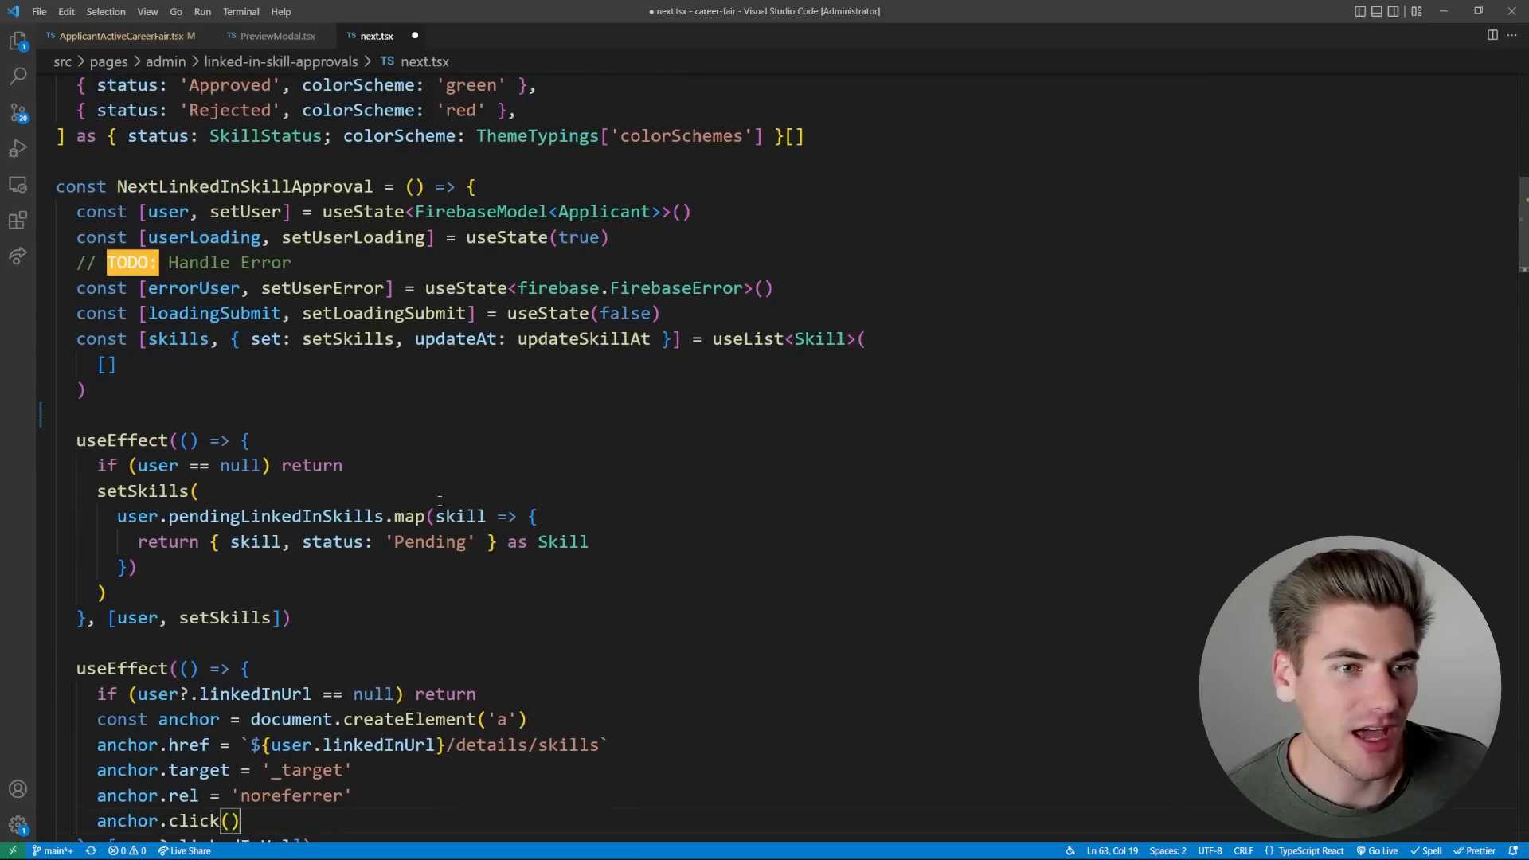
Search the project for 'fetch', open the next.tsx match, then return to PreviewModal.tsx
{"action": "left_click", "coordinate": [17, 77]}
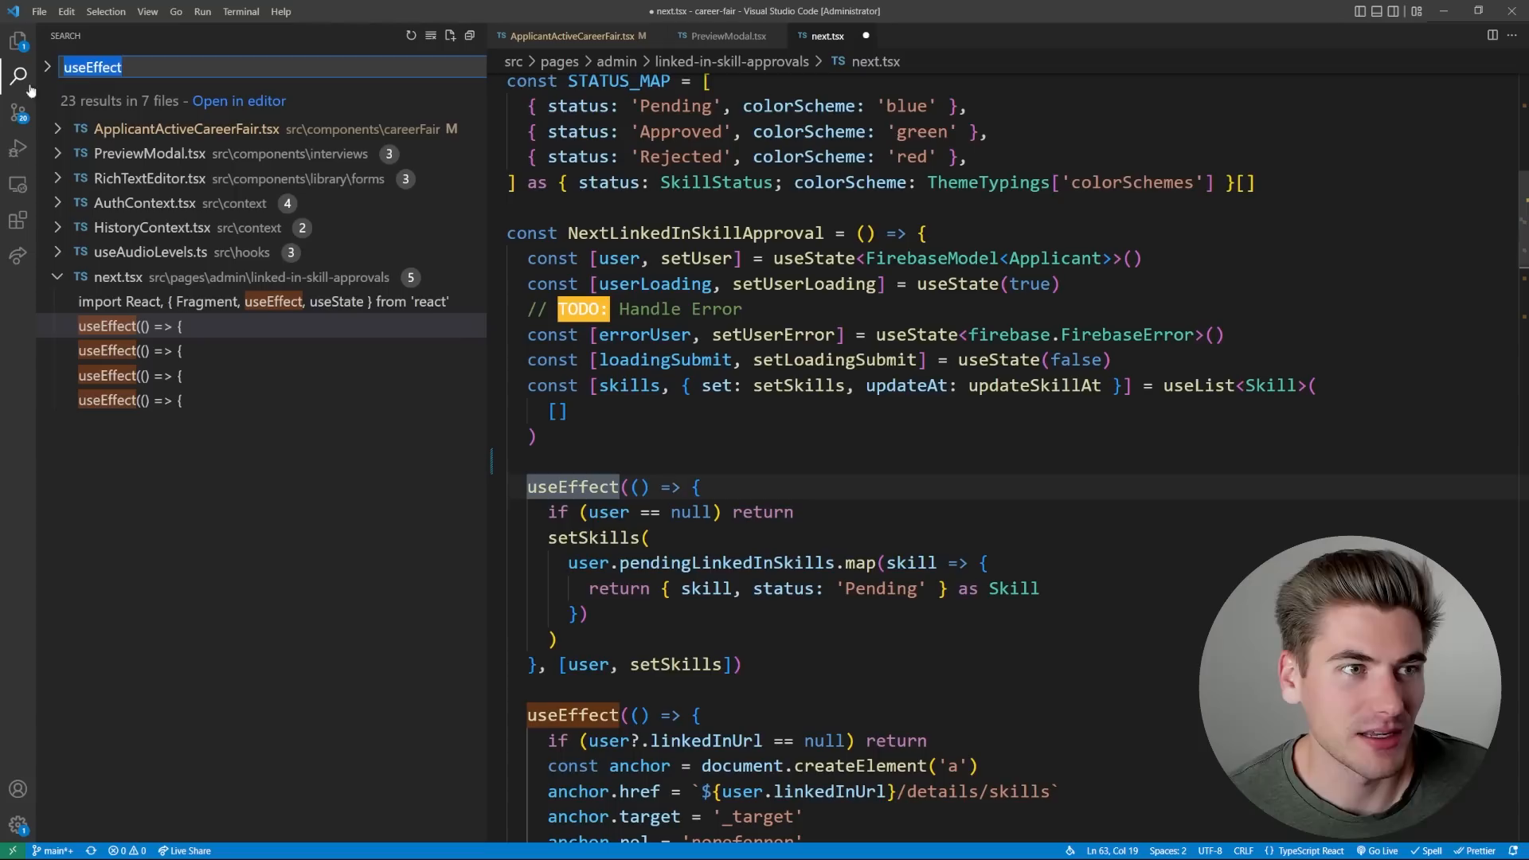
{"action": "type", "text": "fetch"}
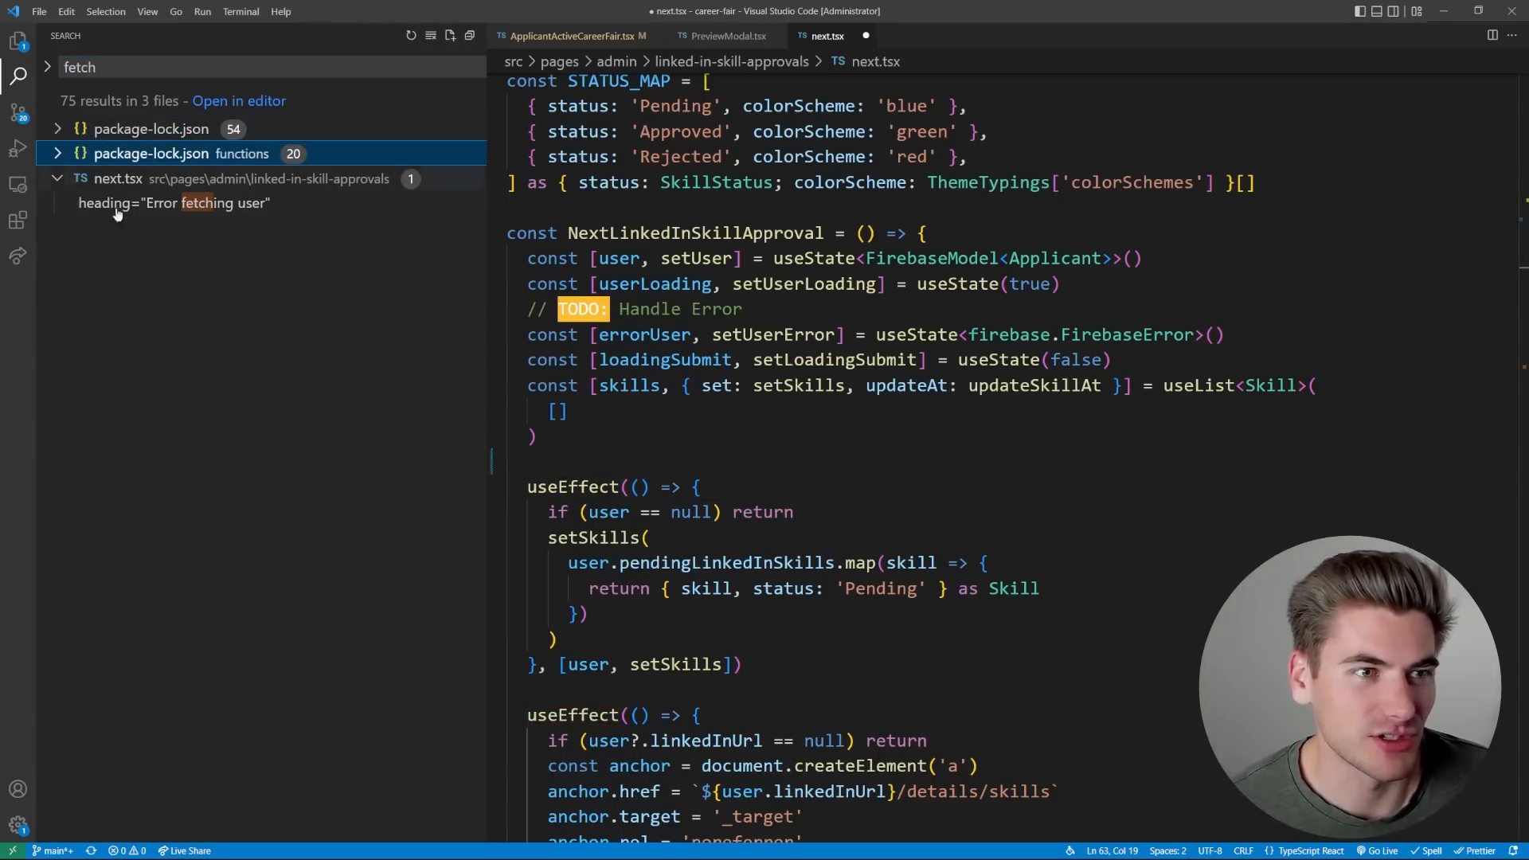
{"action": "left_click", "coordinate": [174, 203]}
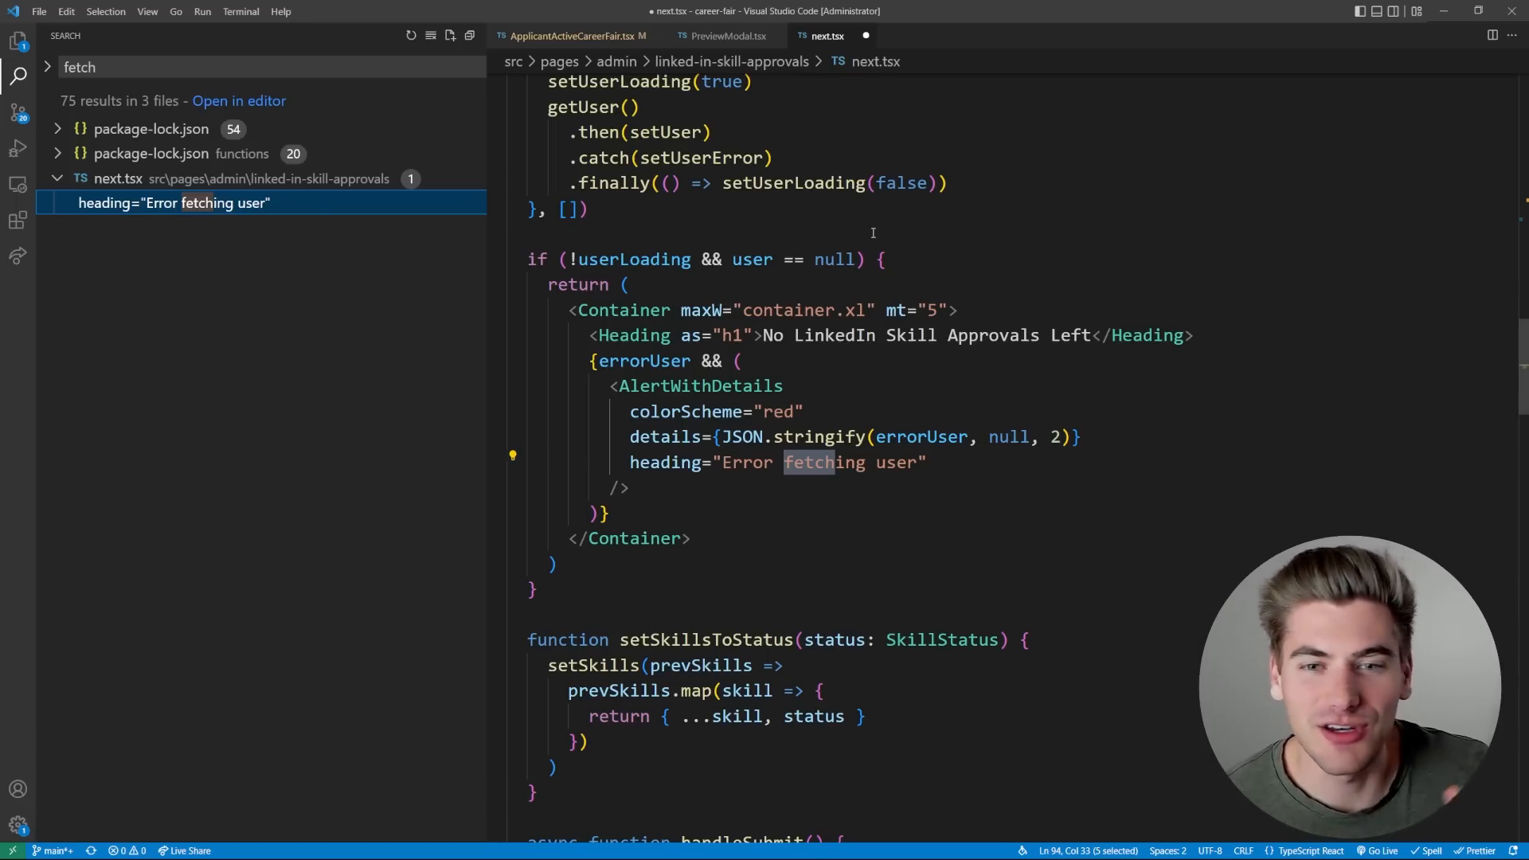
{"action": "left_click", "coordinate": [721, 36]}
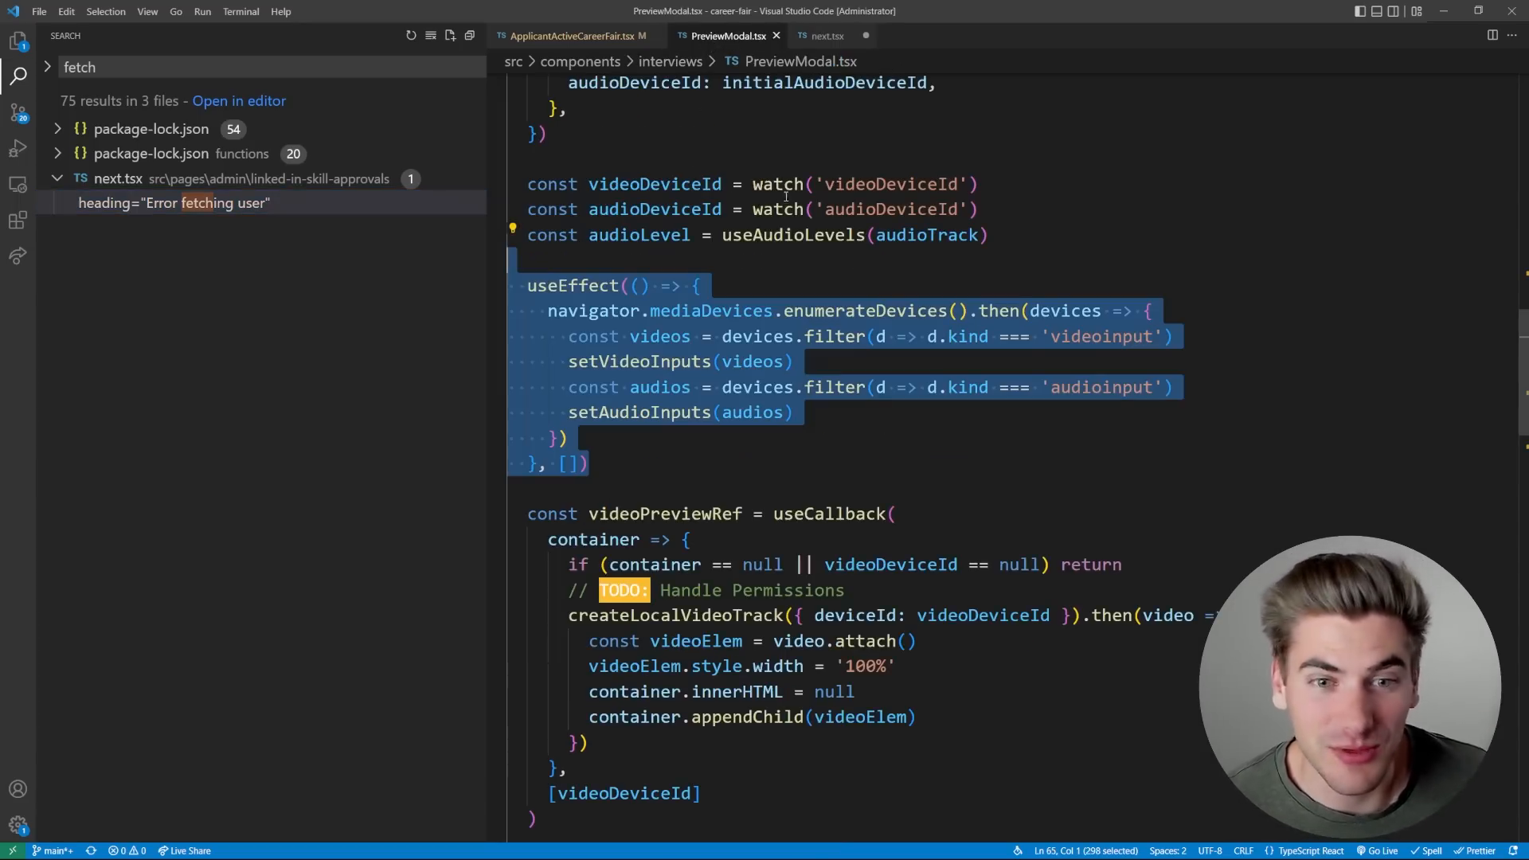